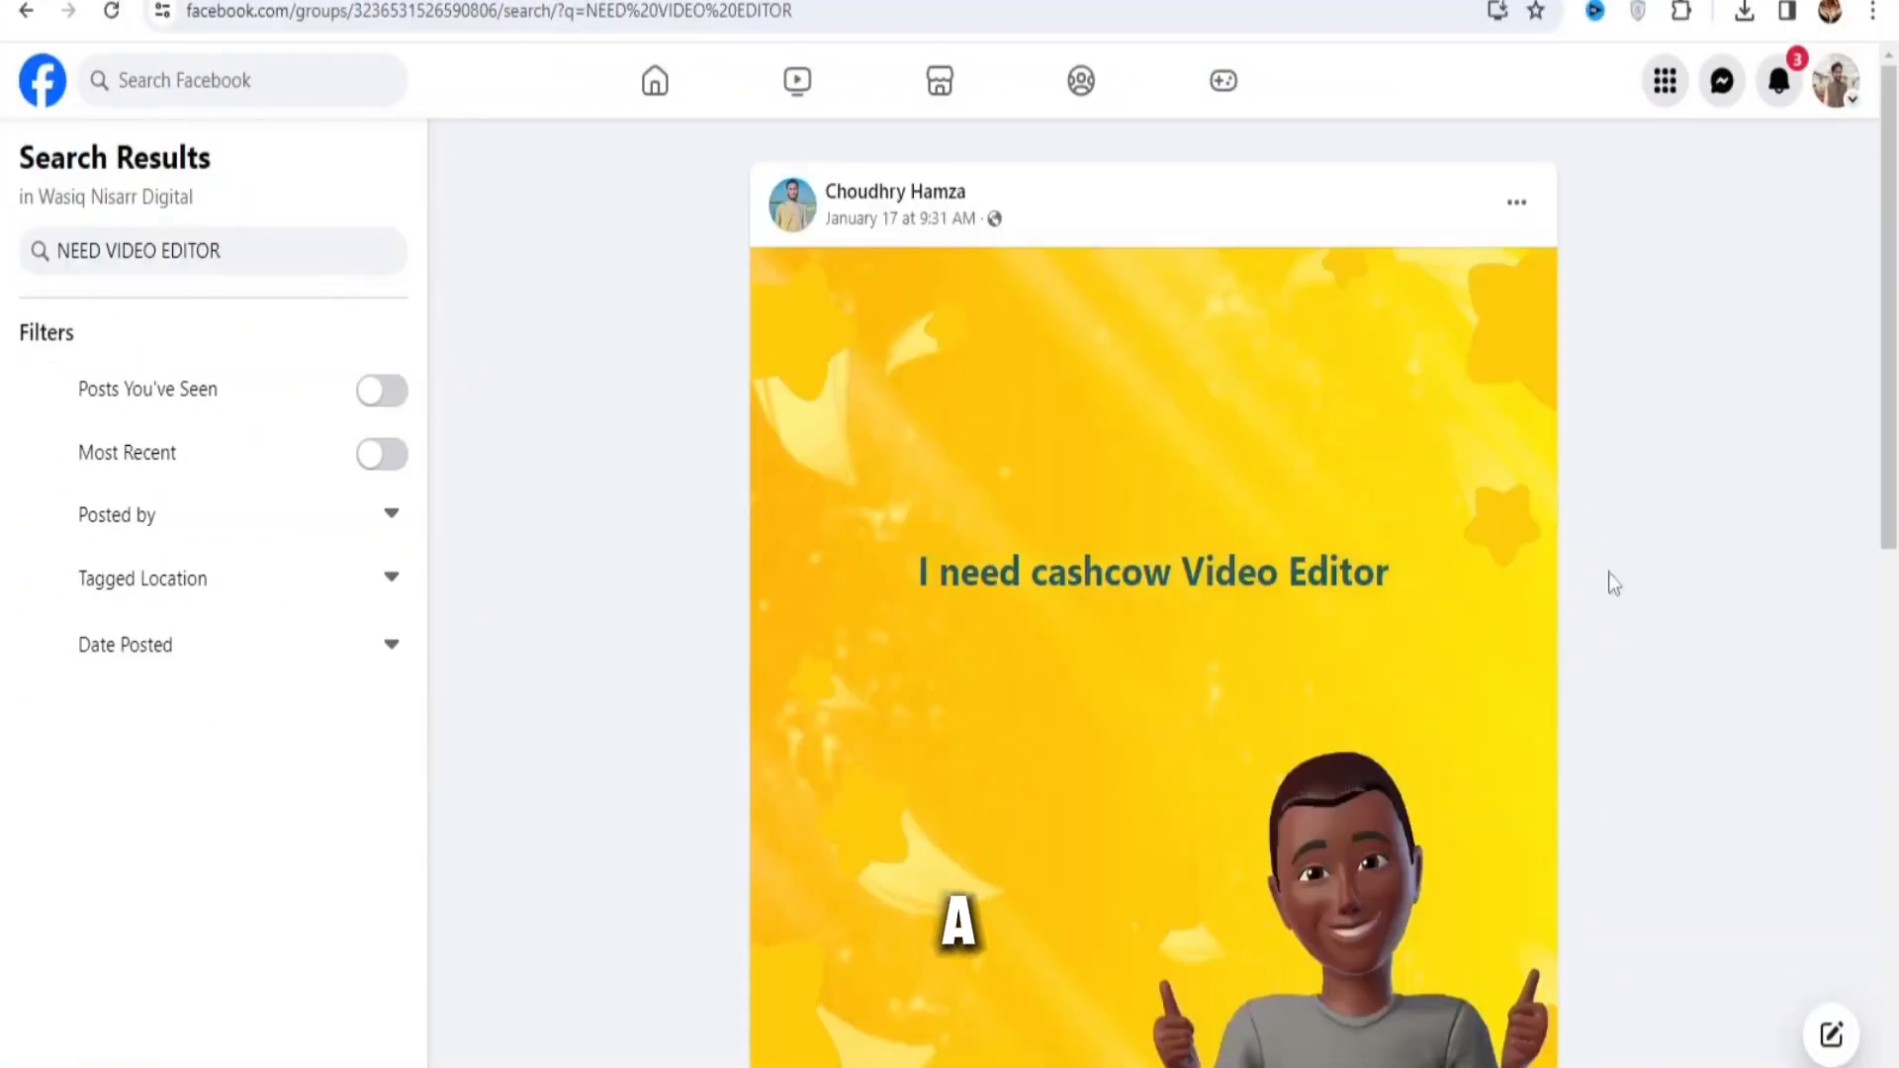
Step: Scroll down through the YouTube video results
scroll("down", 3)
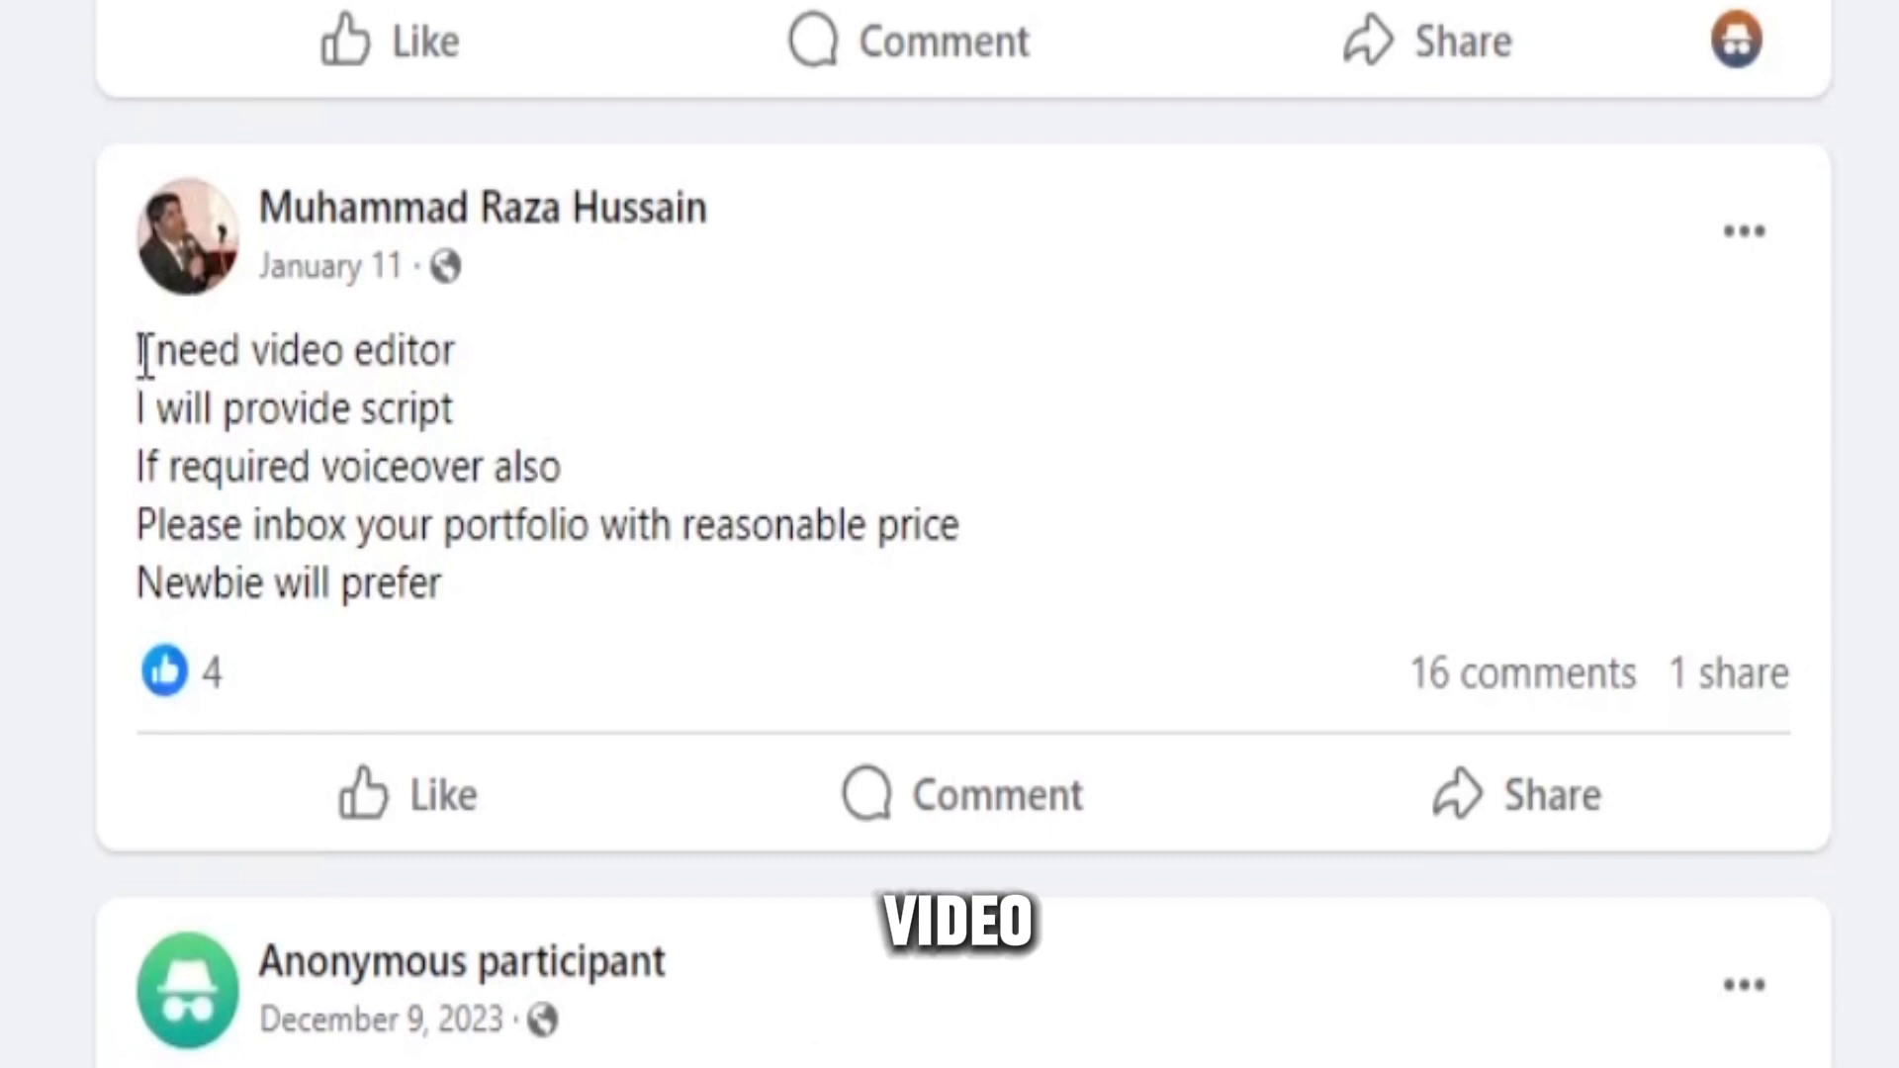
scroll("down", 3)
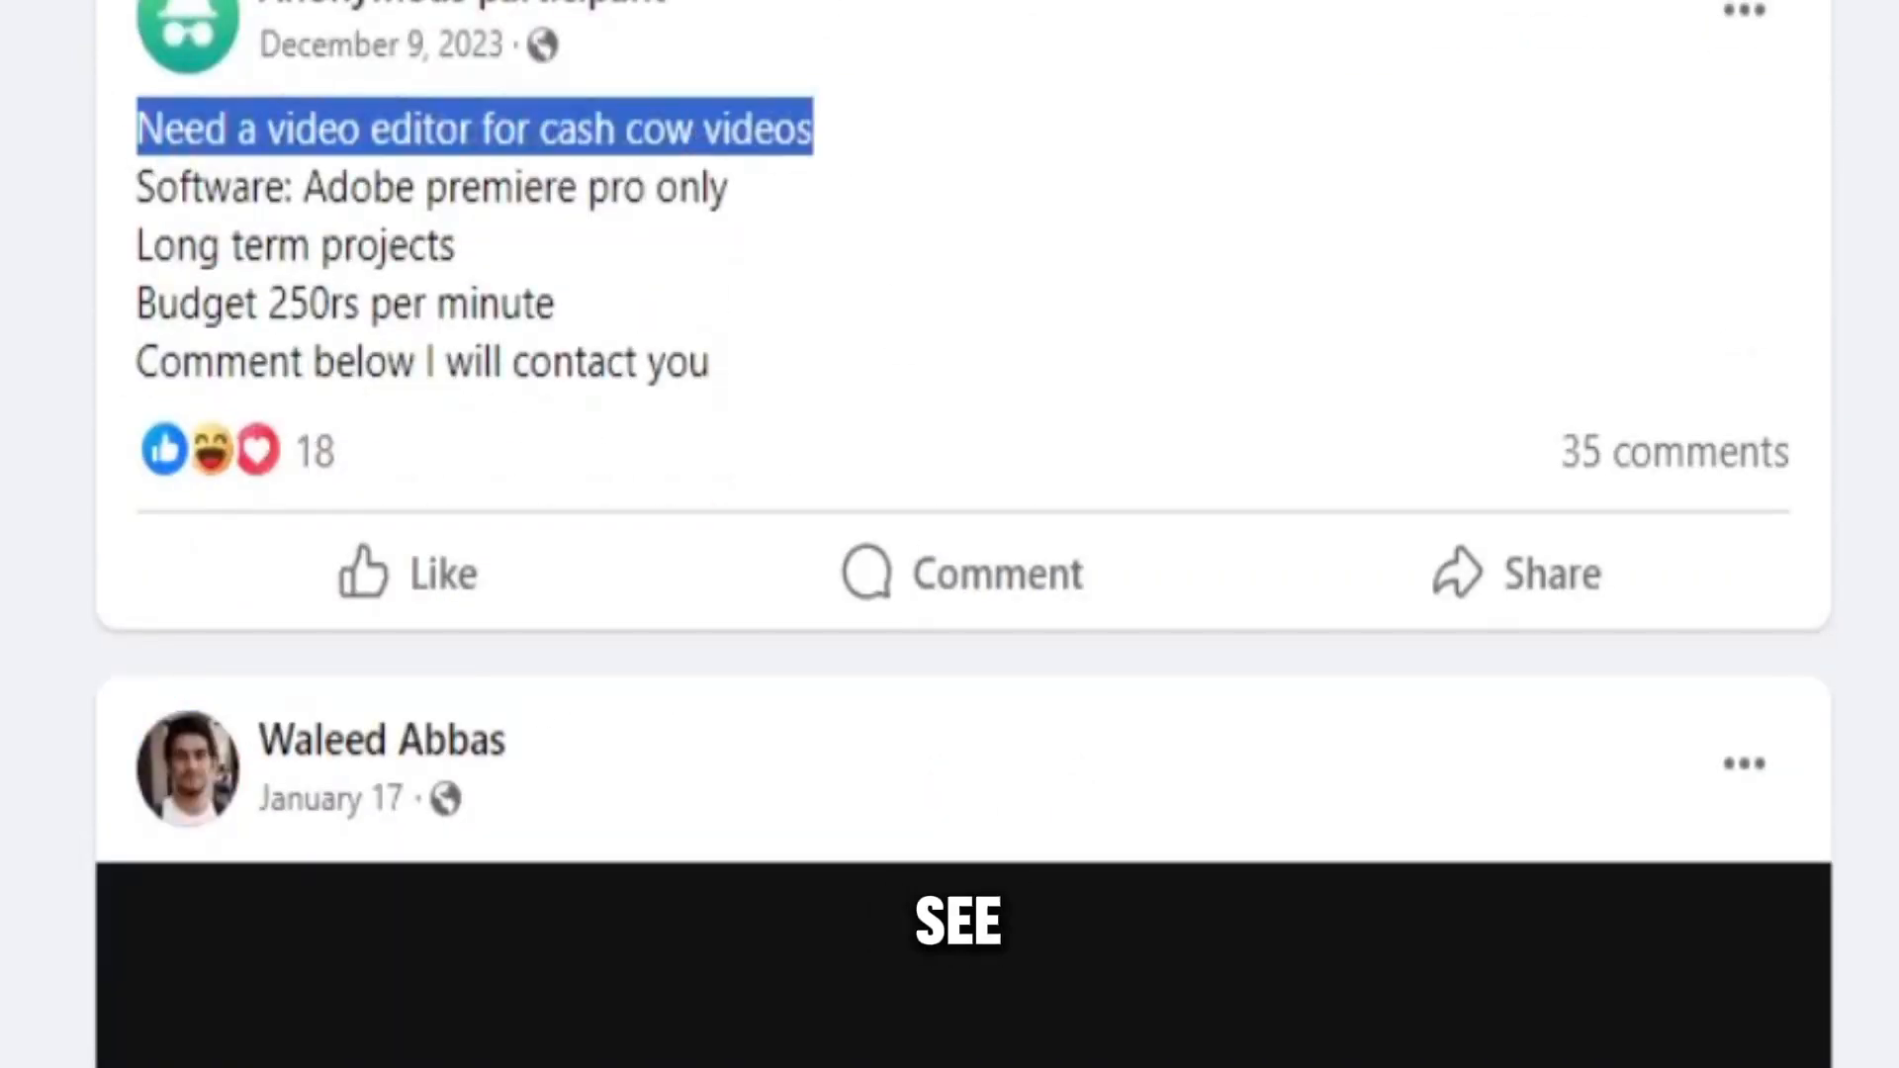
scroll("down", 3)
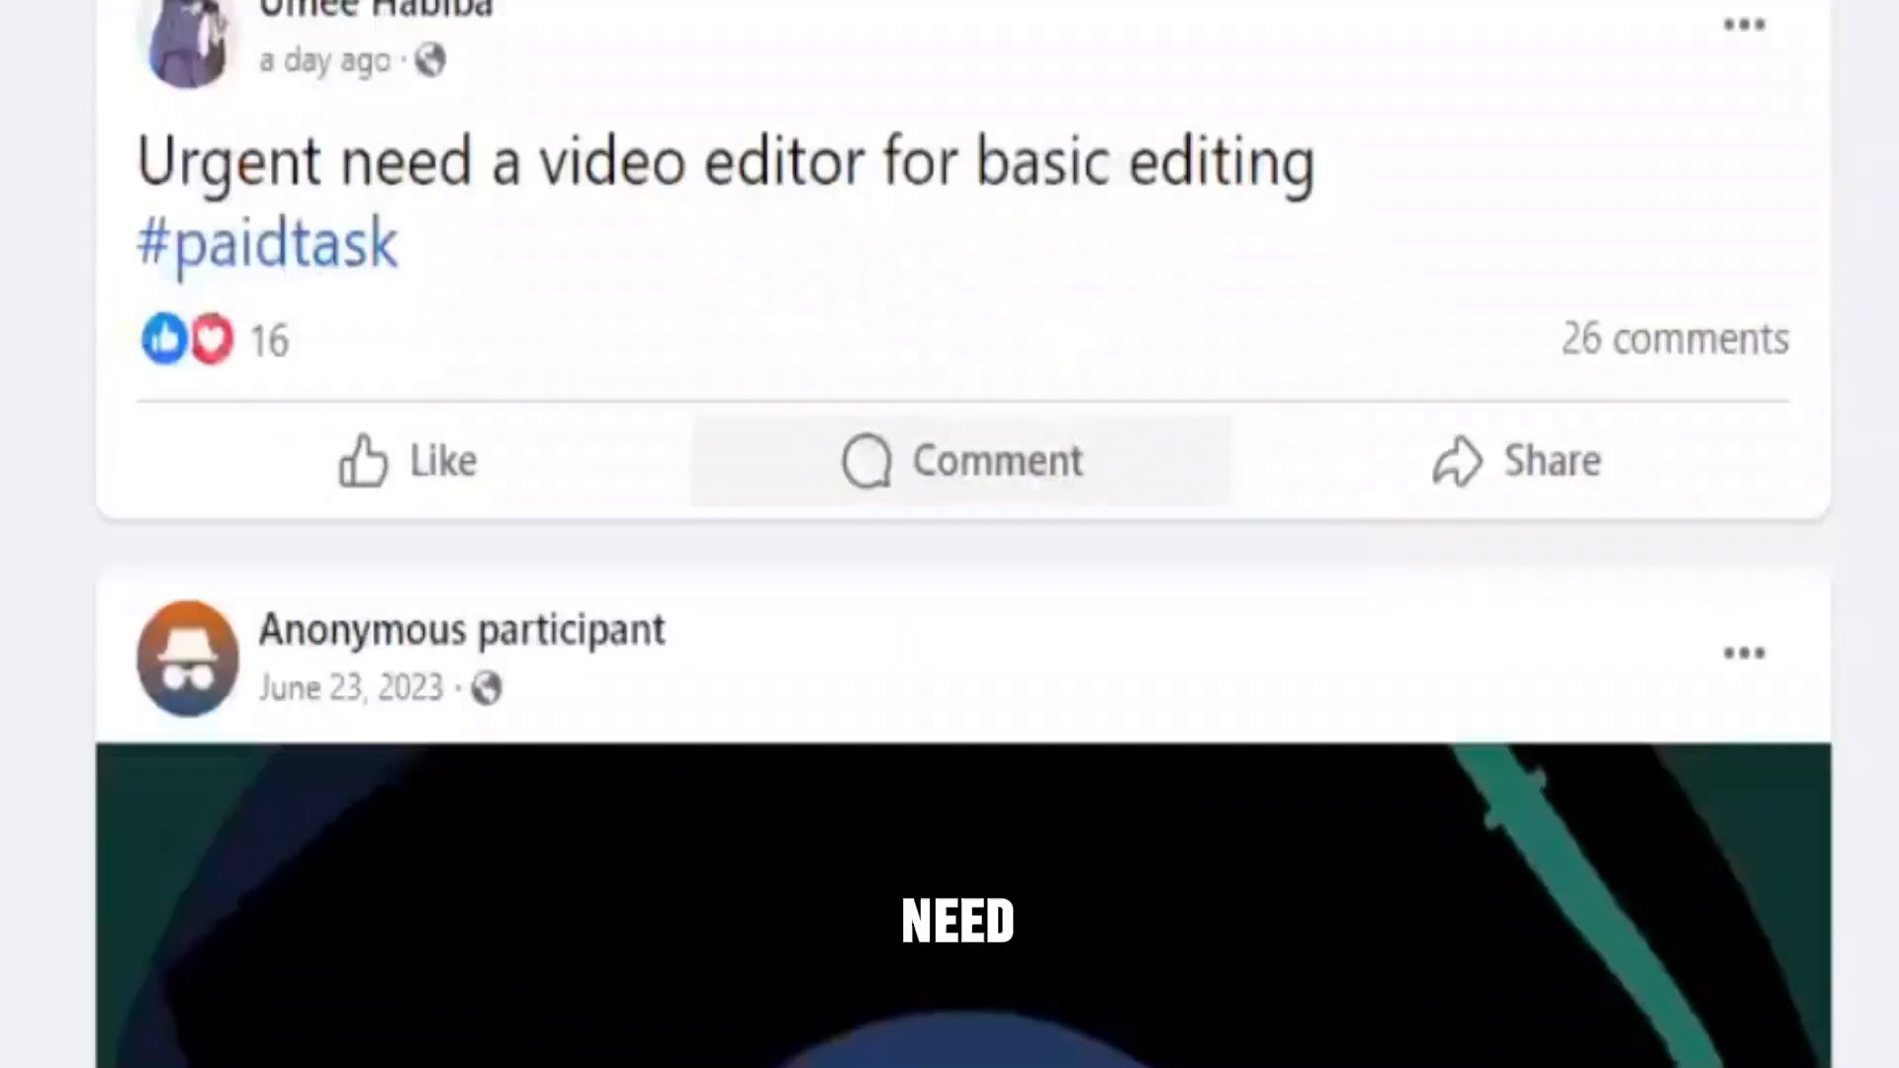
scroll("down", 3)
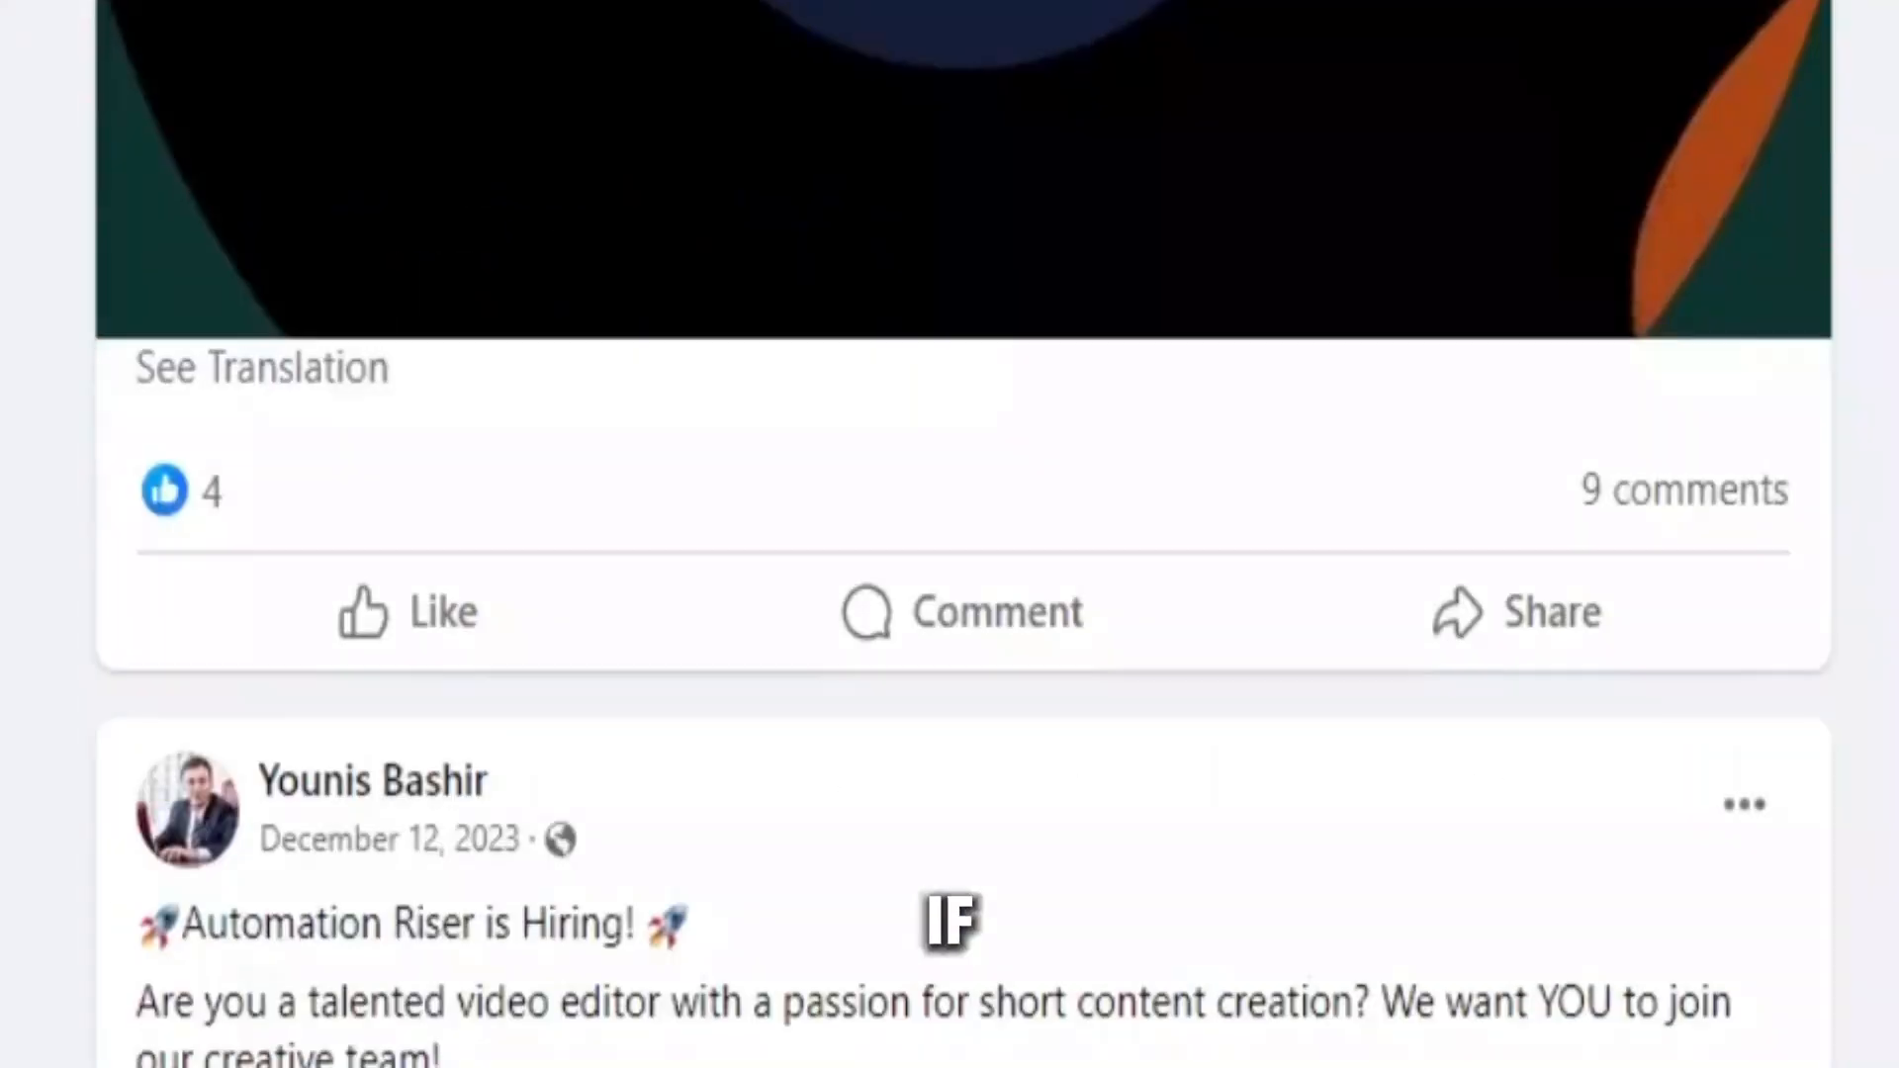
scroll("down", 3)
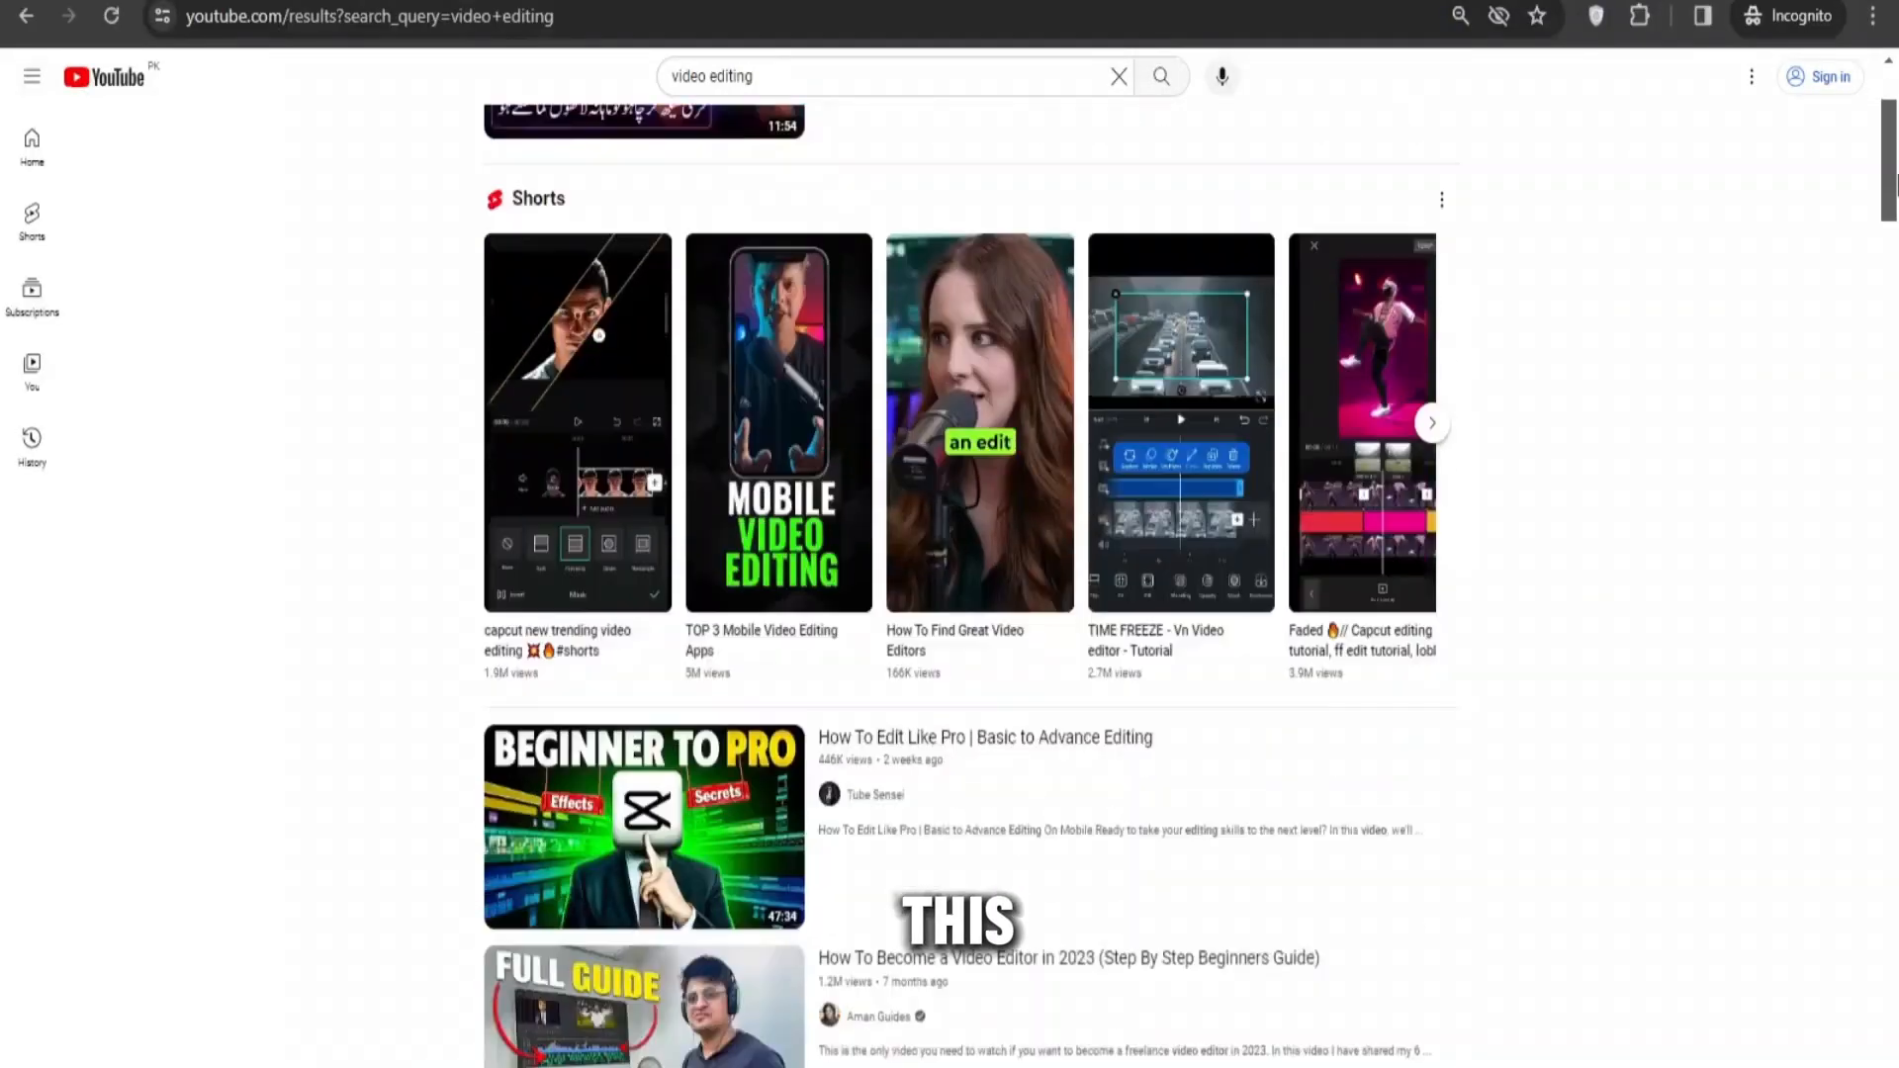
scroll("down", 3)
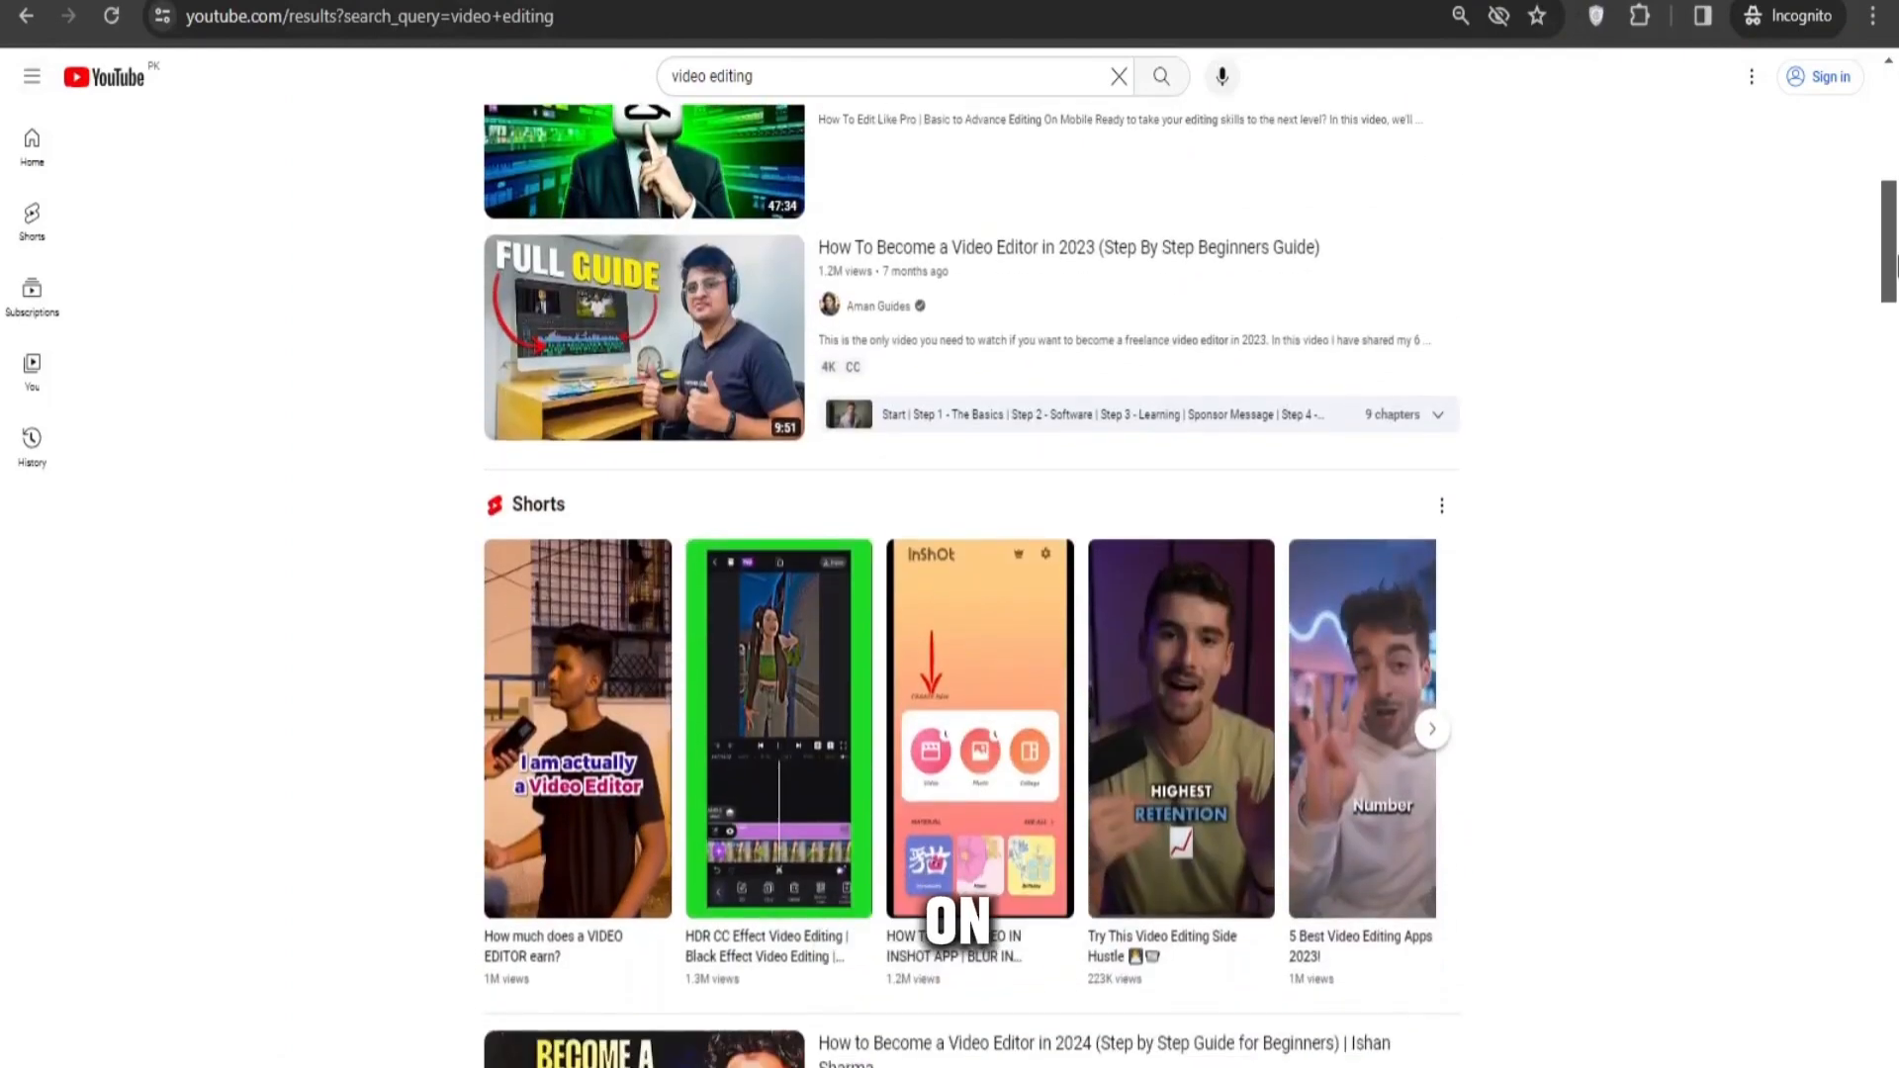
scroll("down", 3)
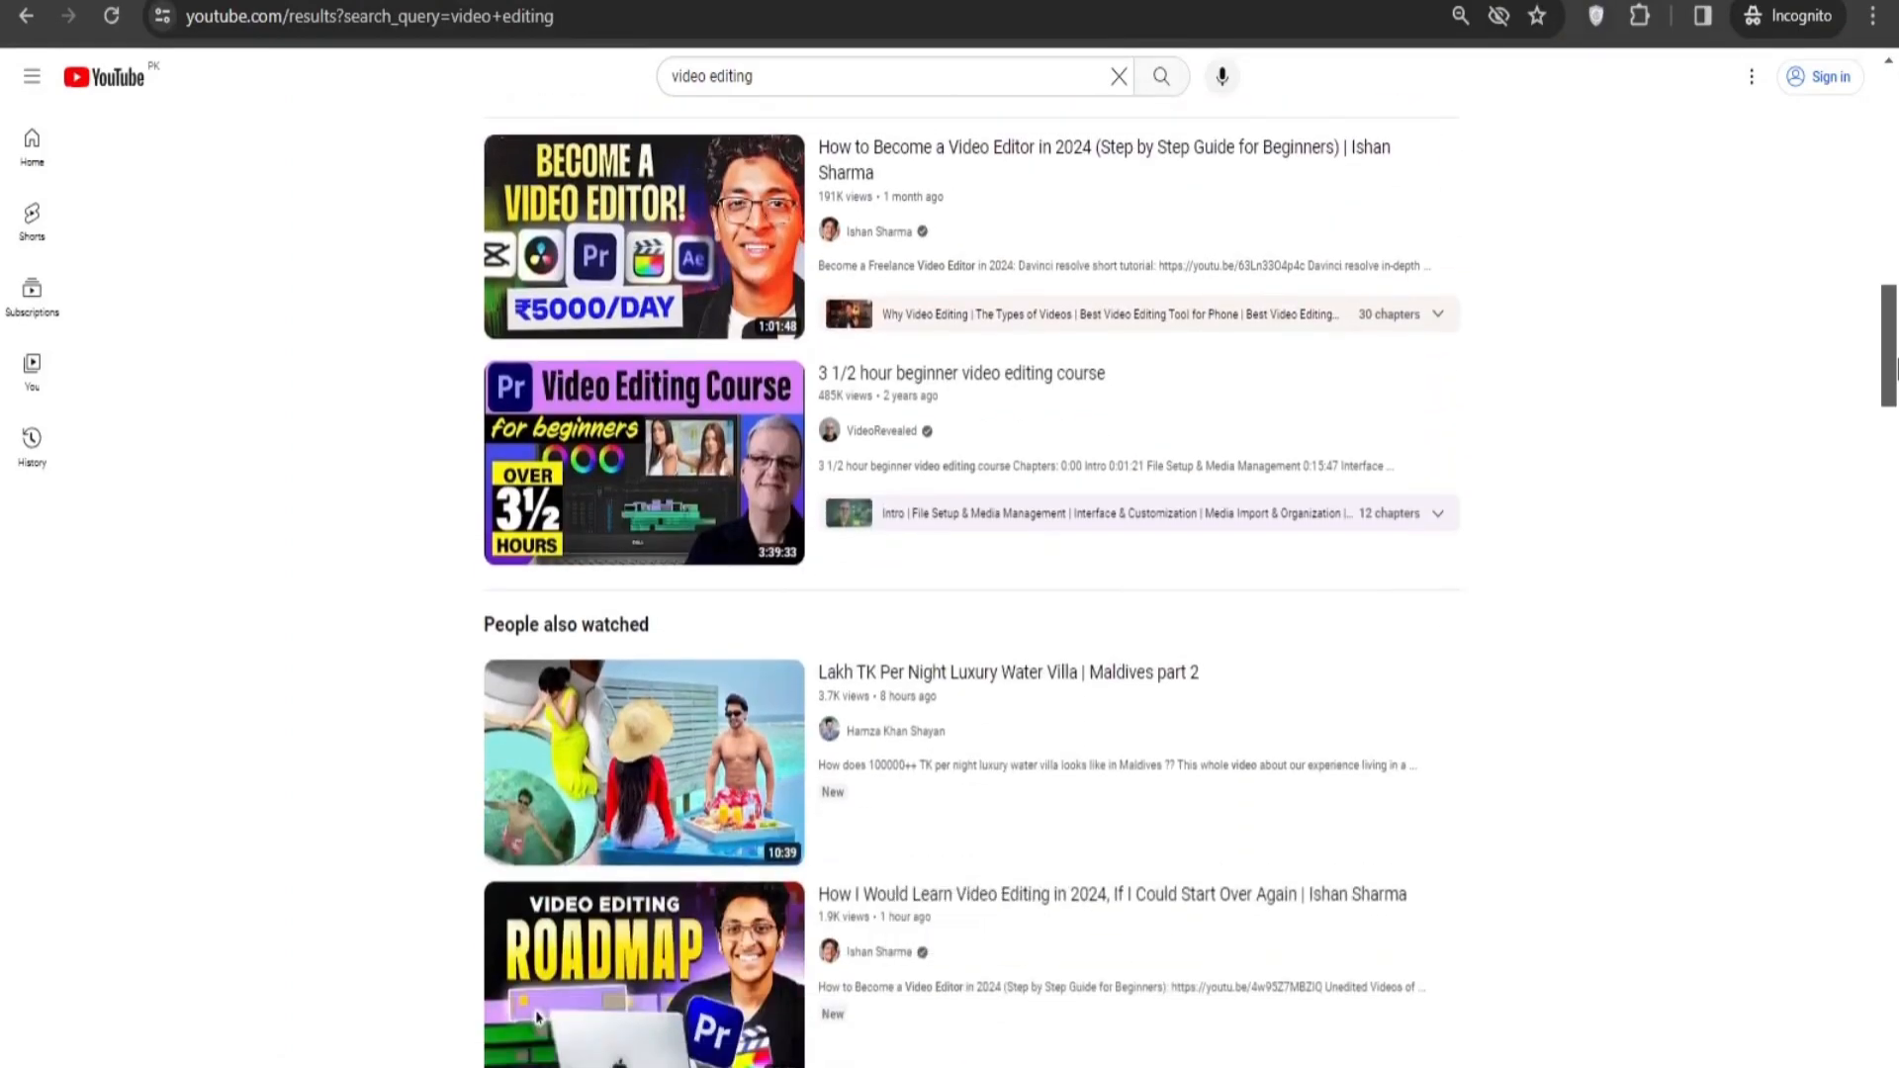
scroll("down", 3)
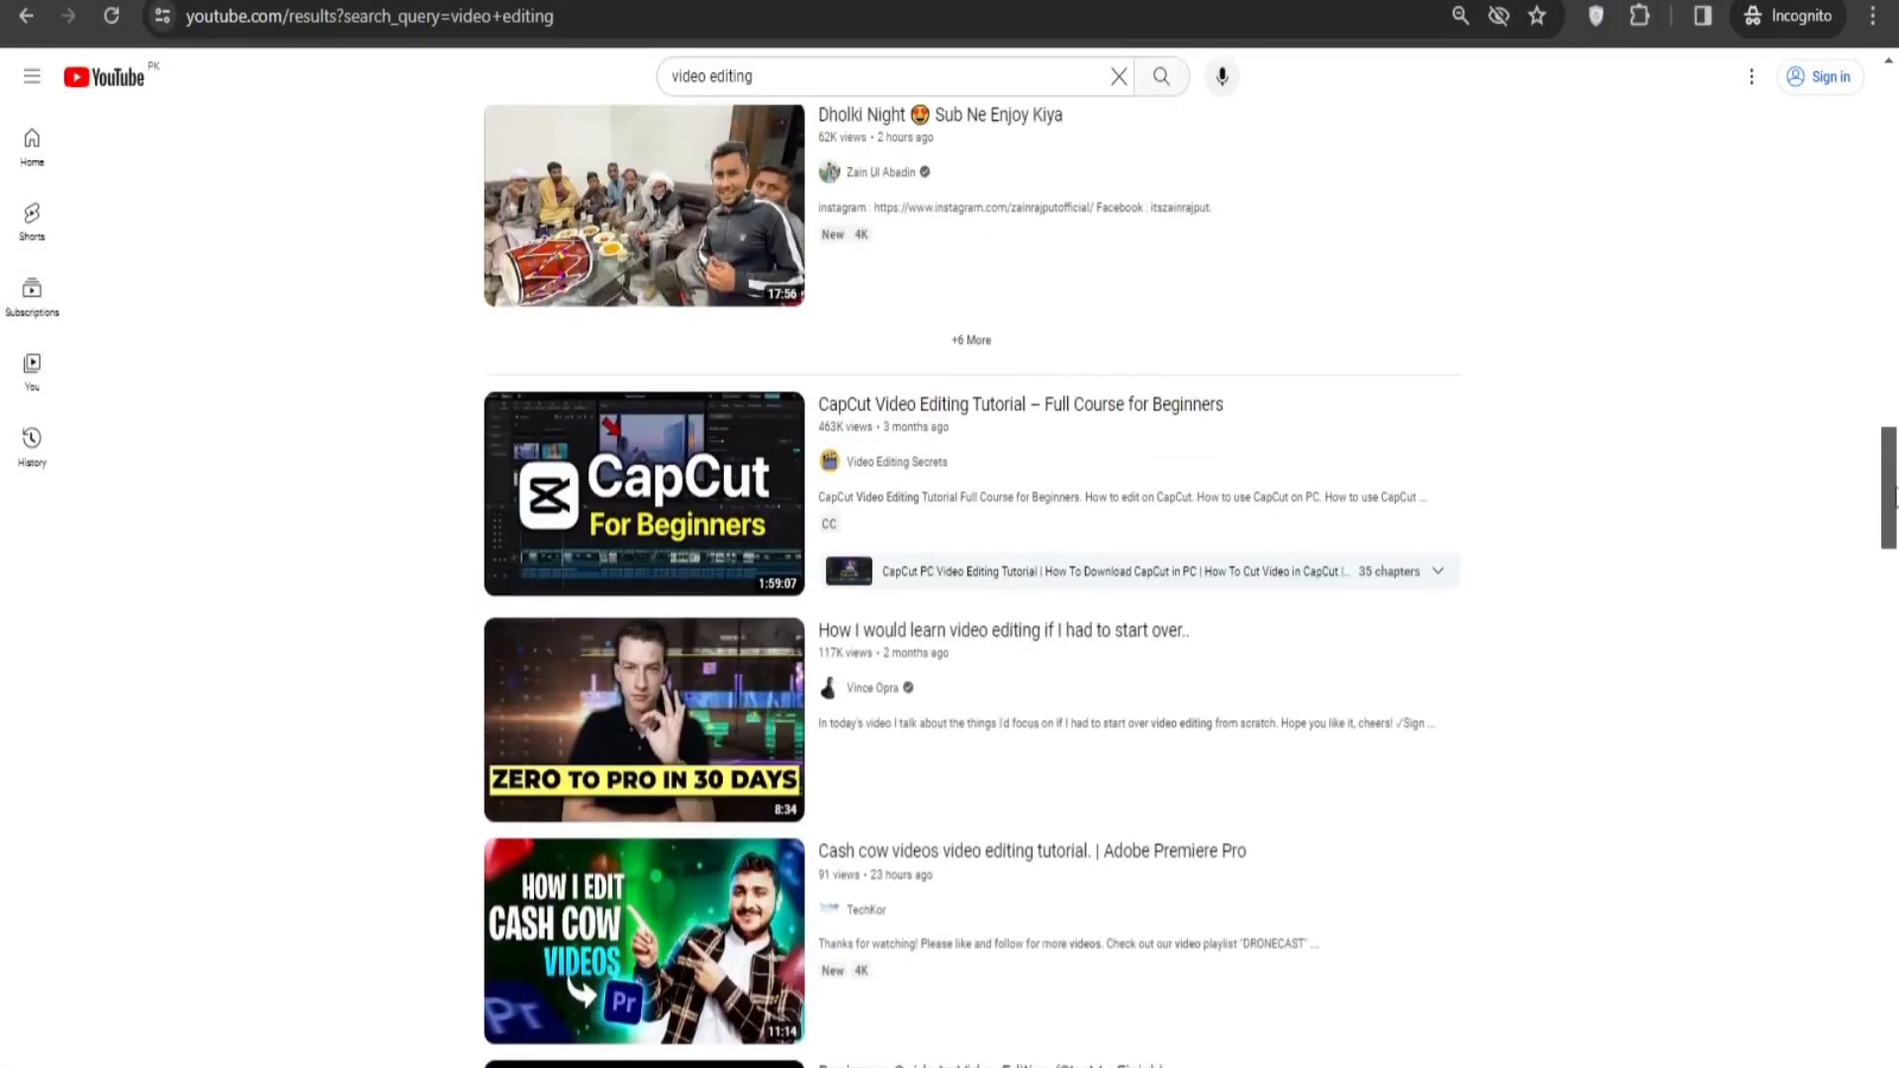
scroll("down", 3)
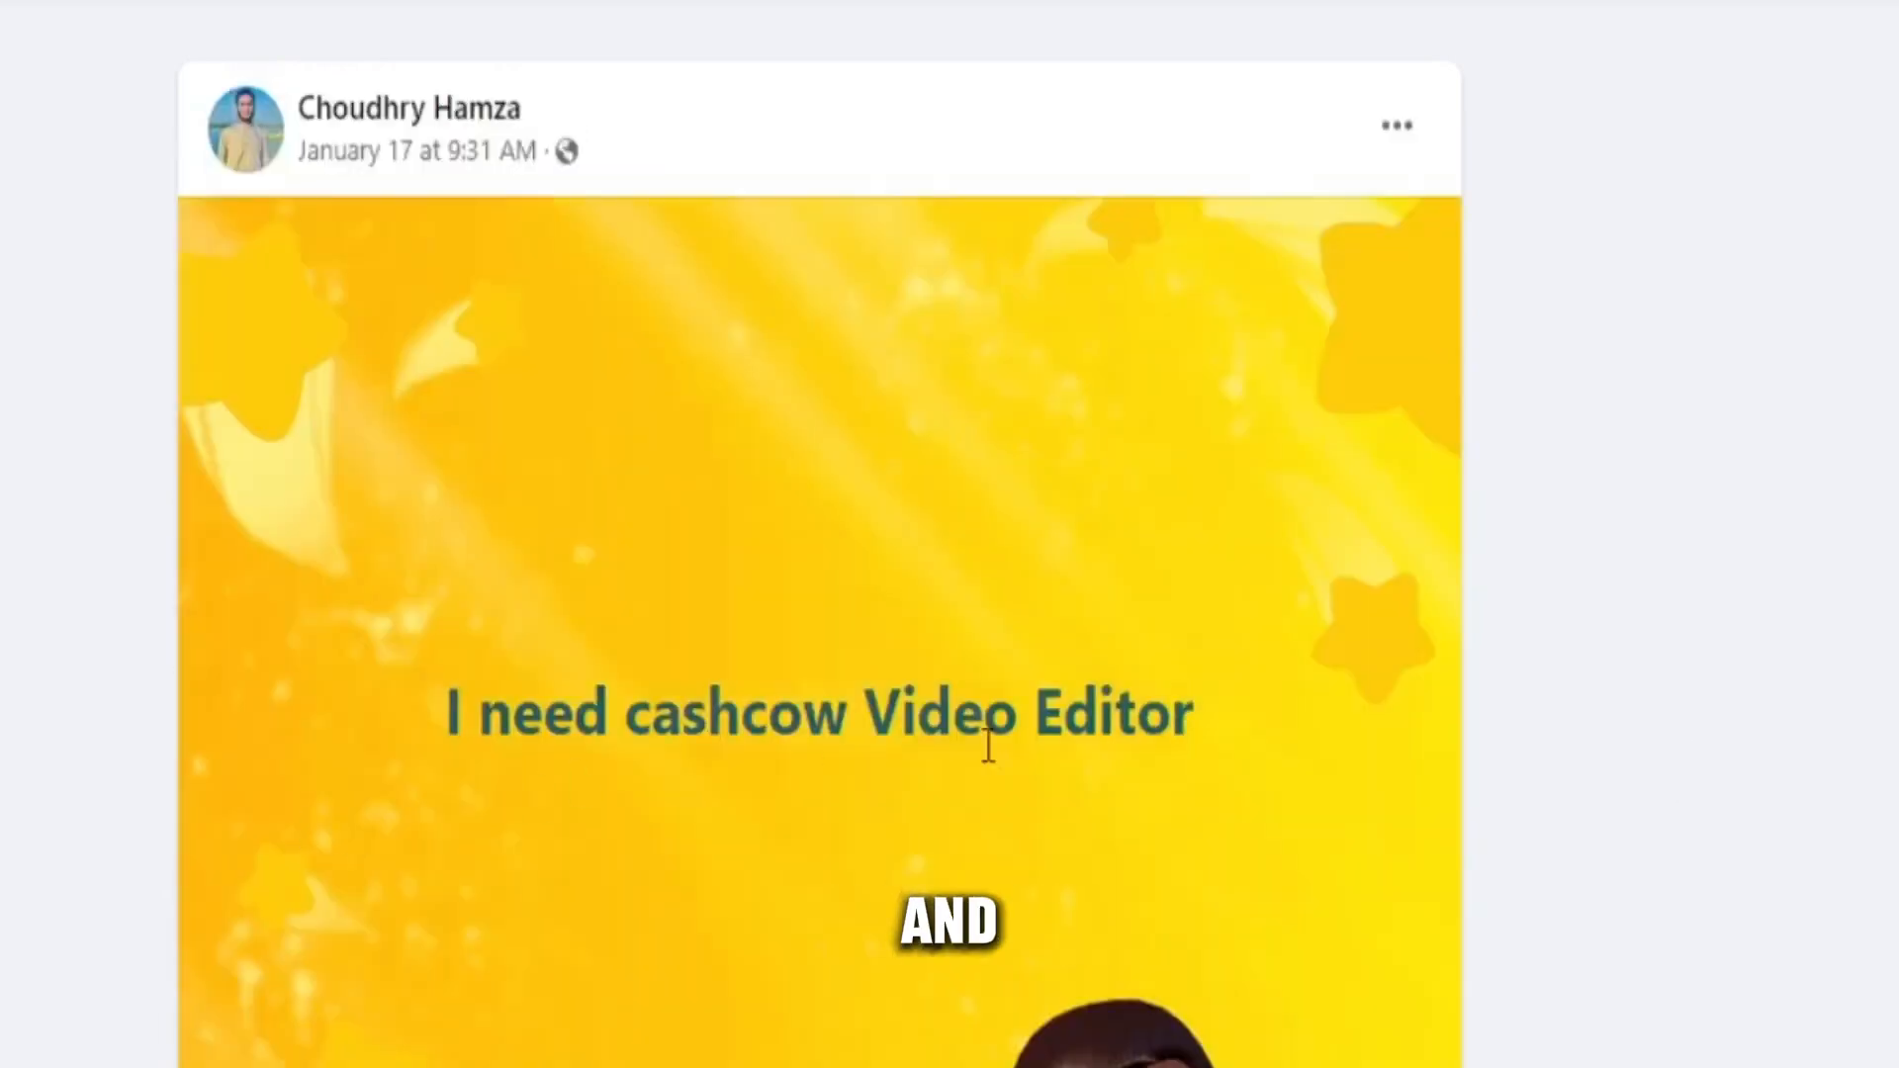
scroll("down", 3)
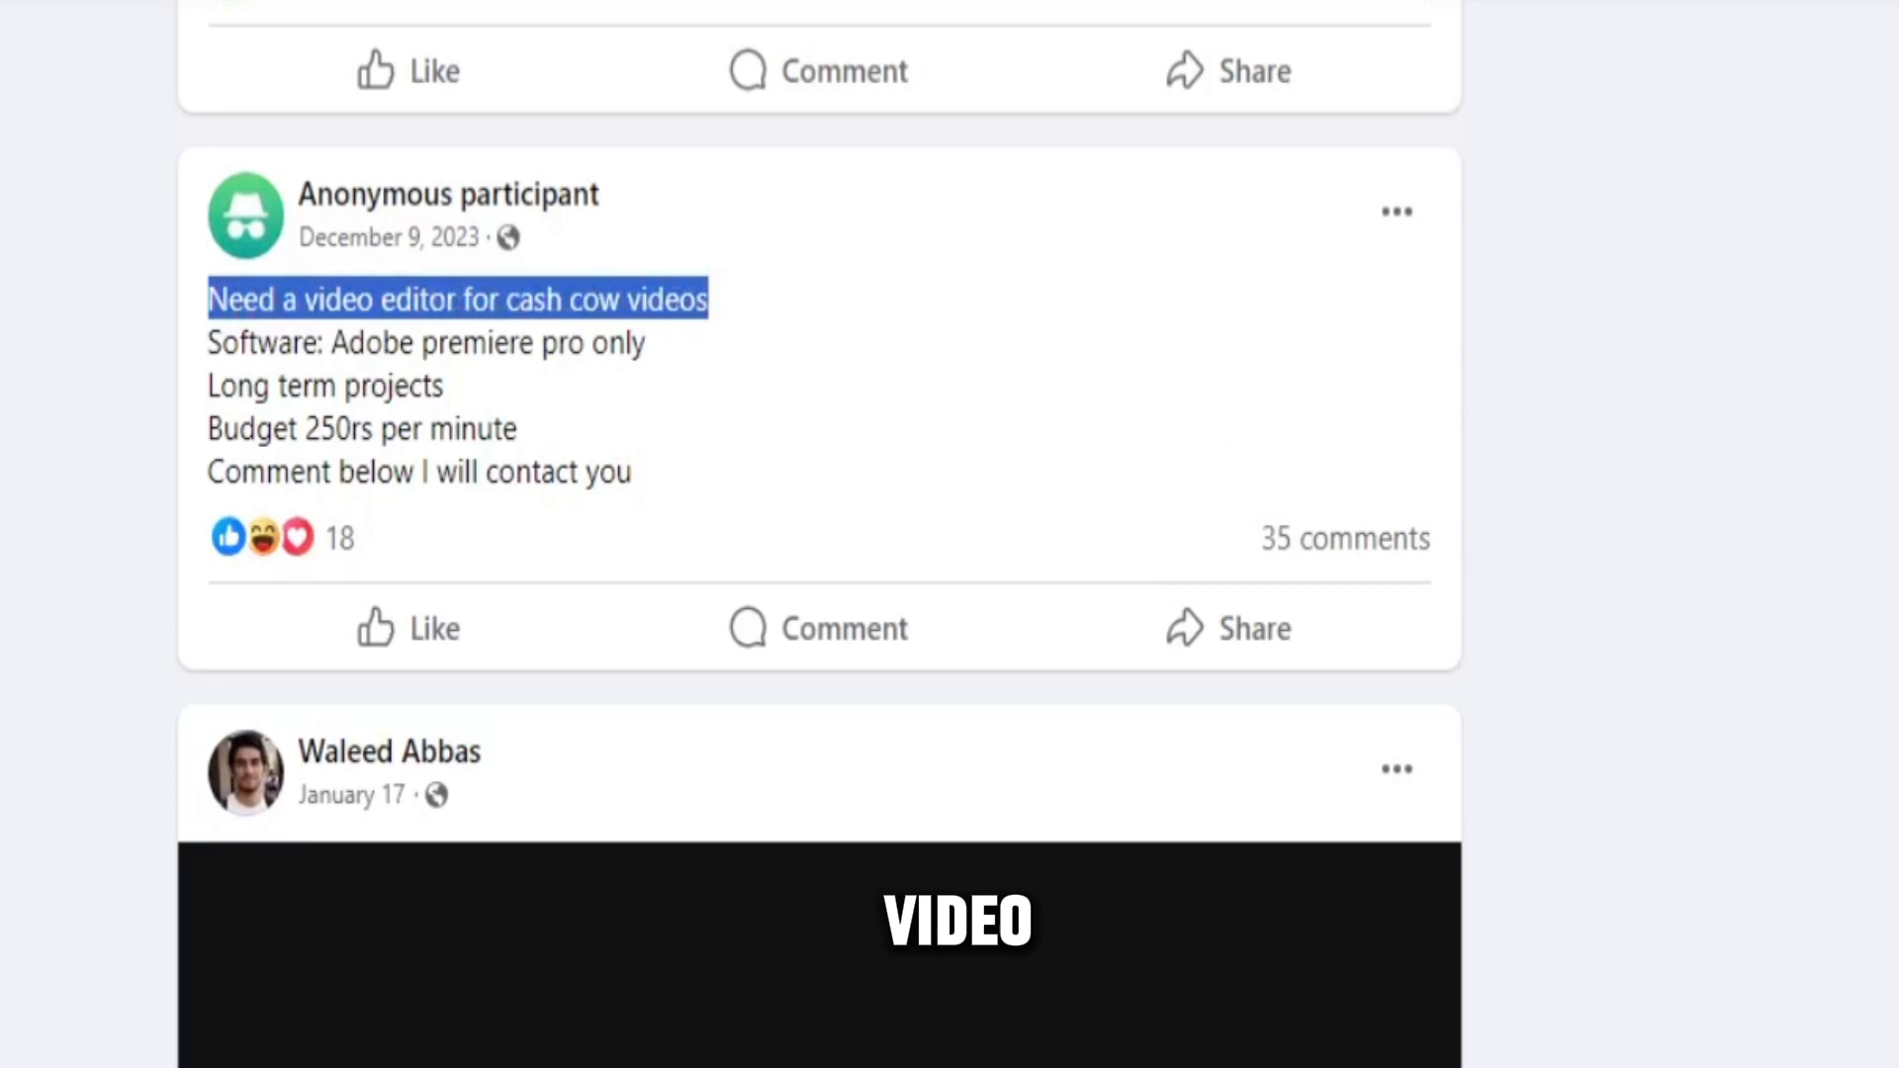
scroll("down", 3)
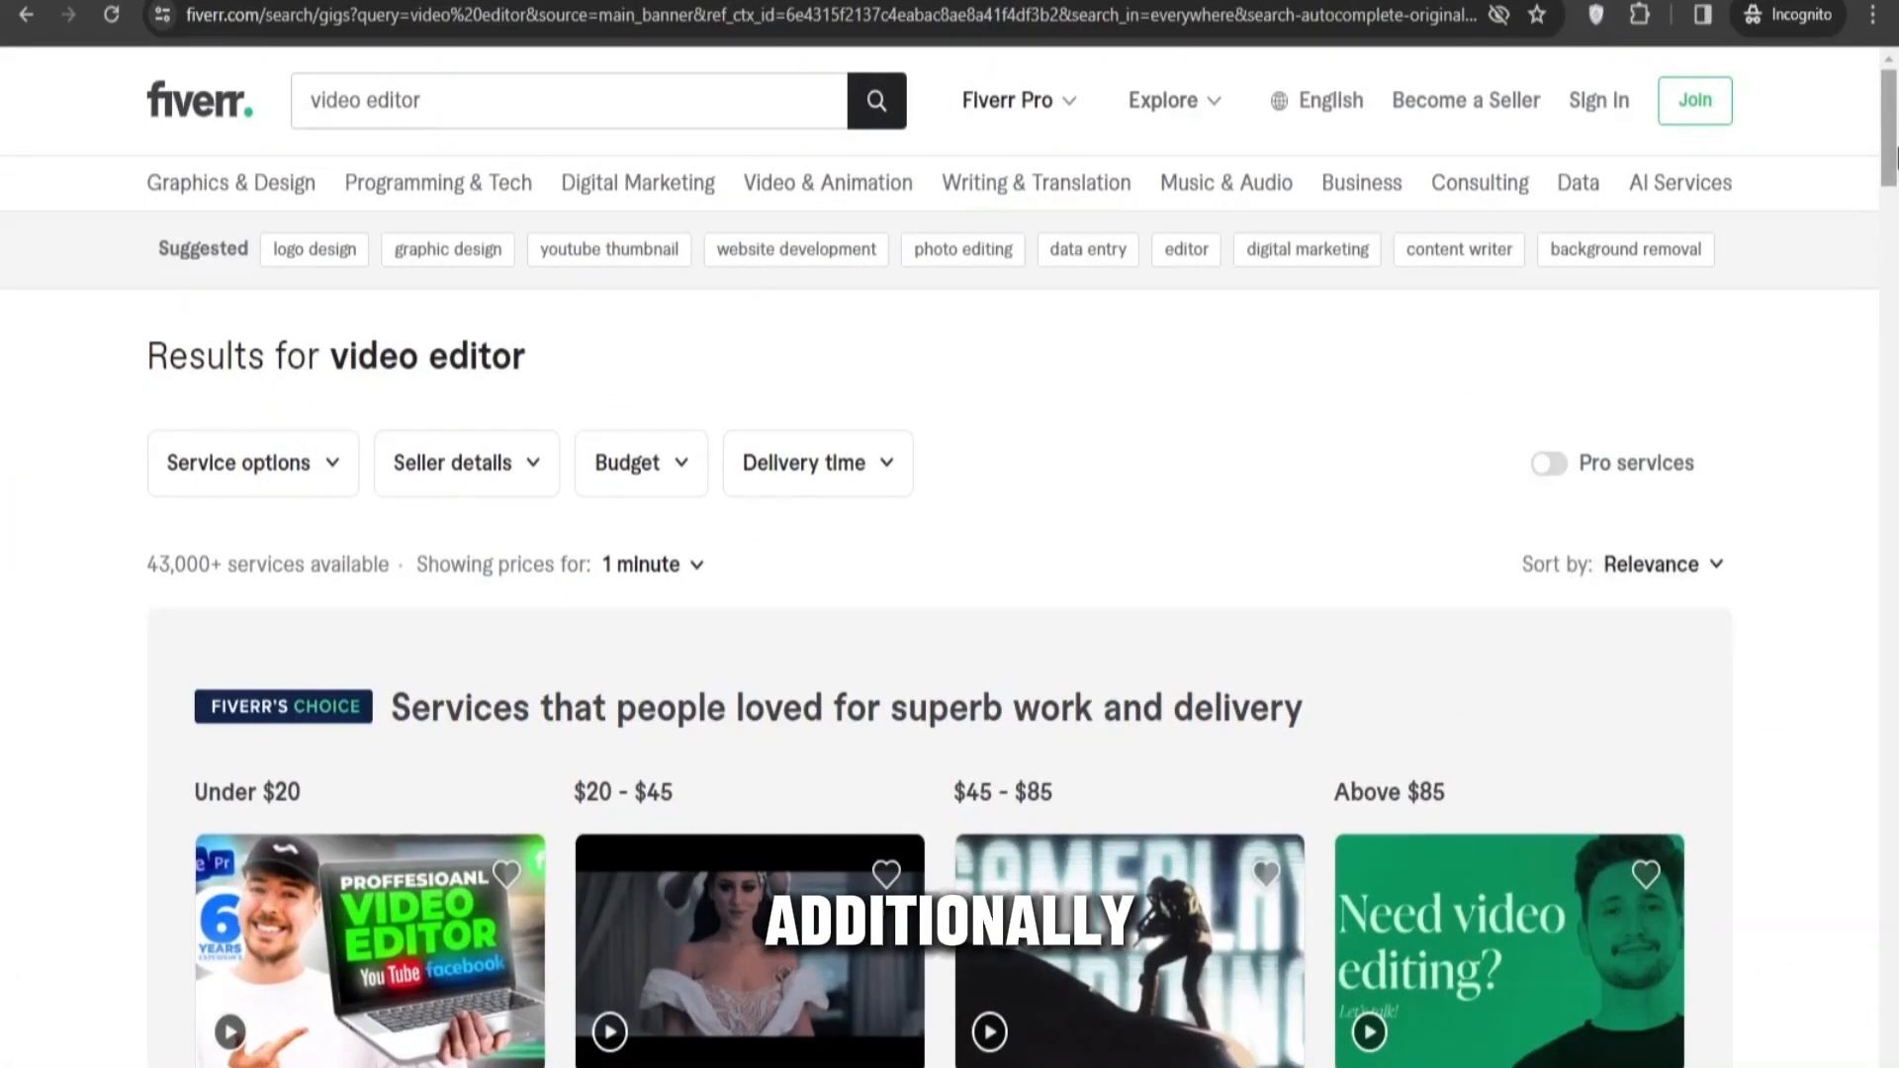
scroll("down", 3)
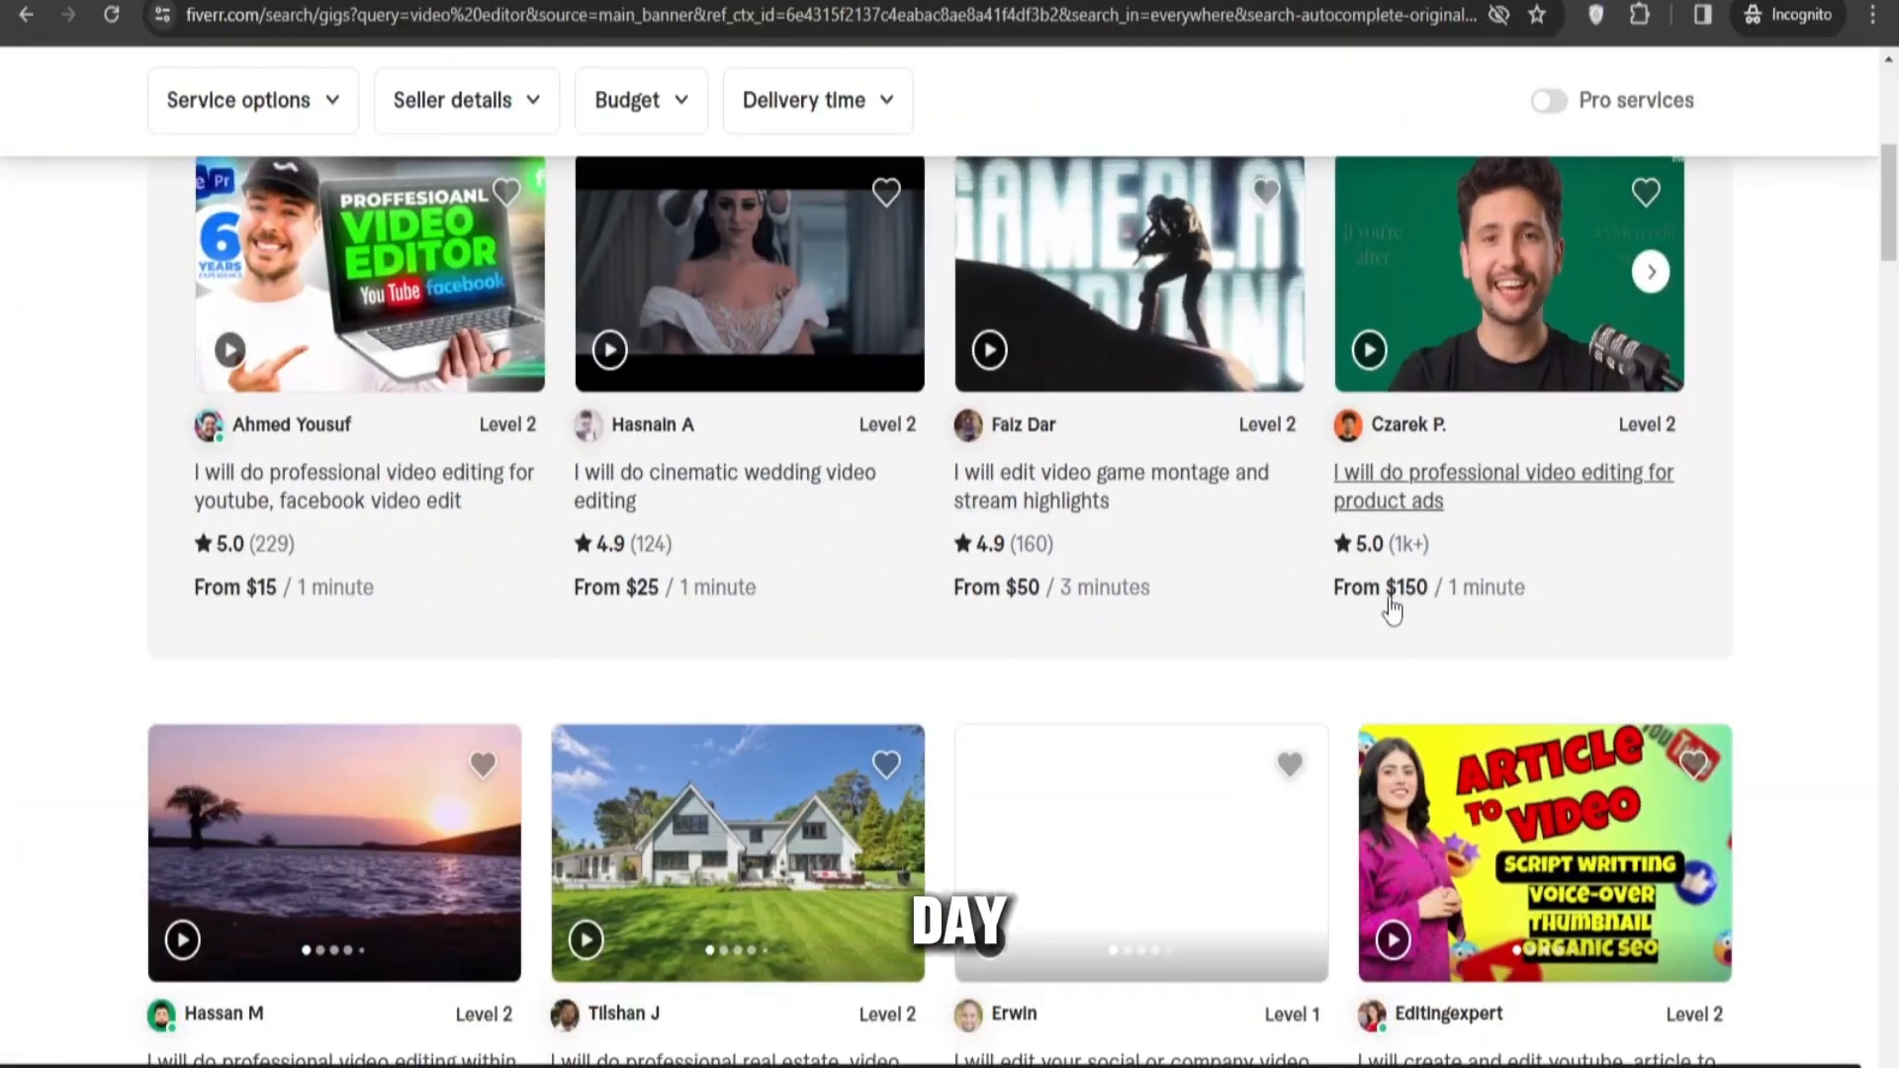
scroll("down", 3)
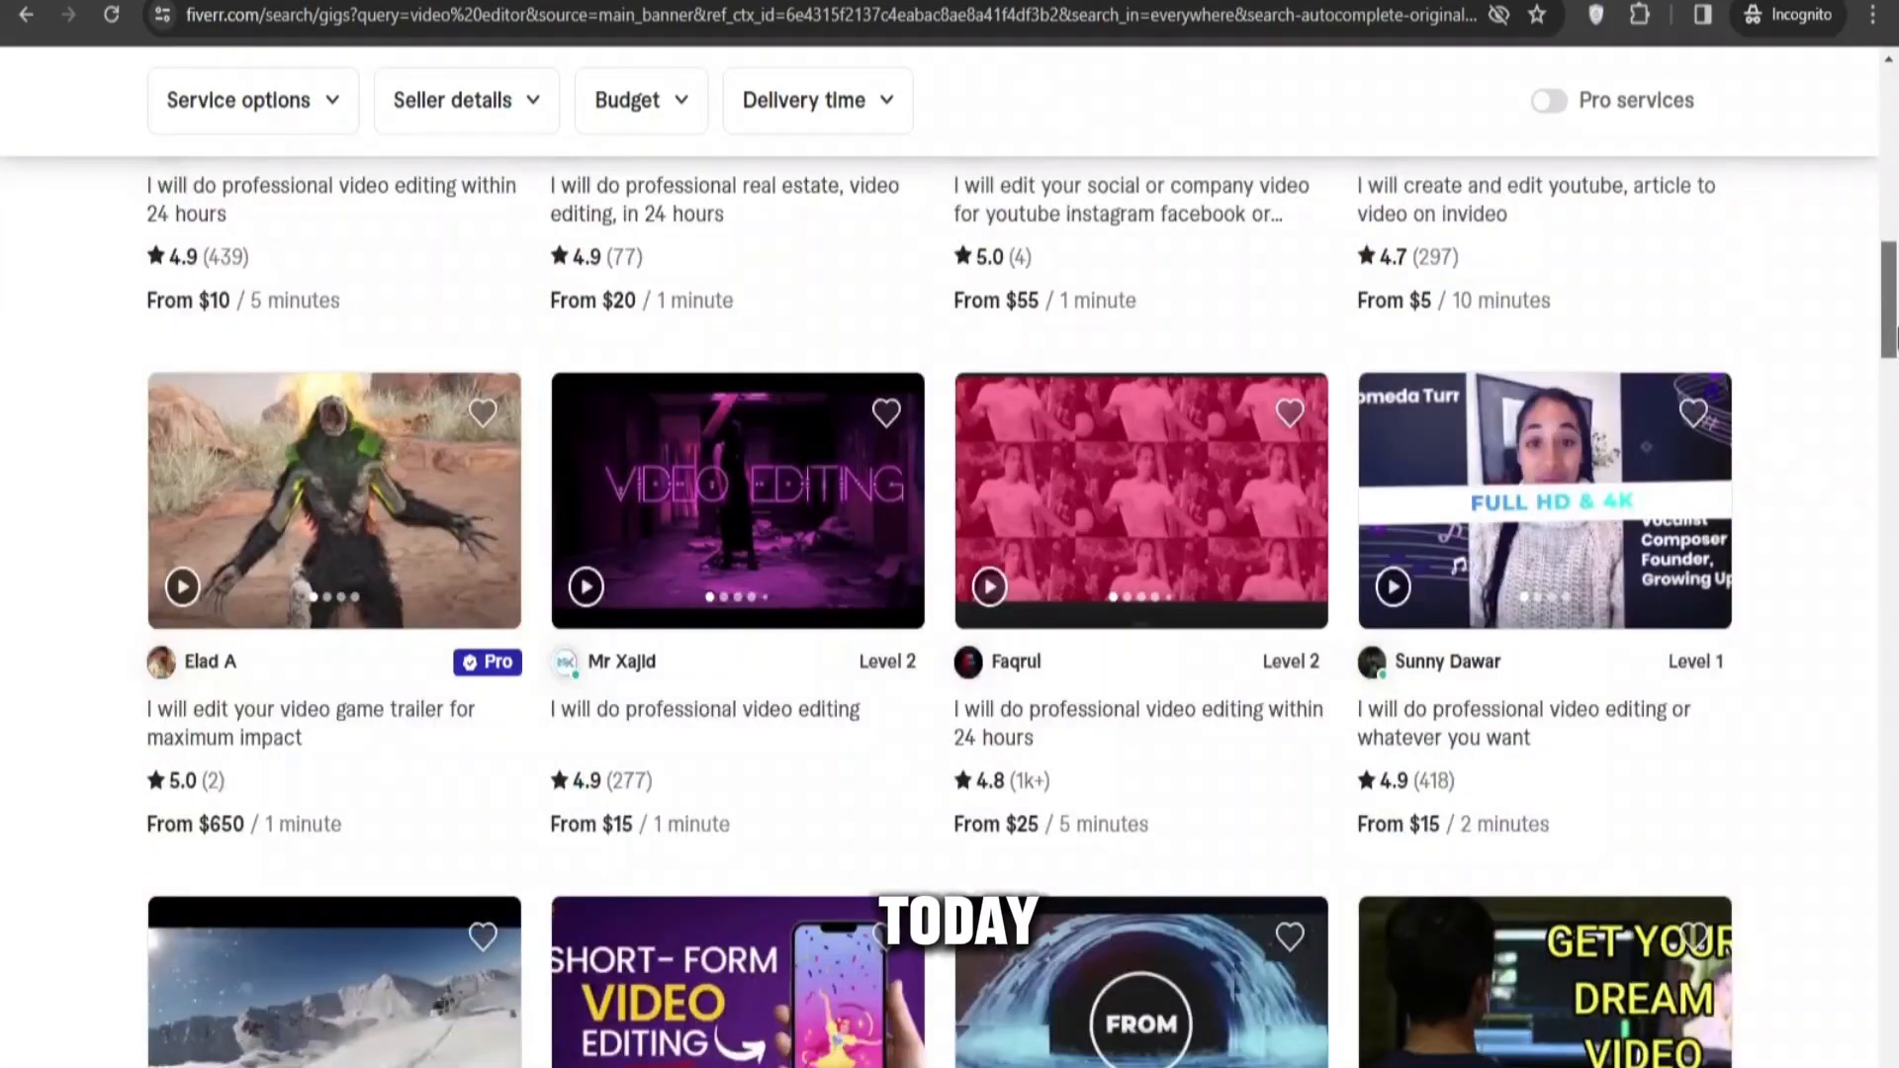
scroll("down", 3)
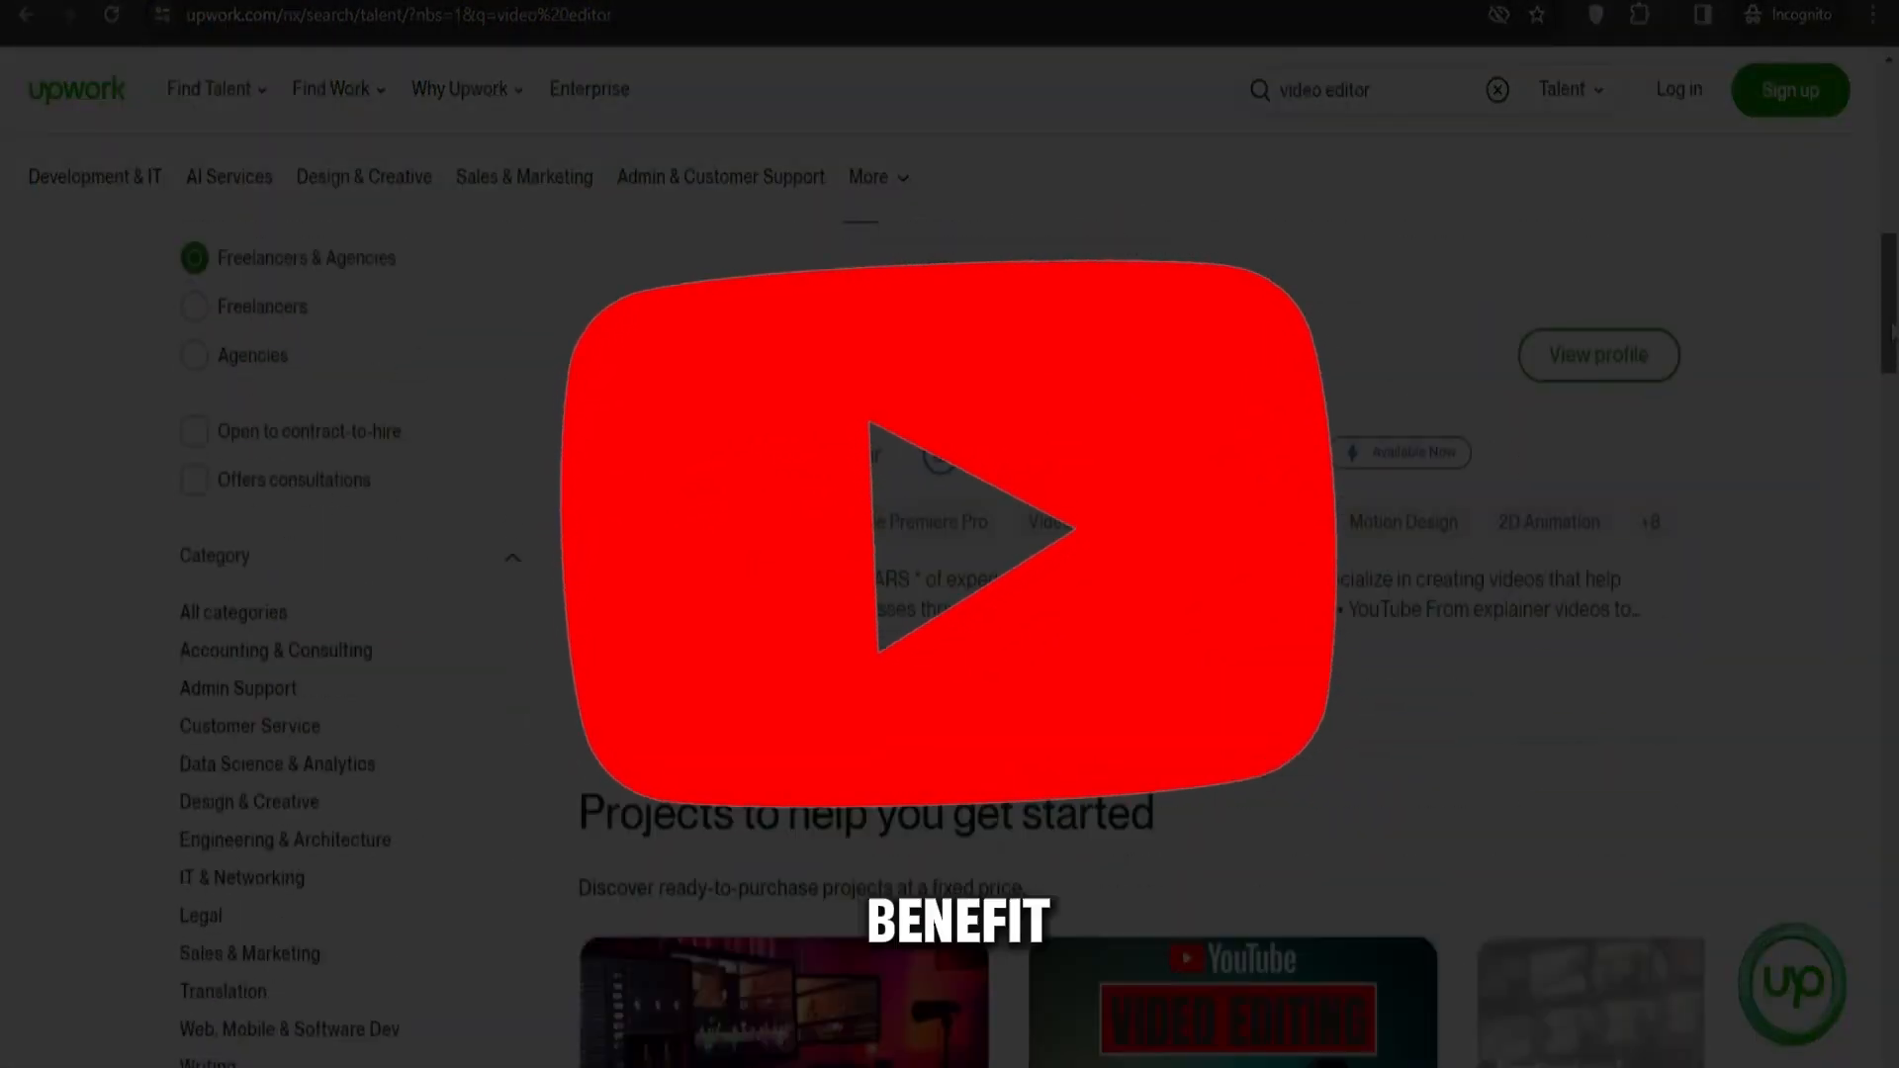
scroll("down", 3)
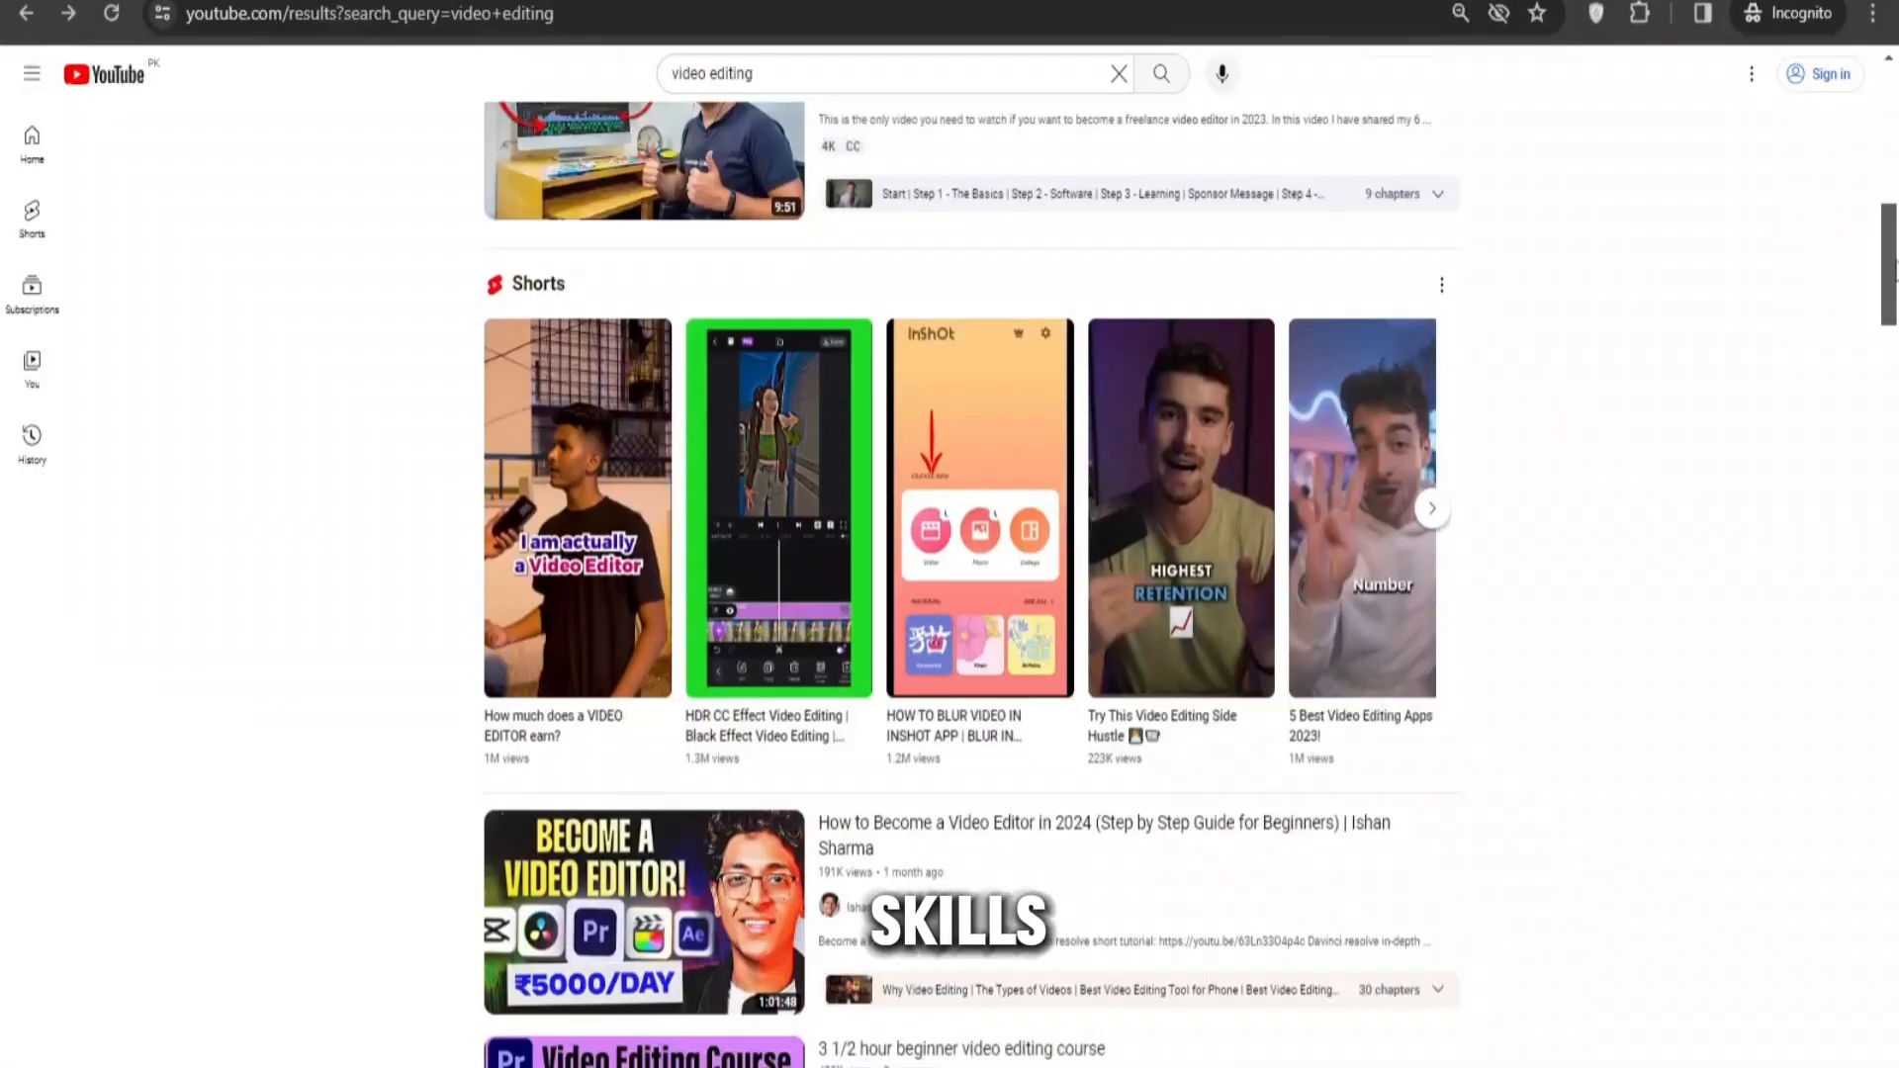
scroll("down", 3)
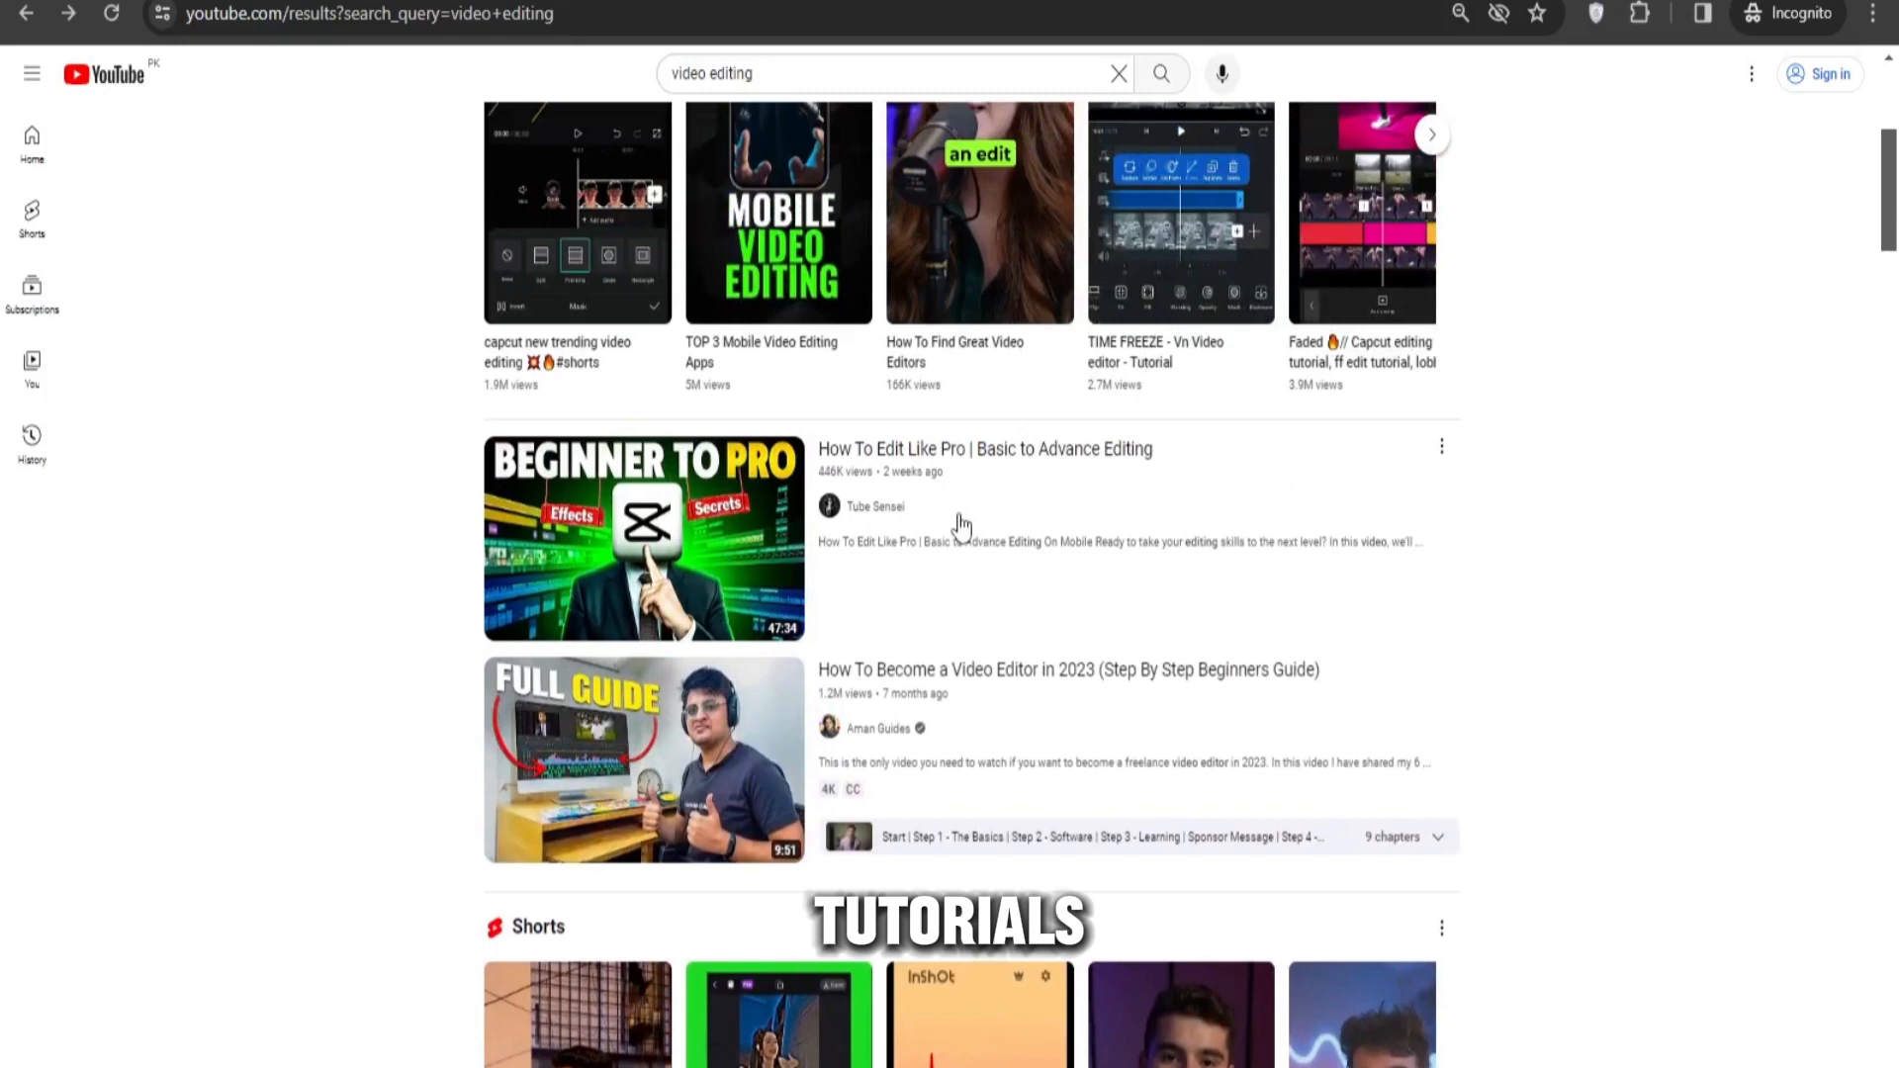
Step: Open the Tube Sensei channel and browse its uploaded videos
left_click(875, 506)
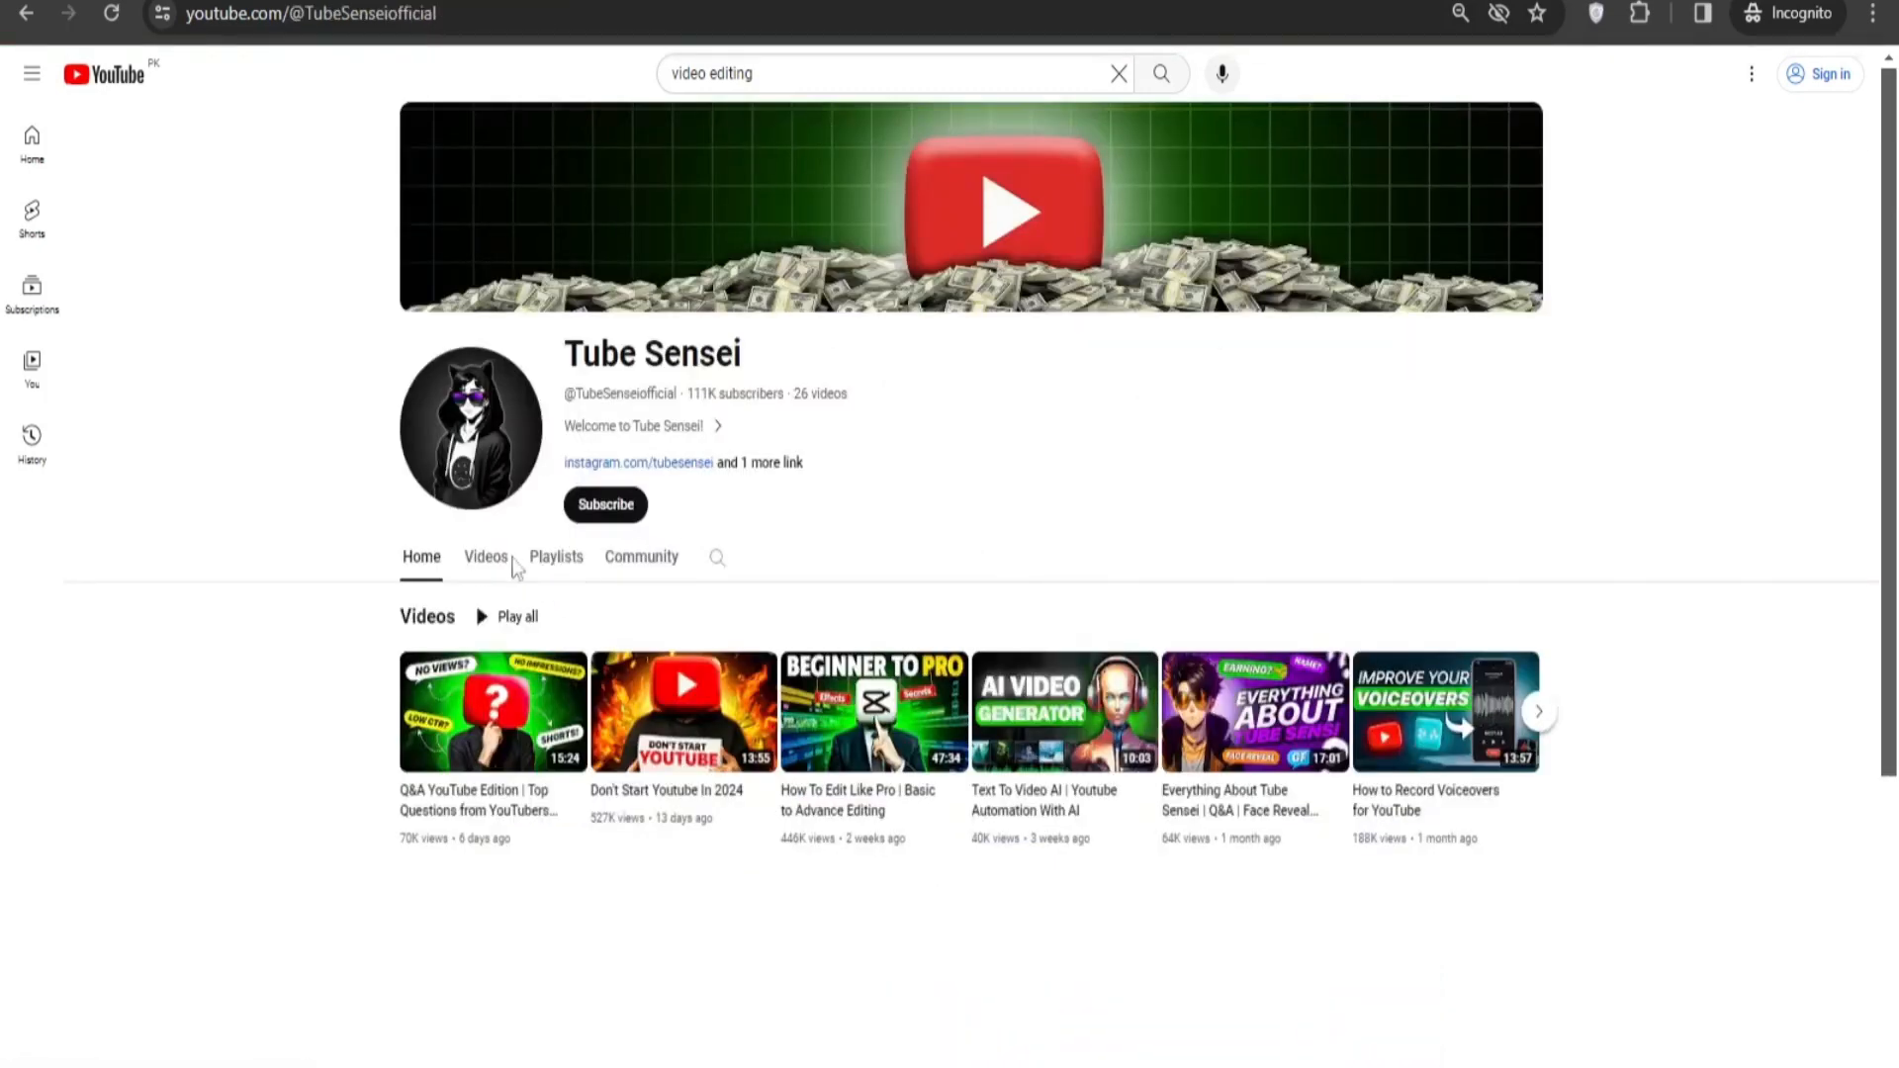
left_click(484, 556)
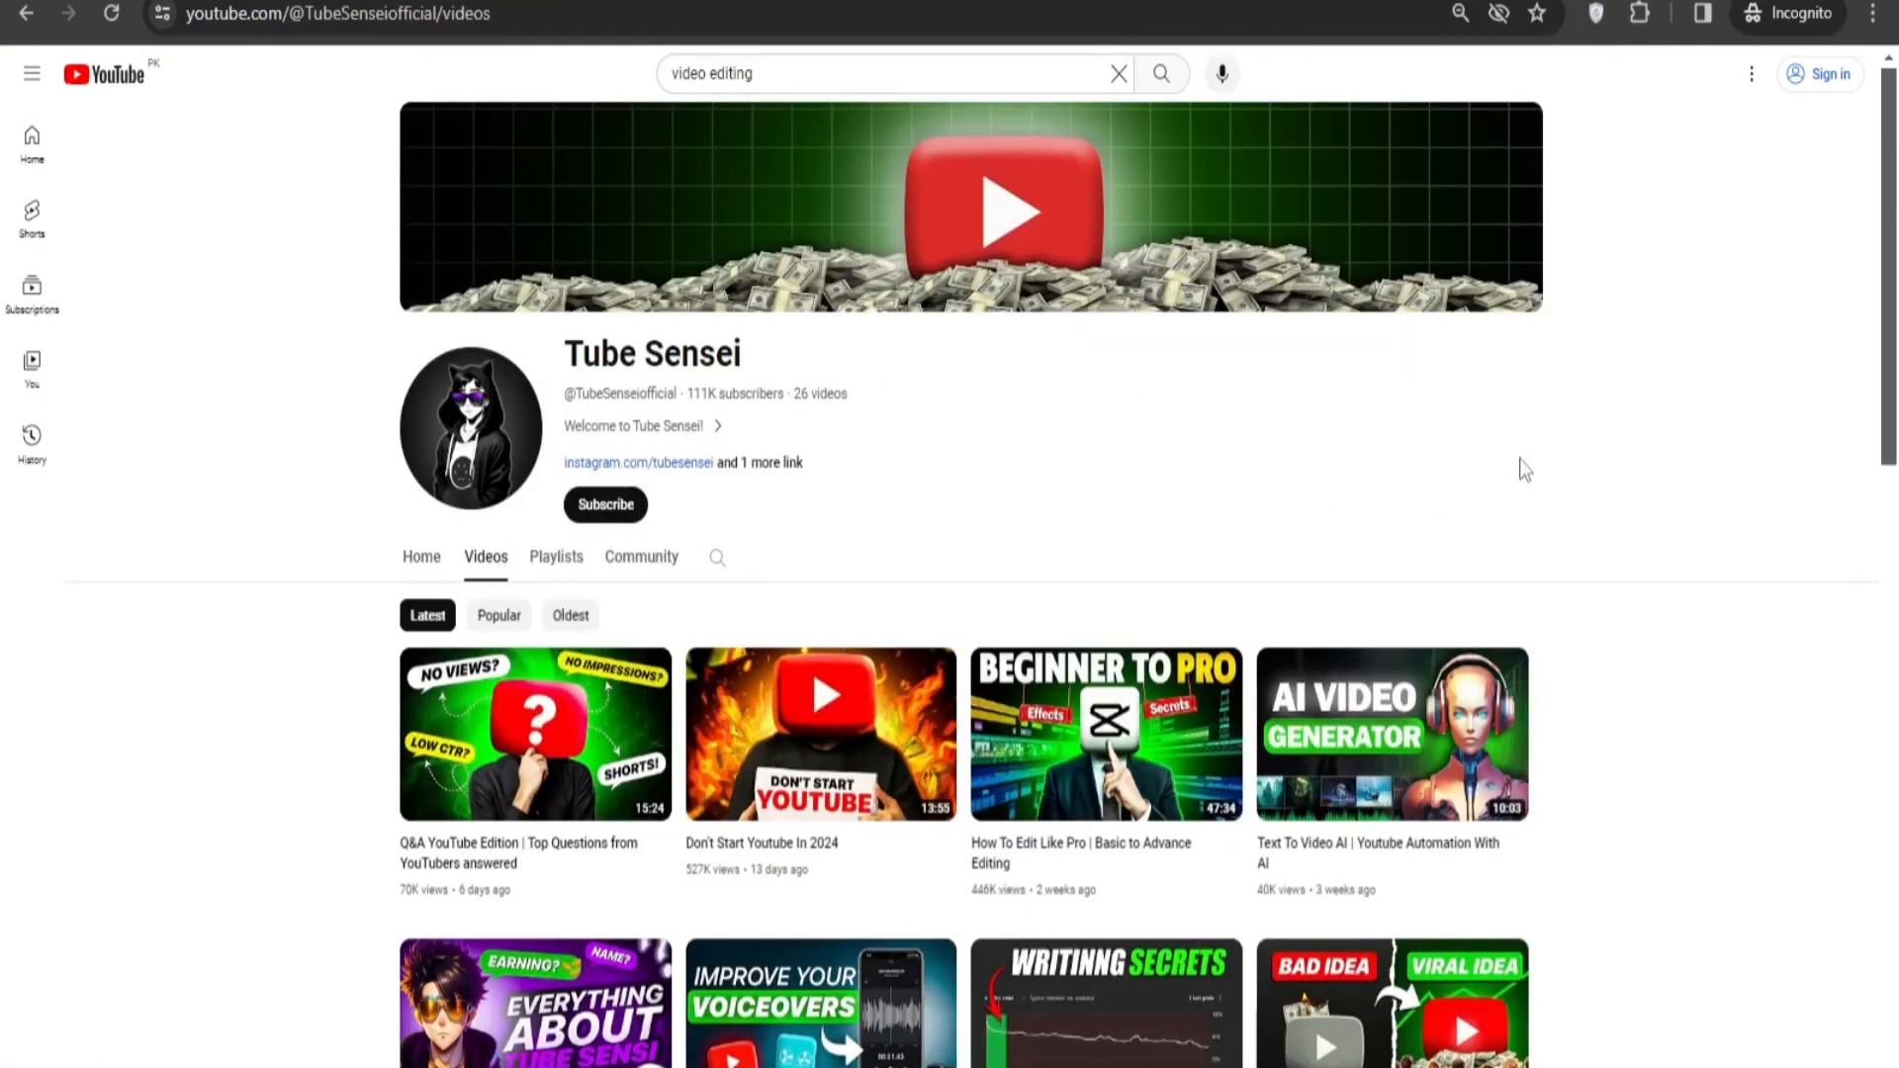
scroll("down", 3)
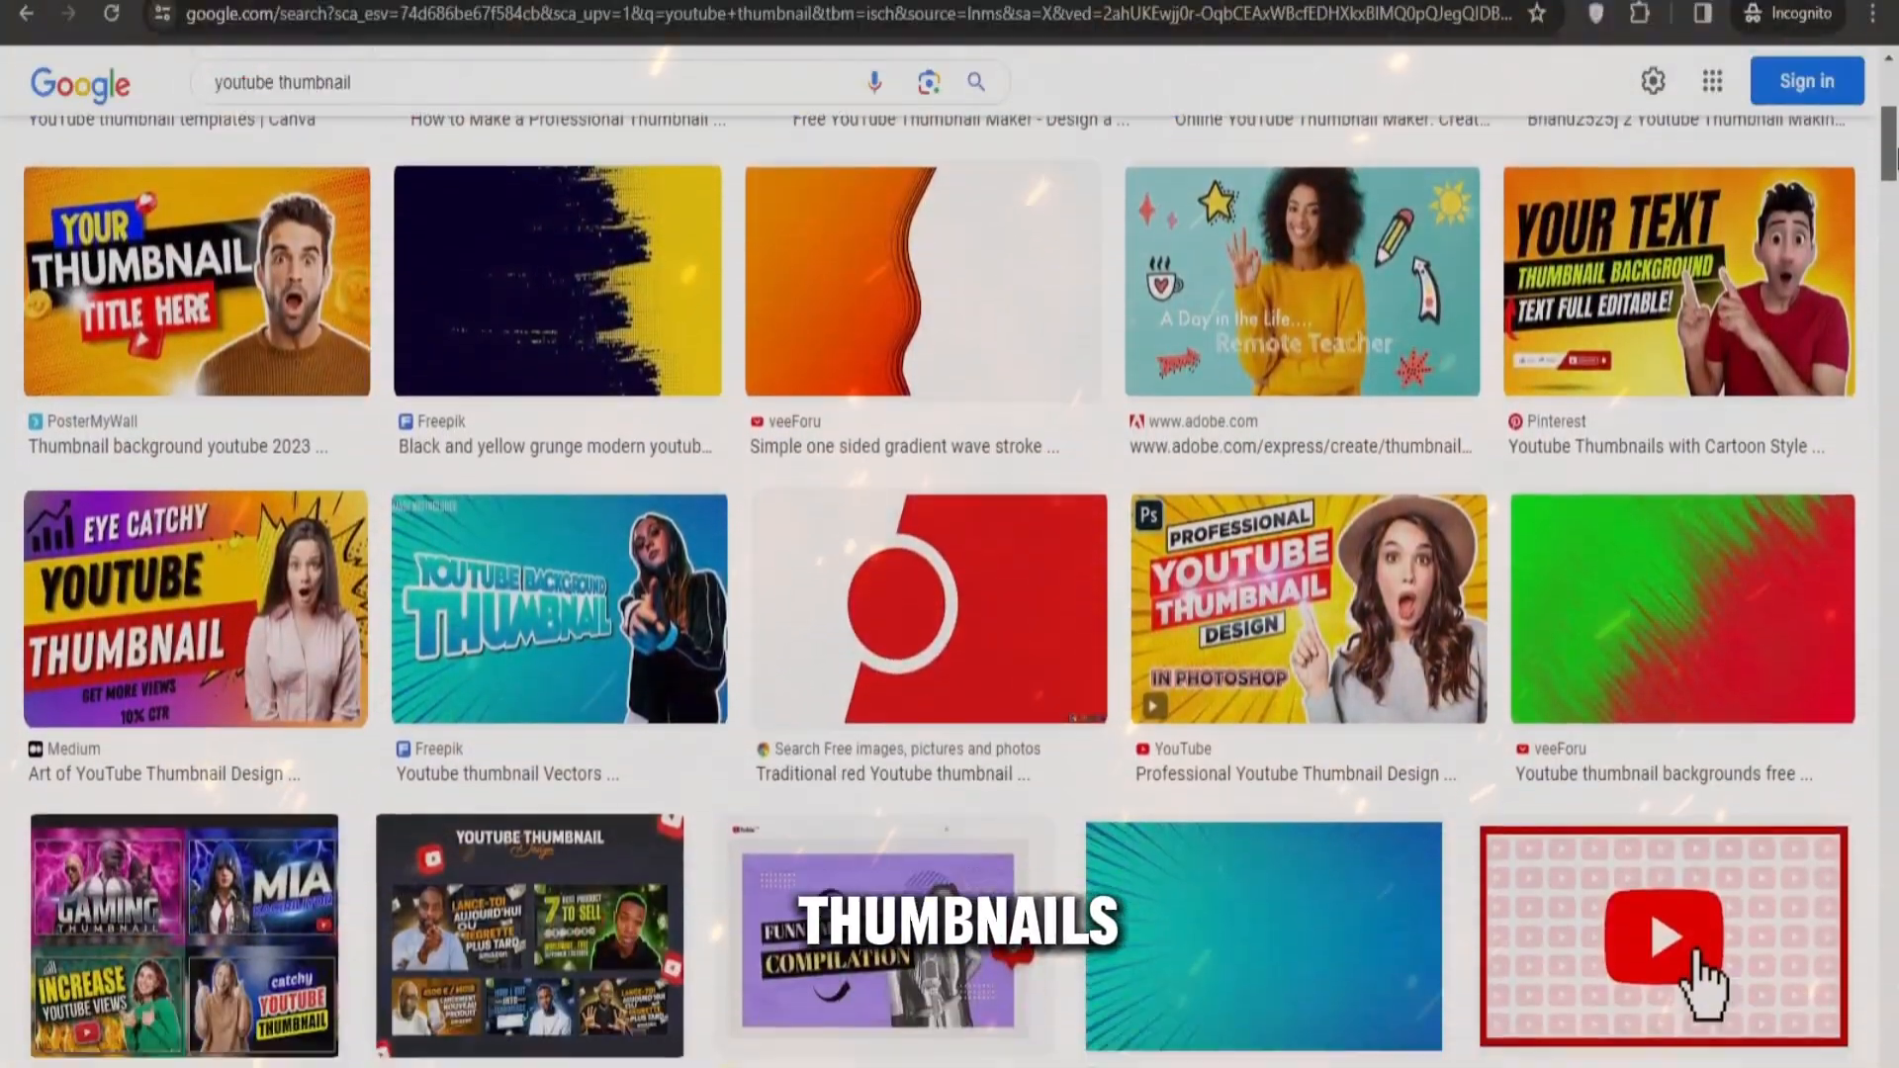
scroll("down", 3)
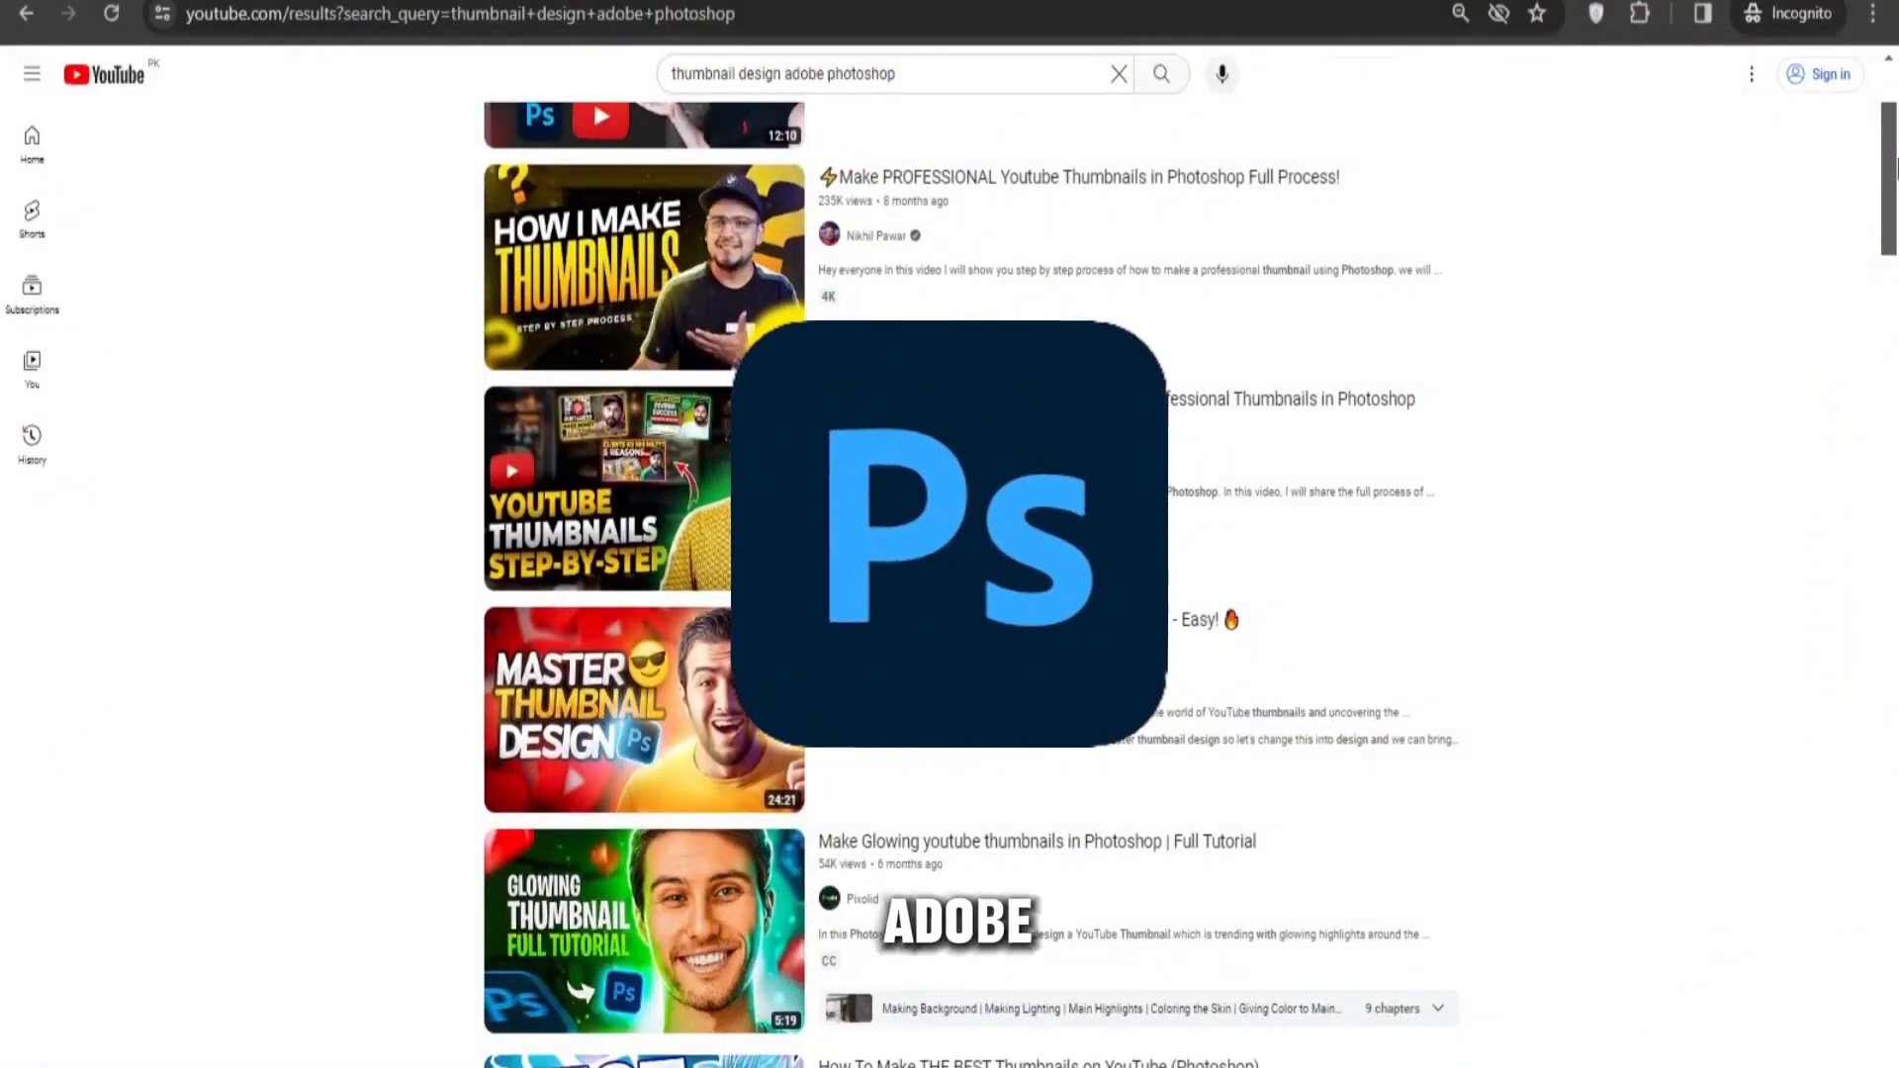
scroll("down", 3)
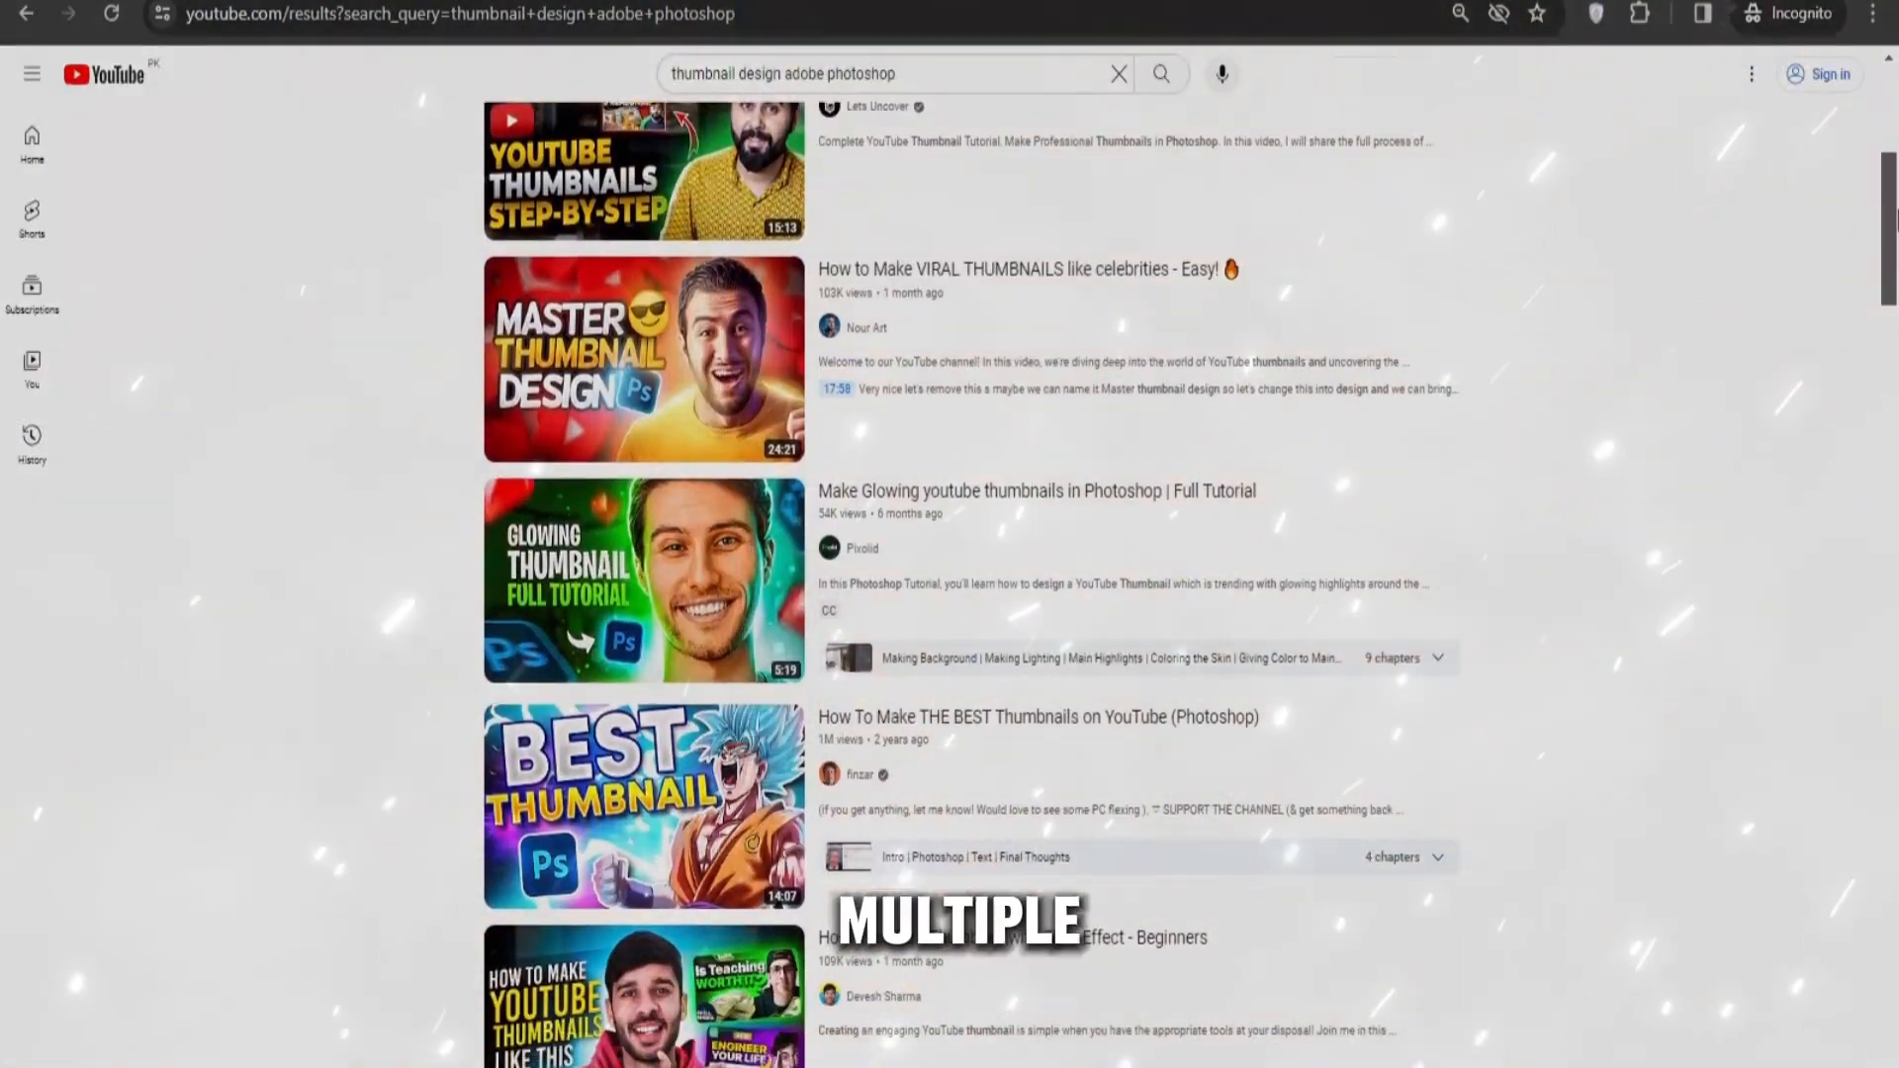
scroll("down", 3)
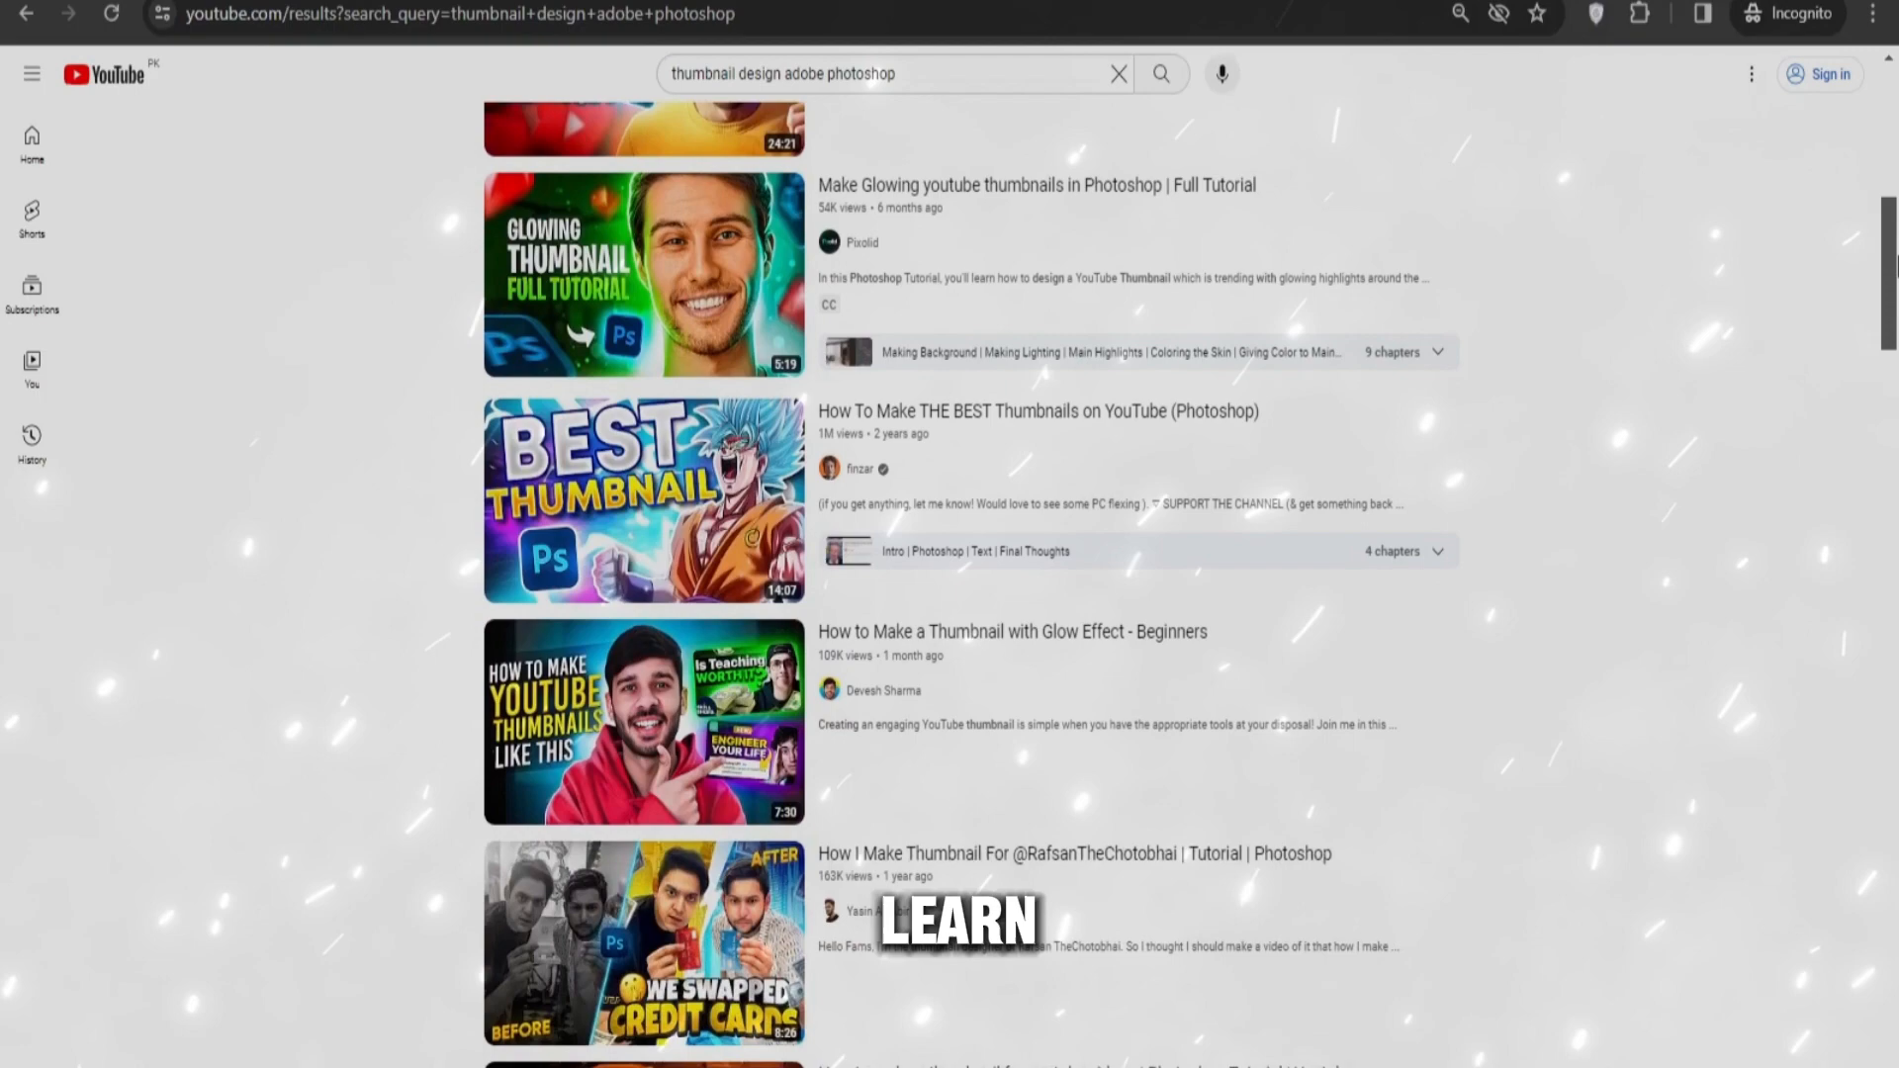
scroll("down", 3)
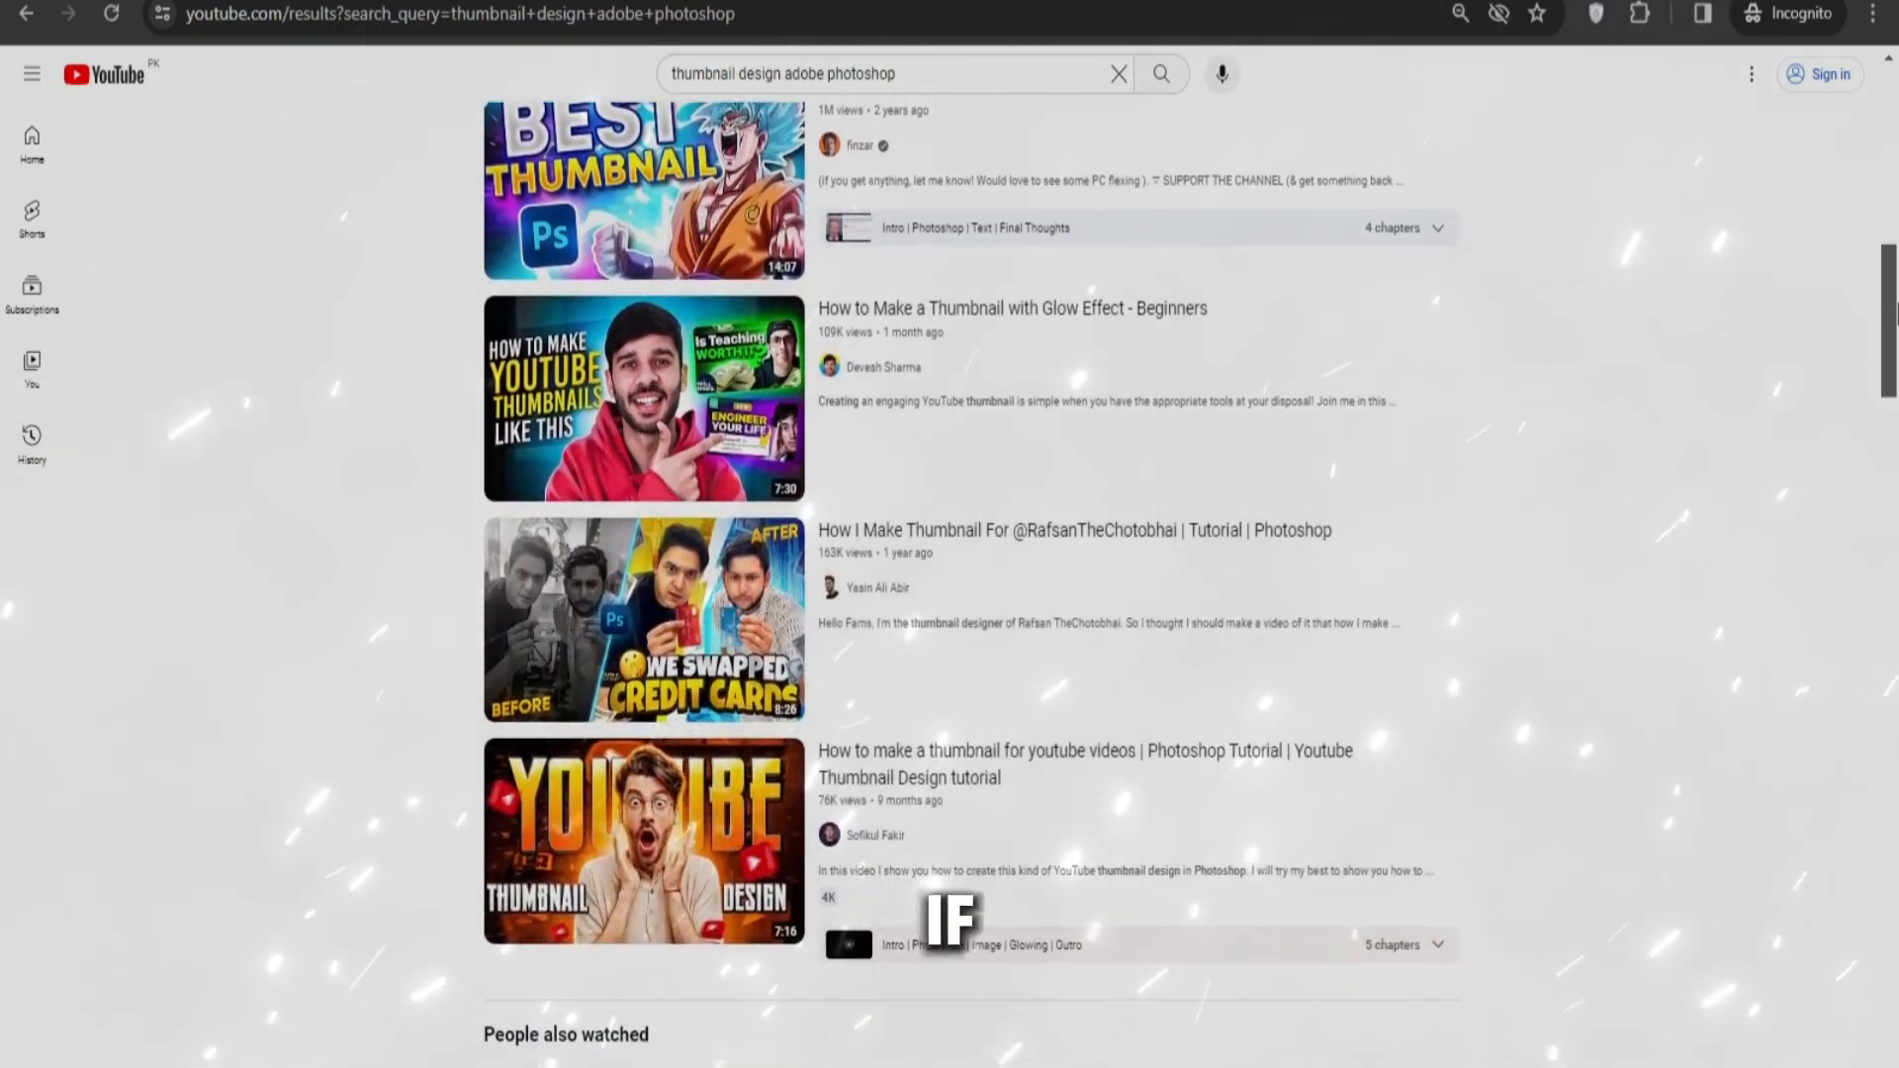
scroll("down", 3)
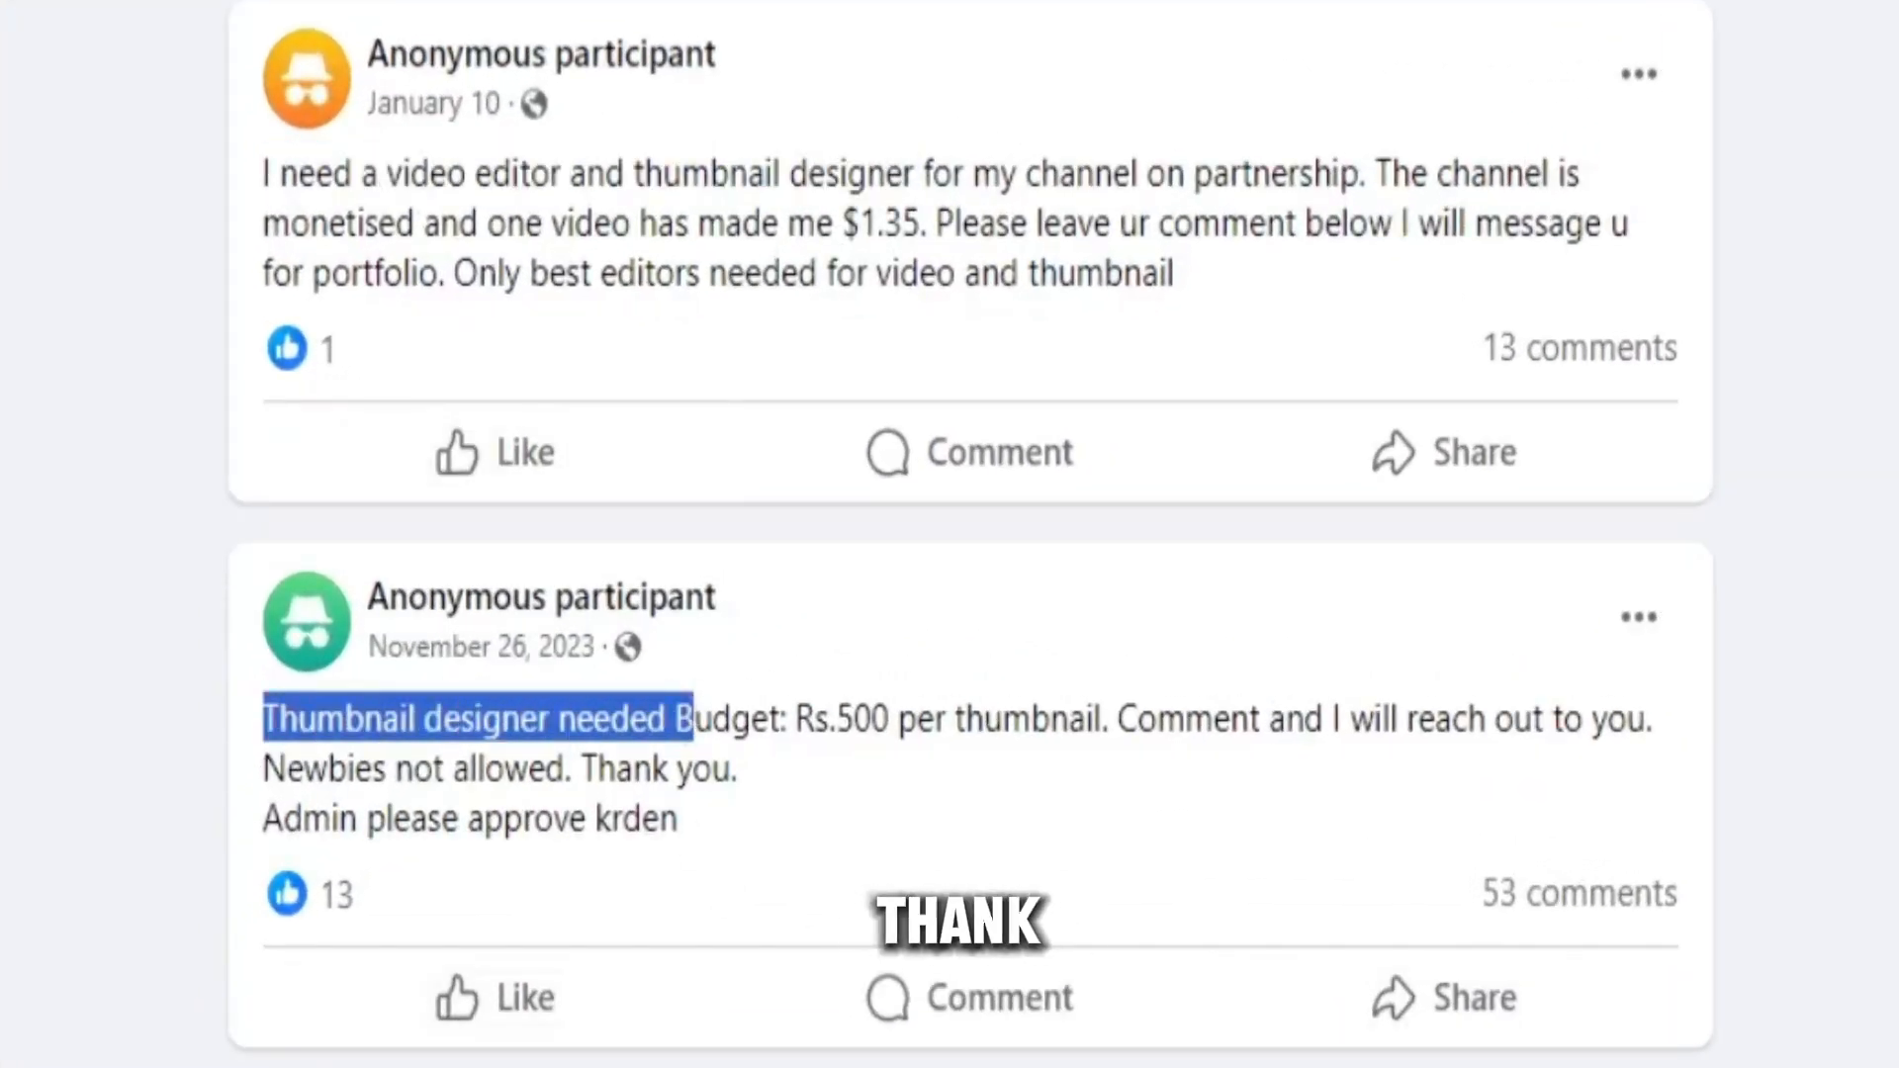
scroll("down", 3)
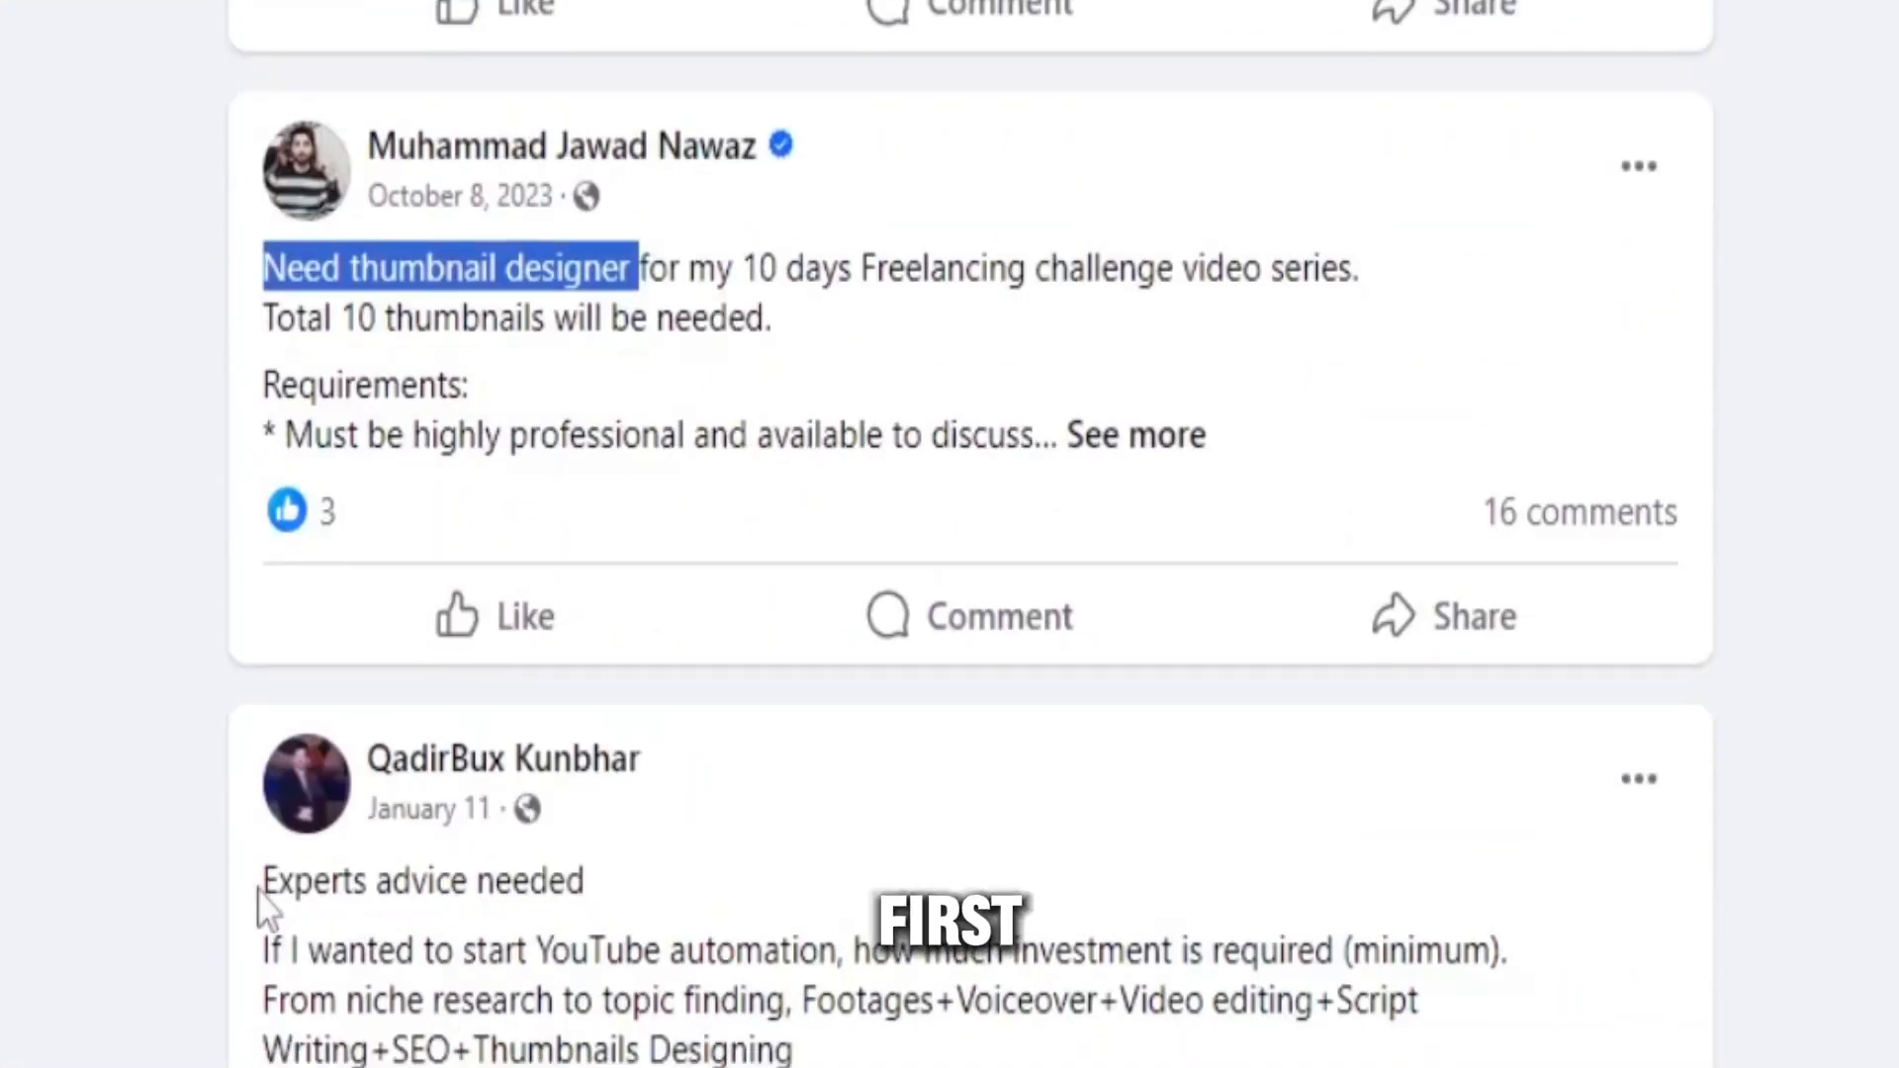
scroll("down", 3)
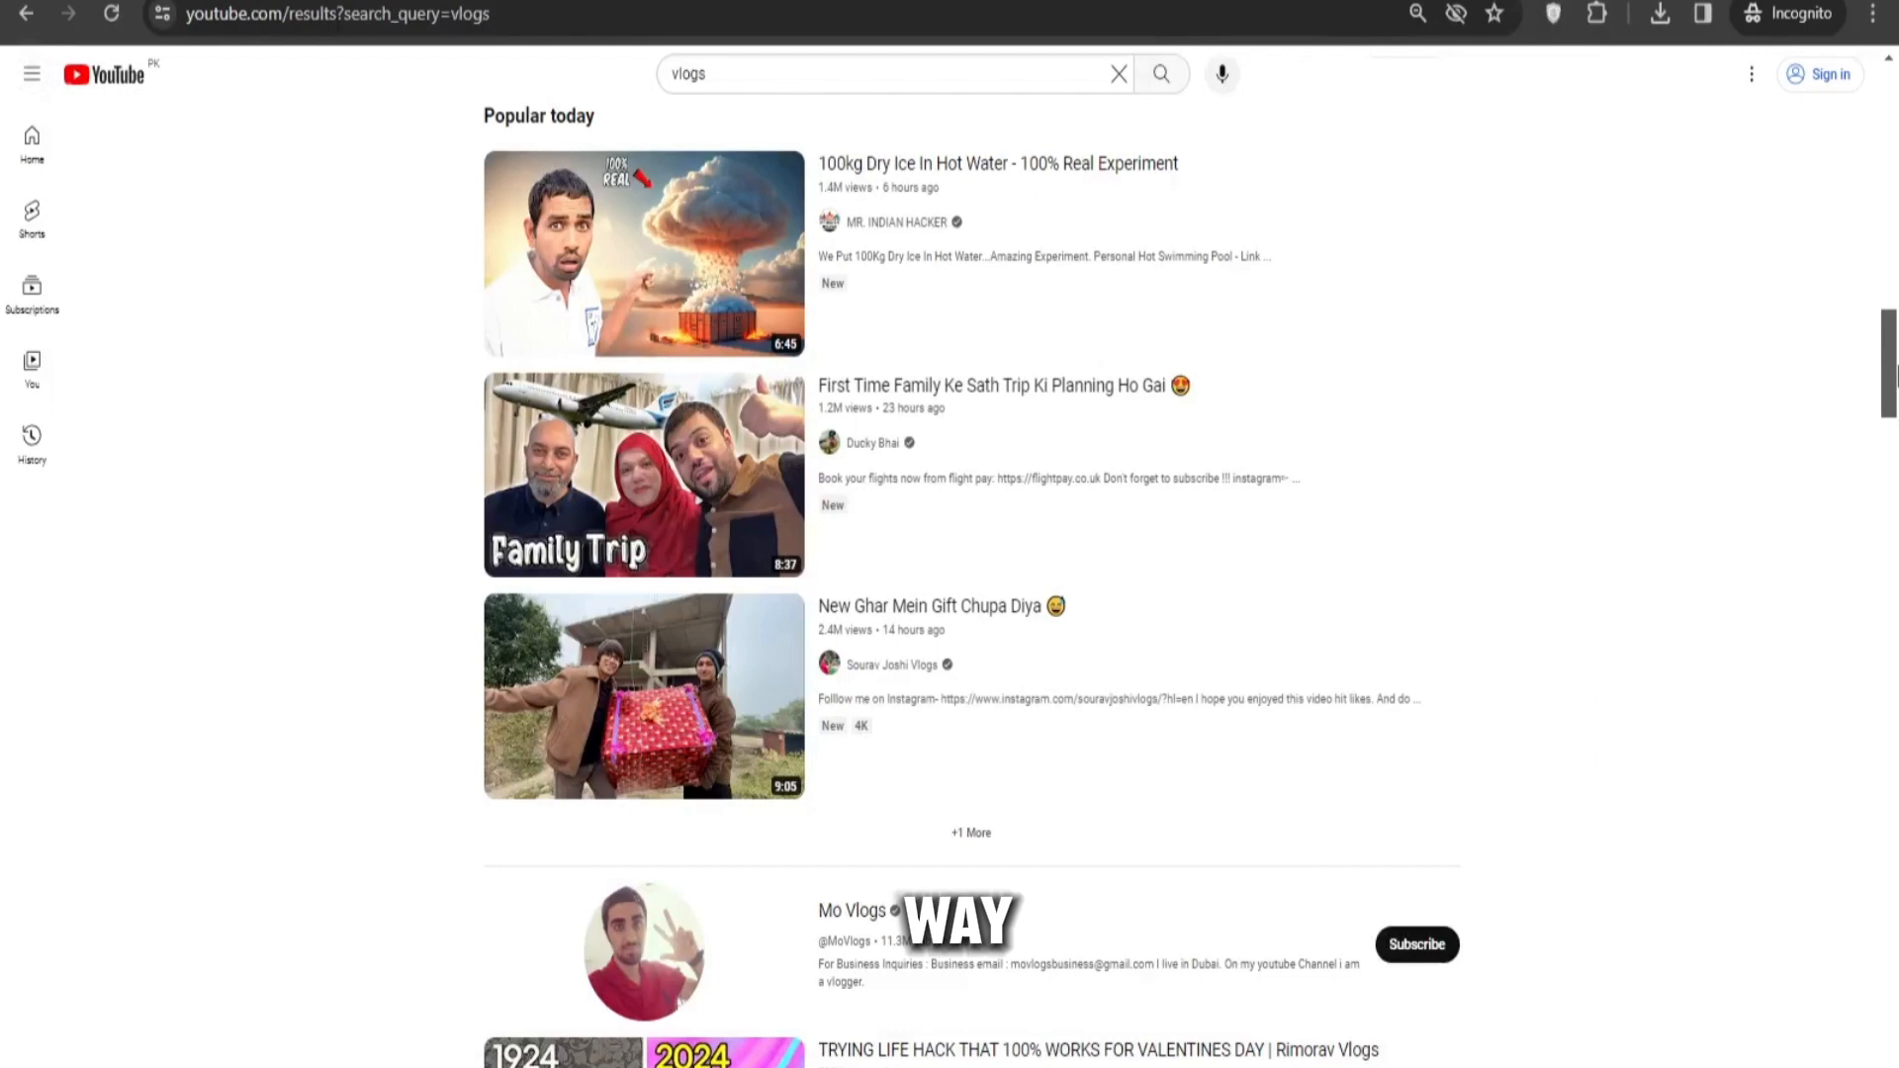
scroll("down", 3)
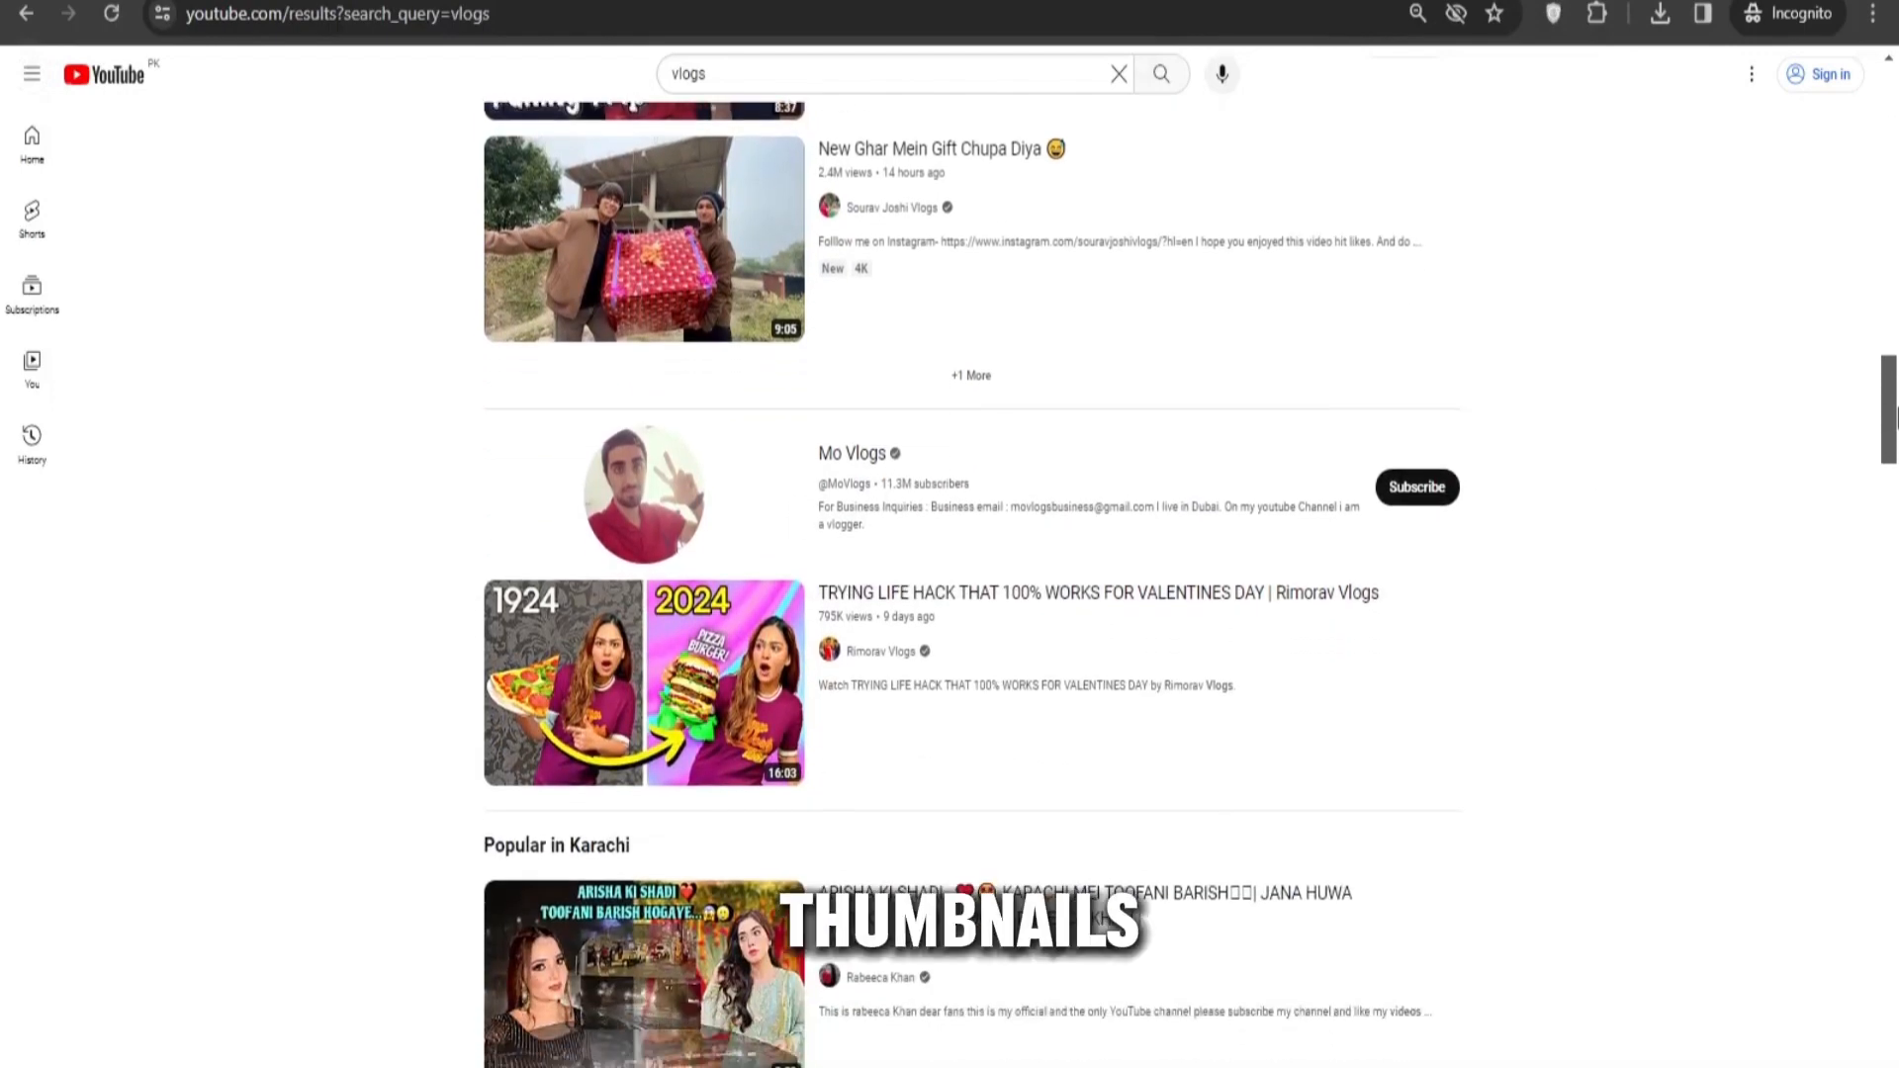
scroll("down", 3)
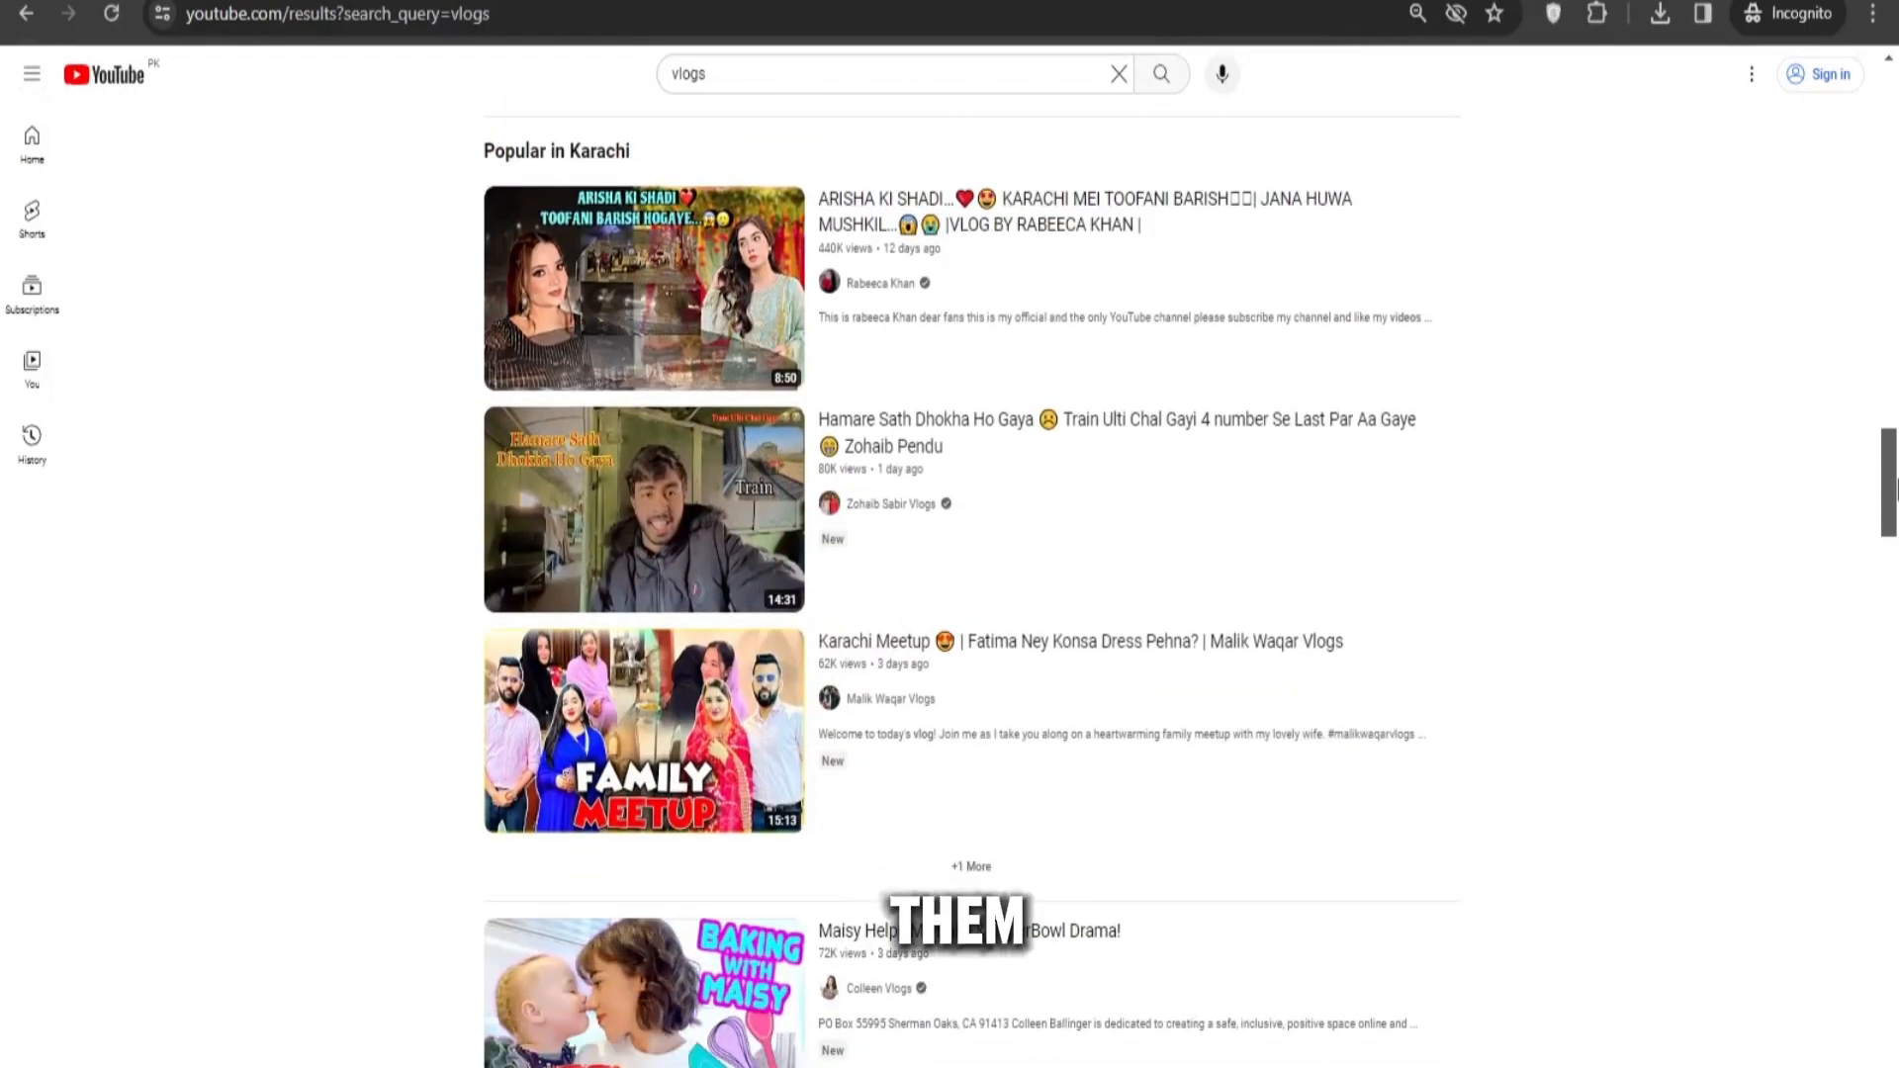
scroll("down", 3)
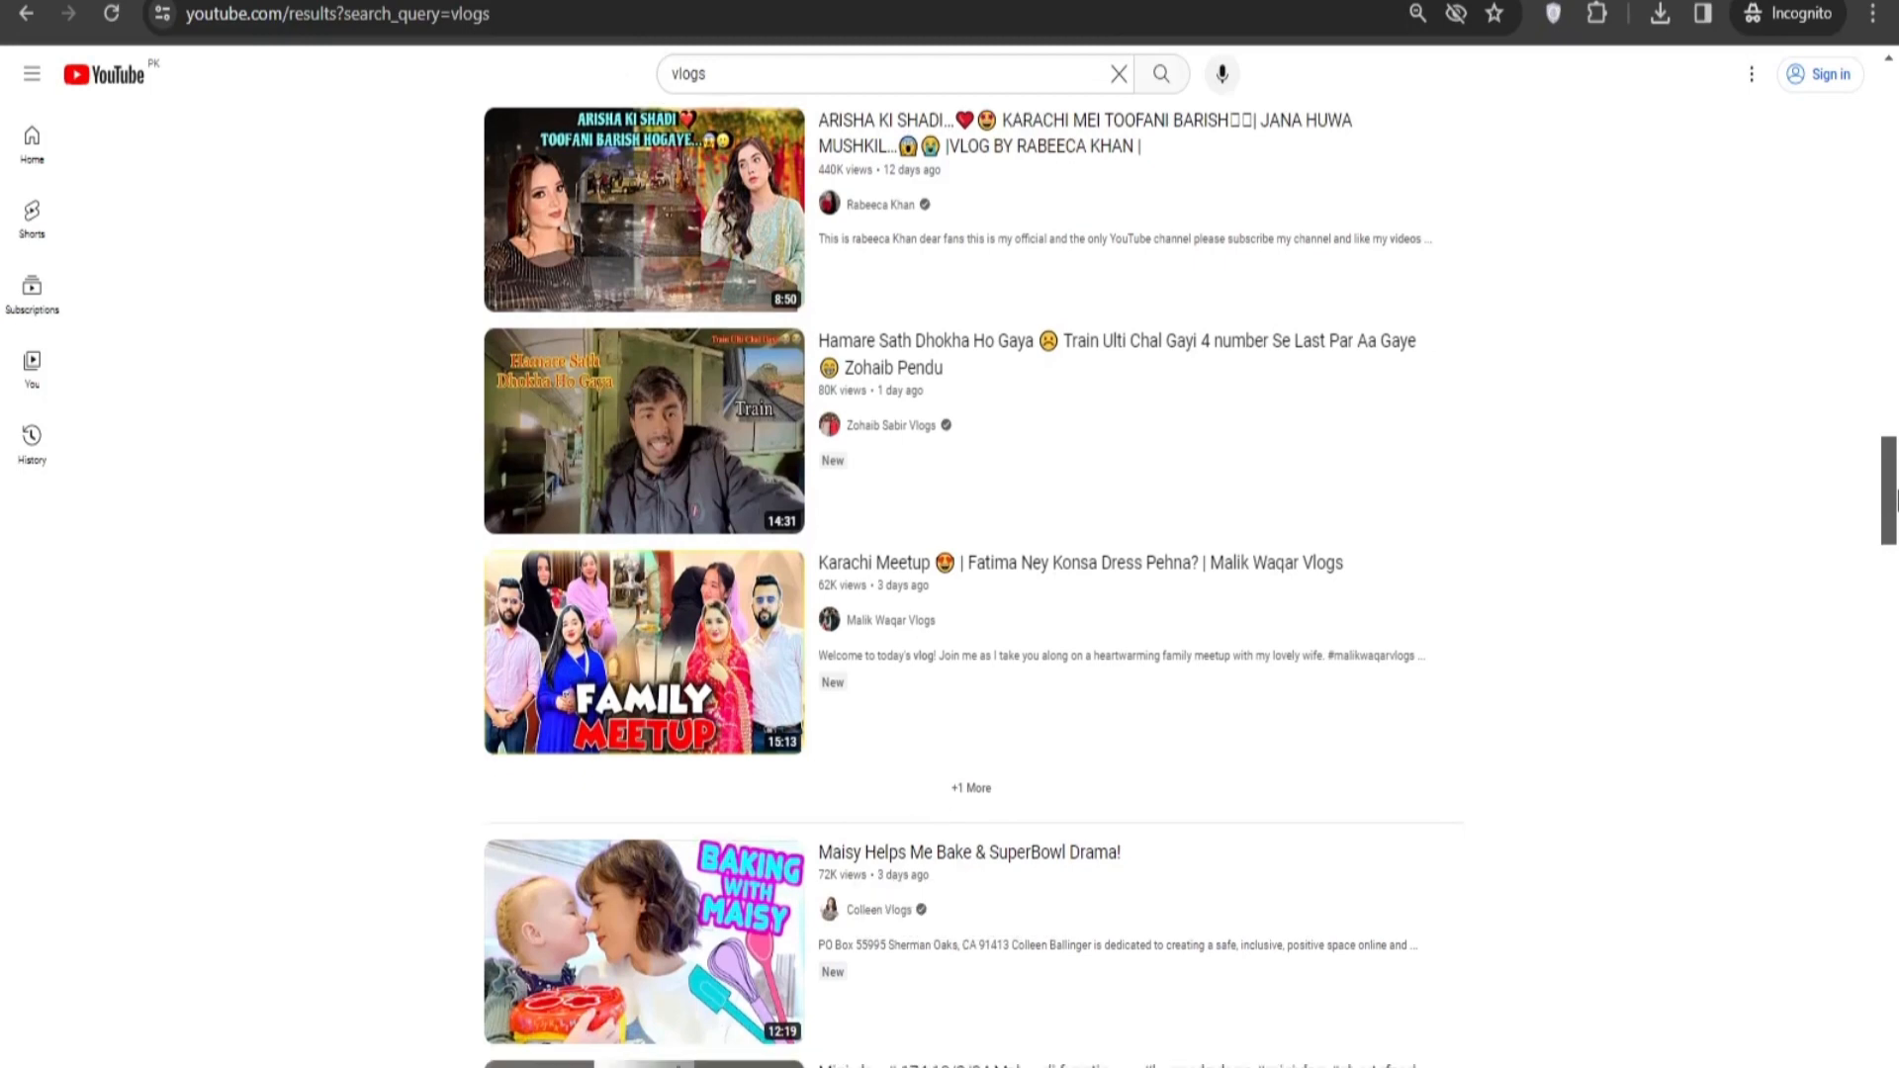
scroll("down", 3)
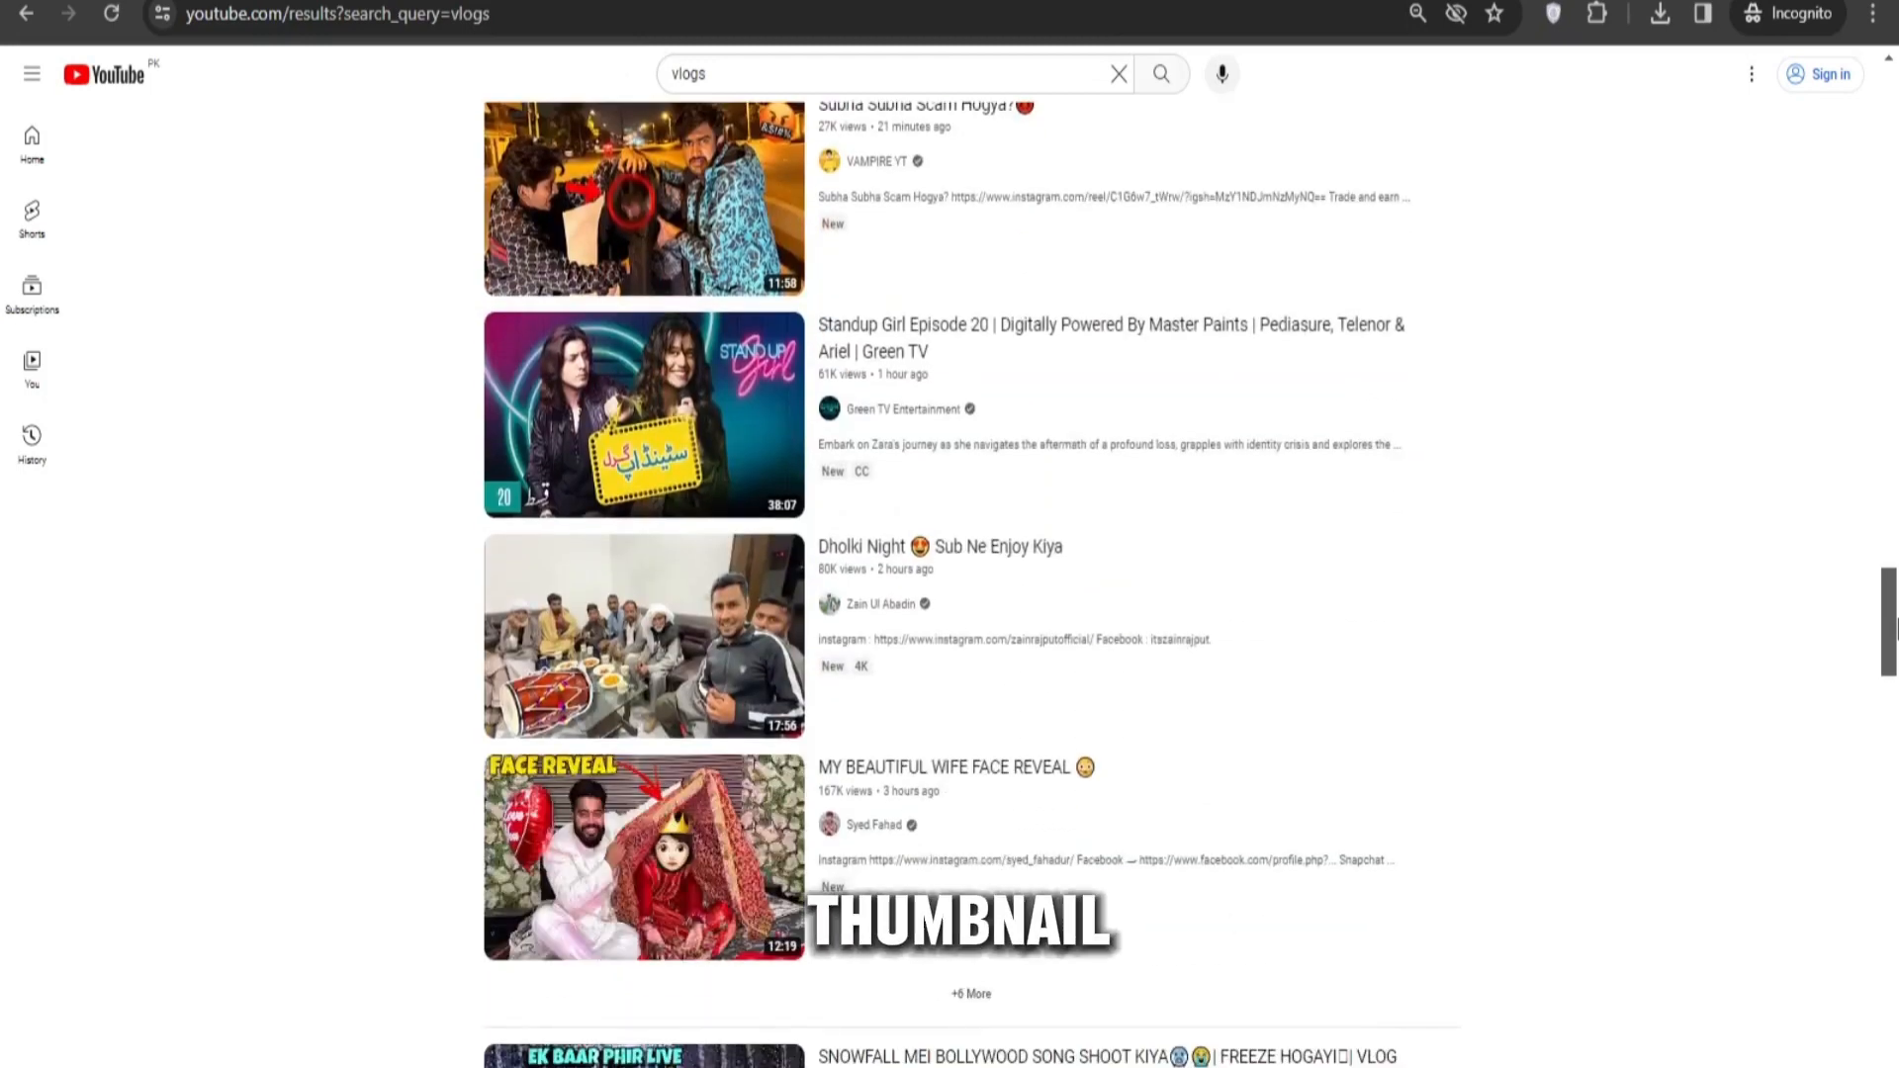
scroll("down", 3)
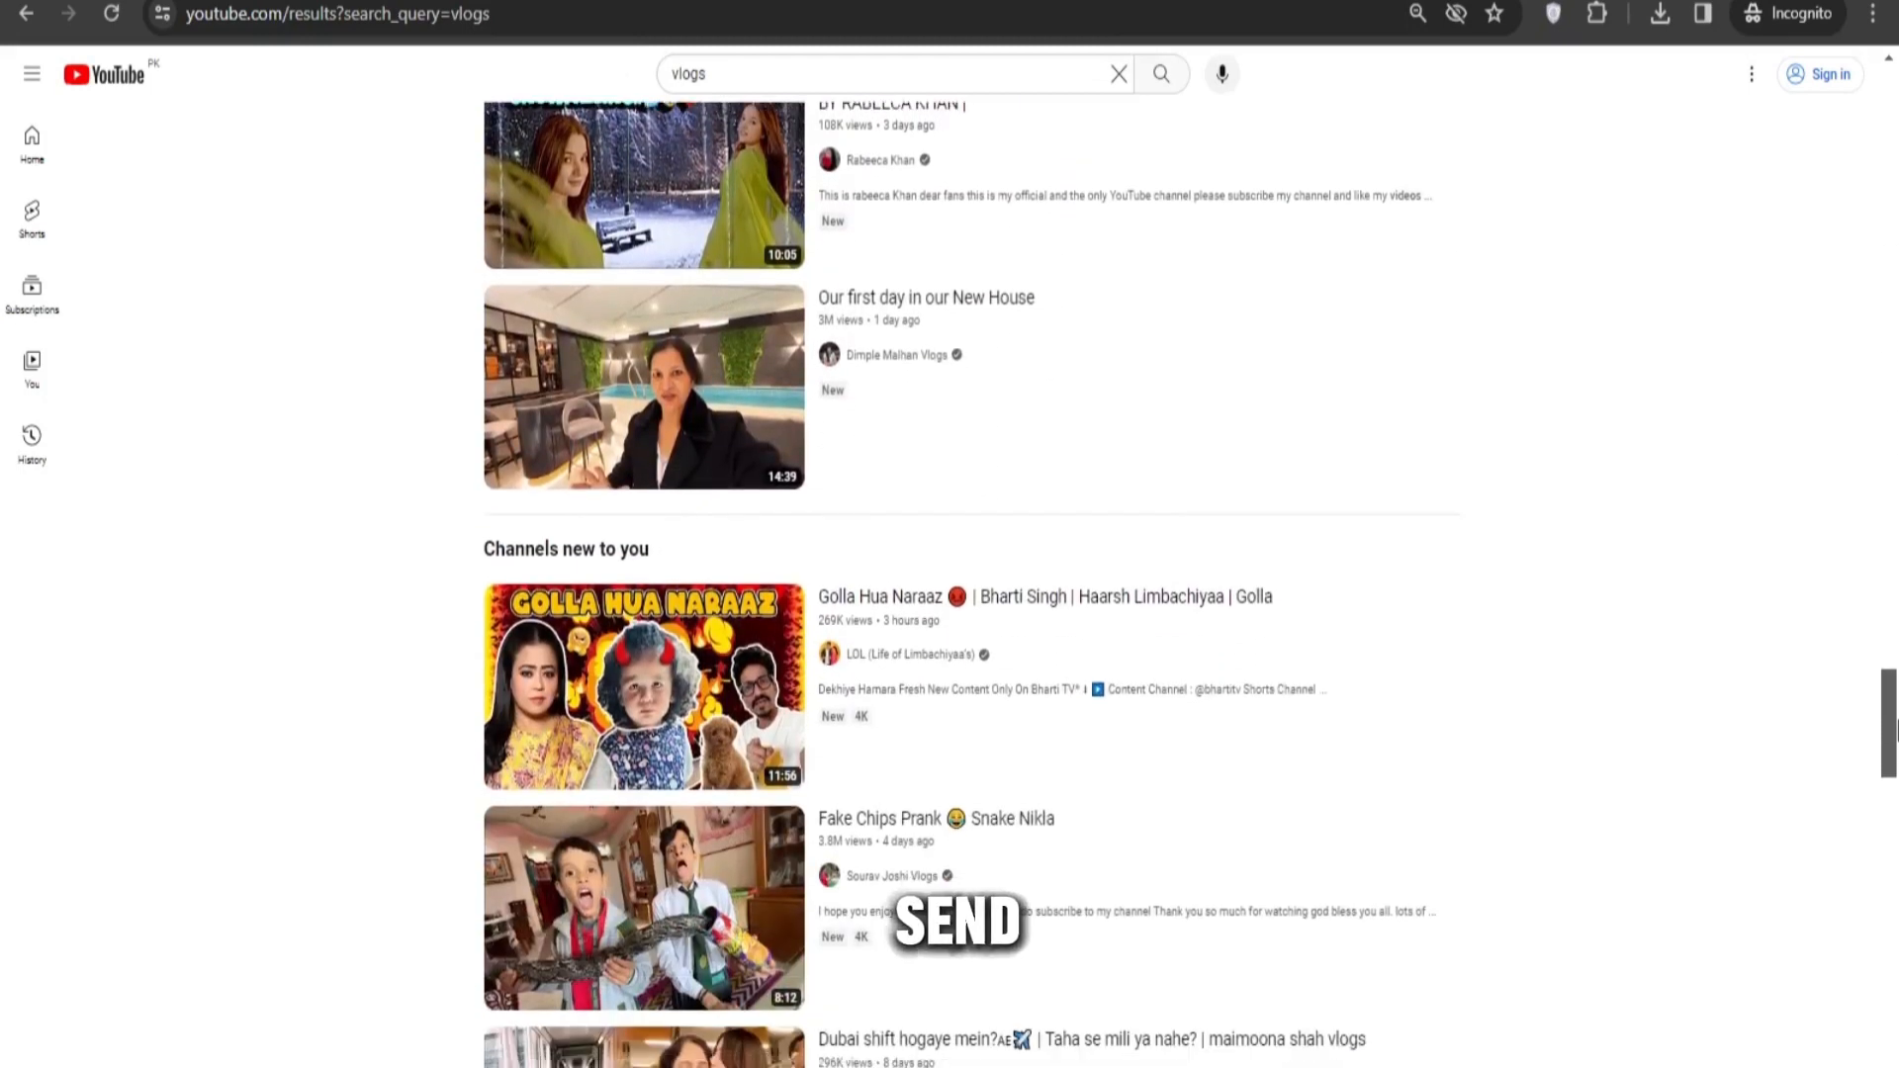
scroll("down", 3)
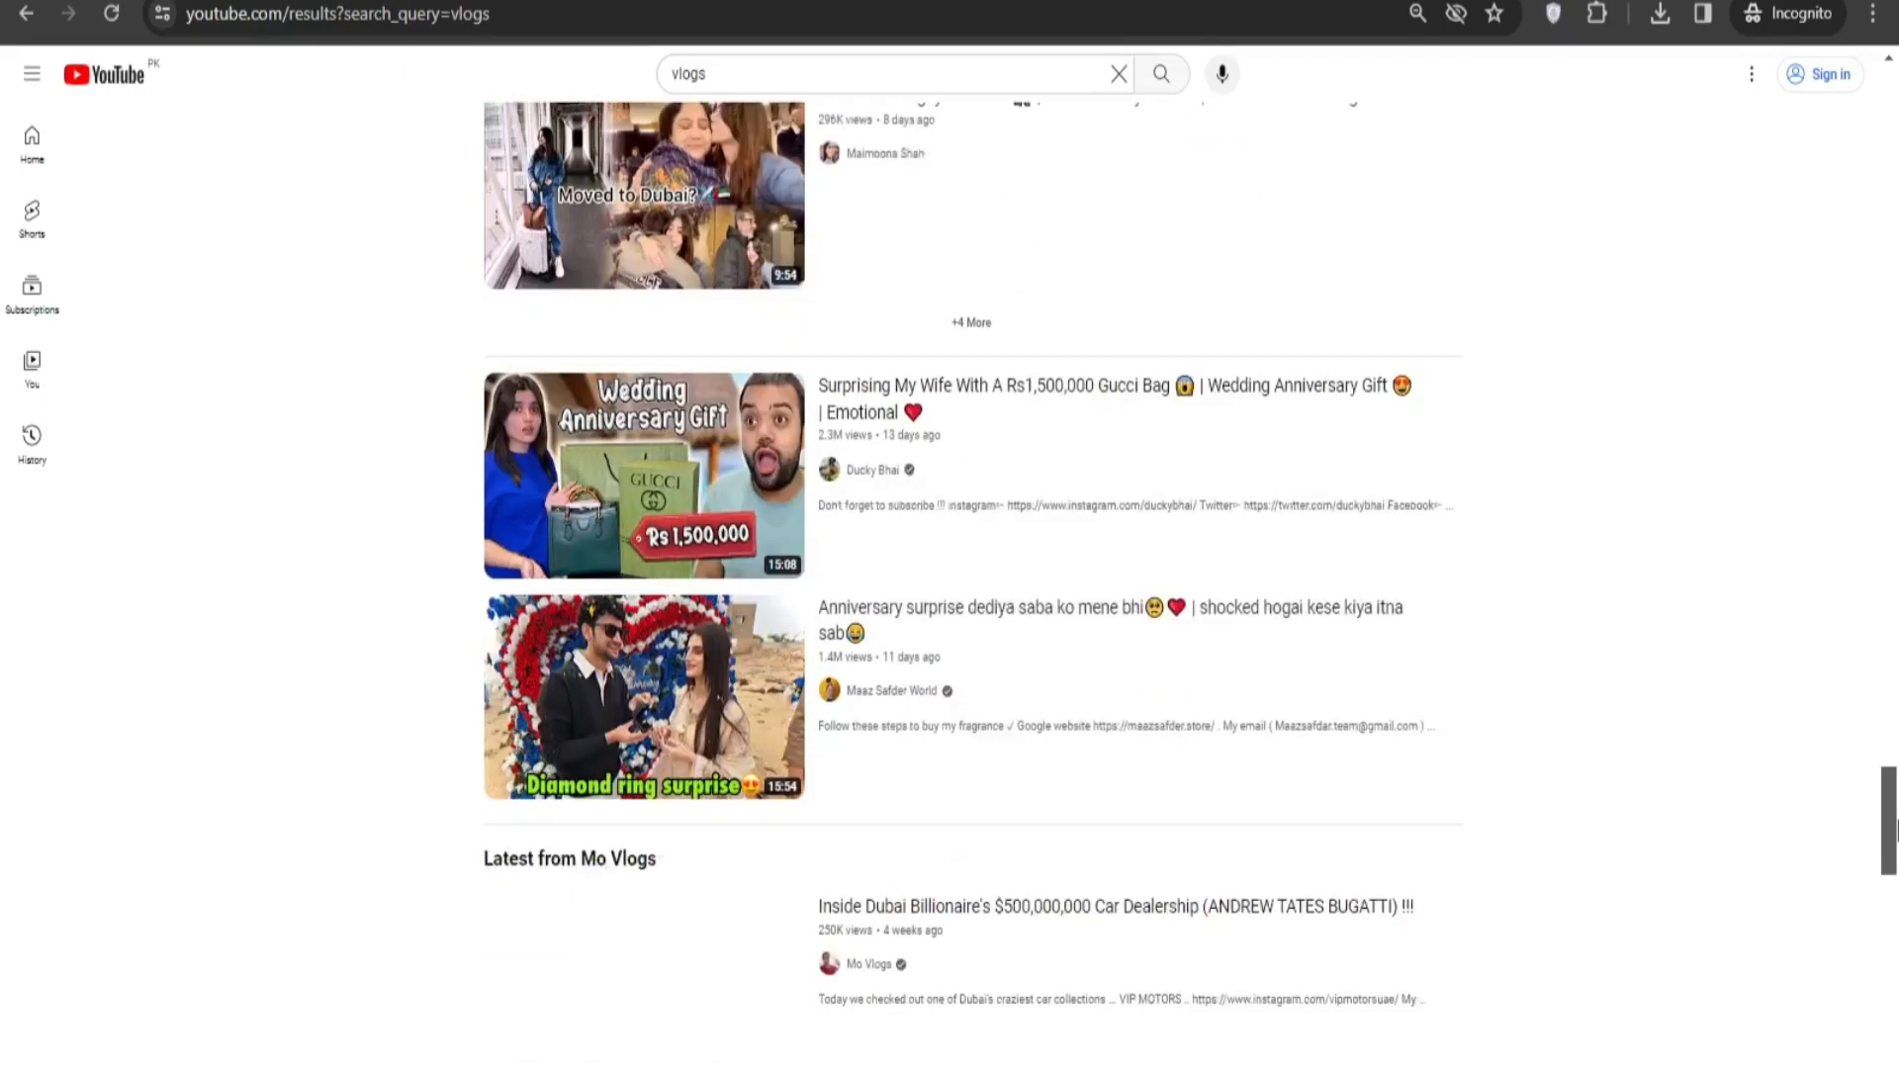
scroll("down", 3)
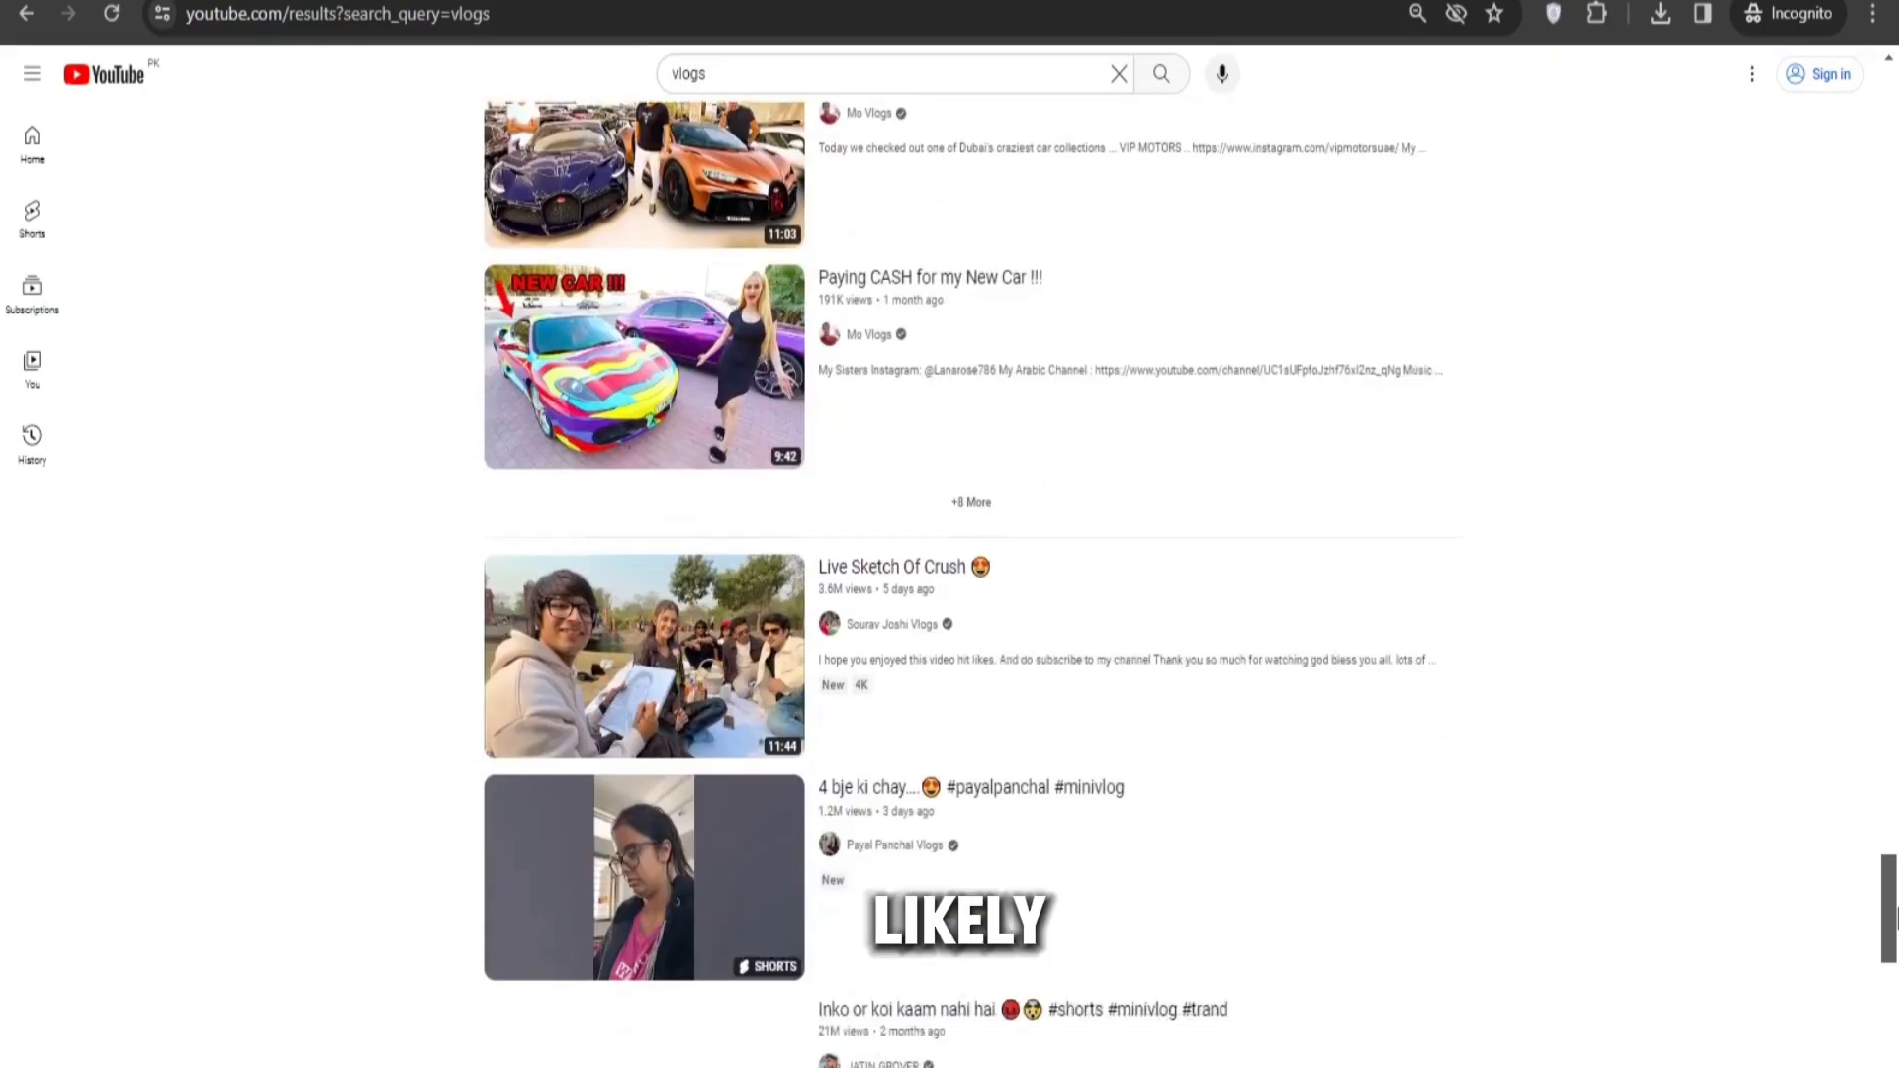
scroll("down", 3)
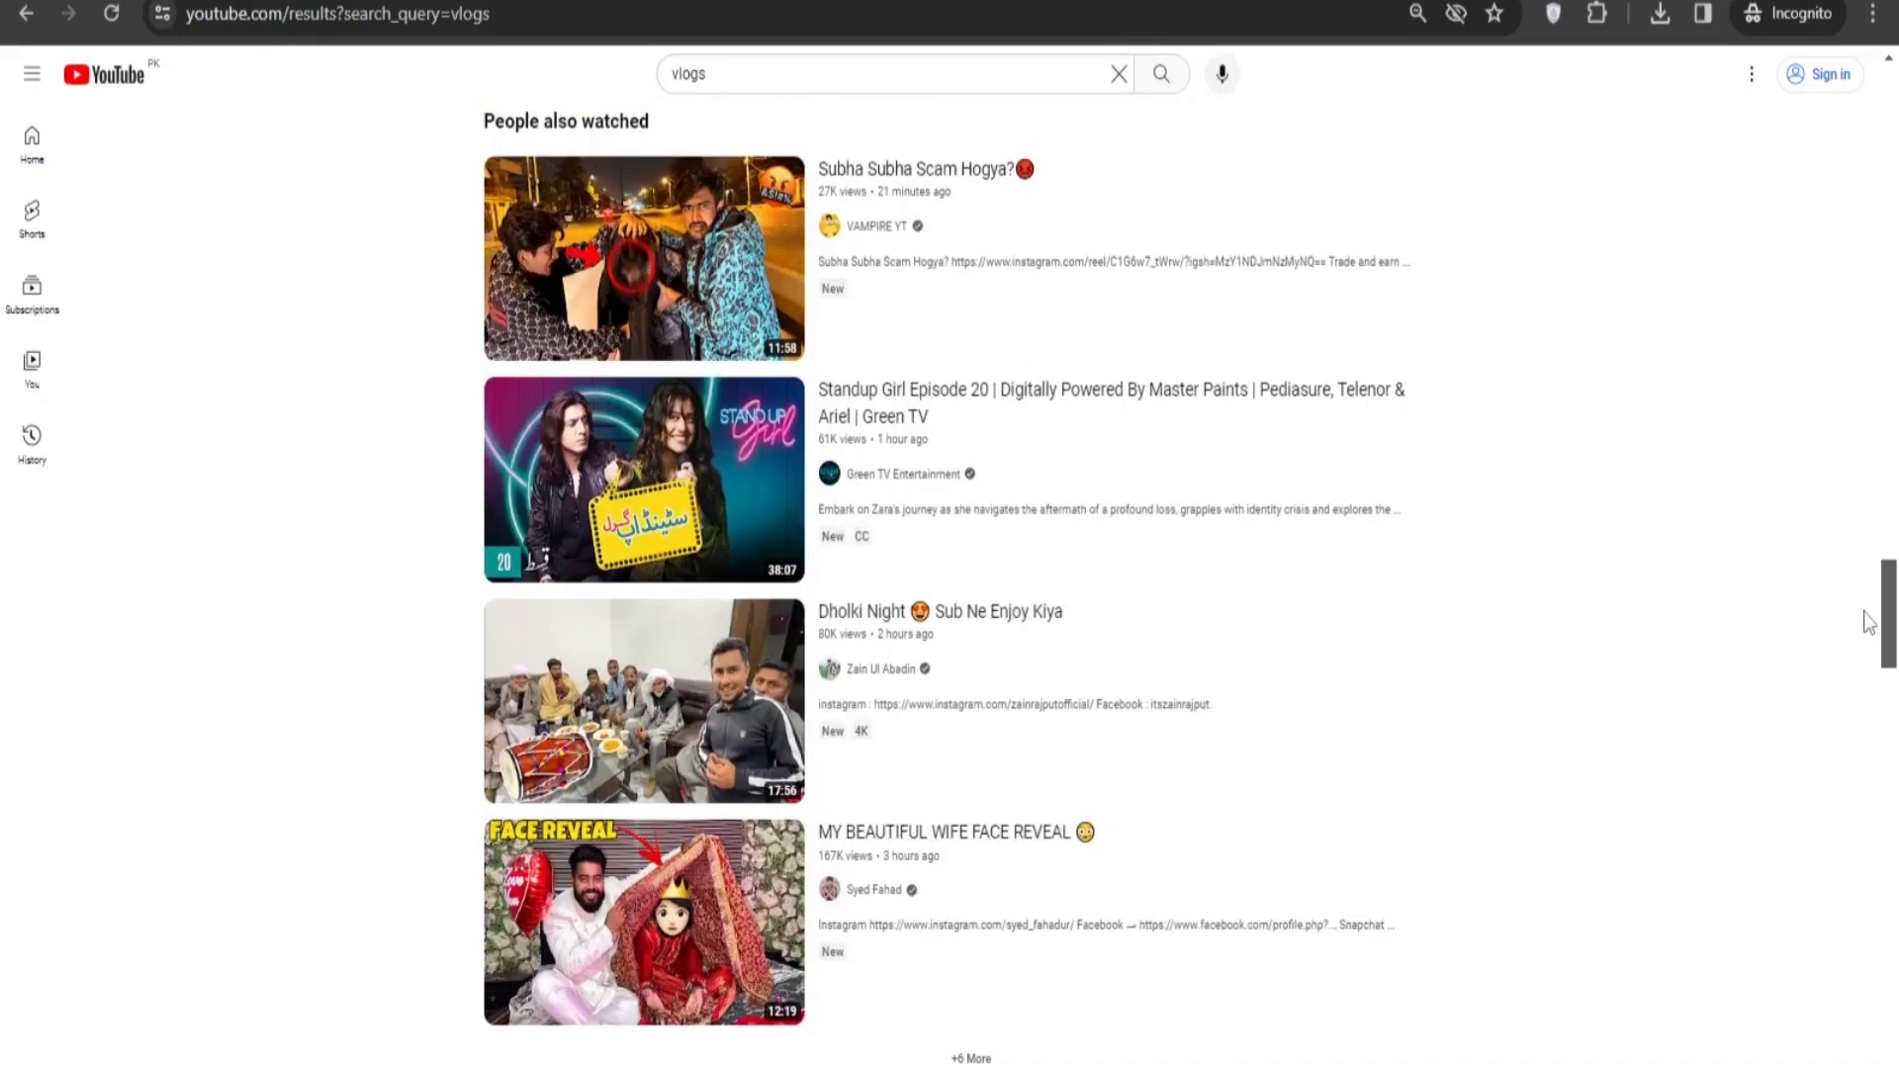
scroll("down", 3)
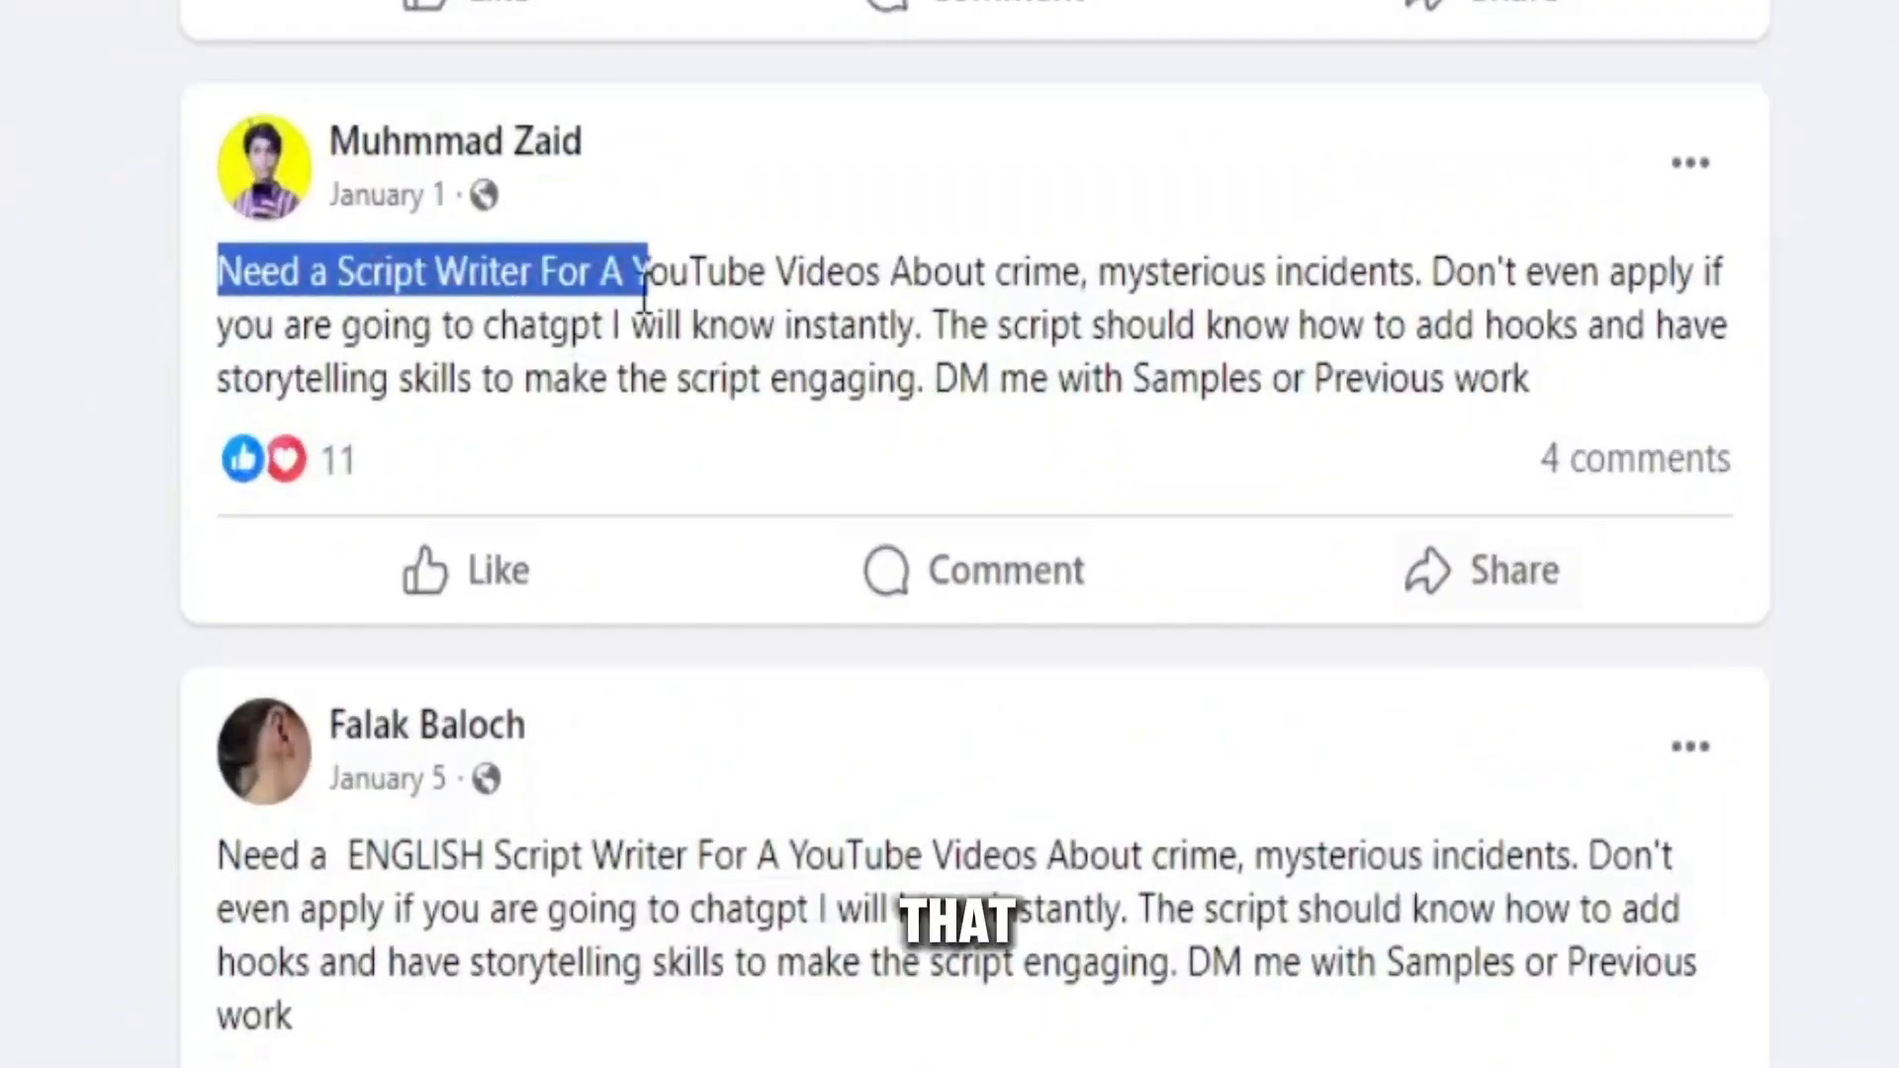
scroll("down", 3)
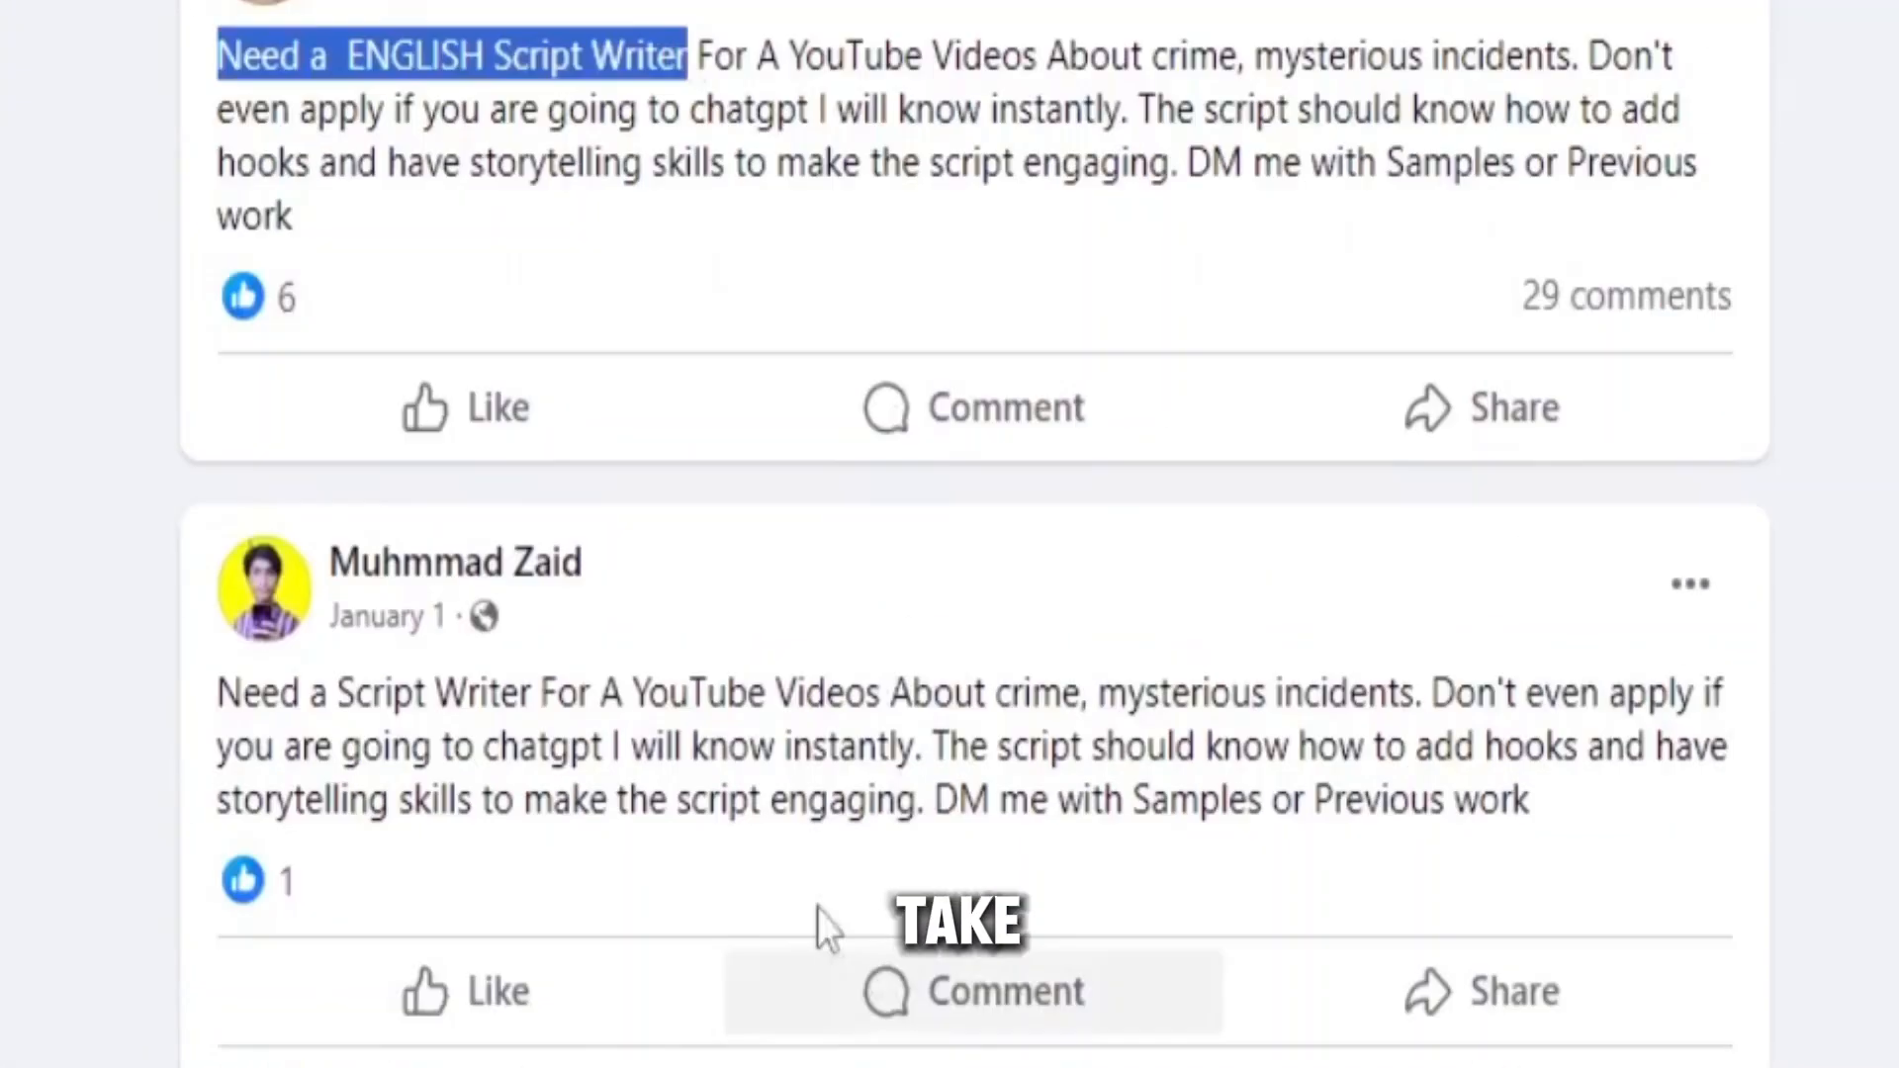
scroll("down", 3)
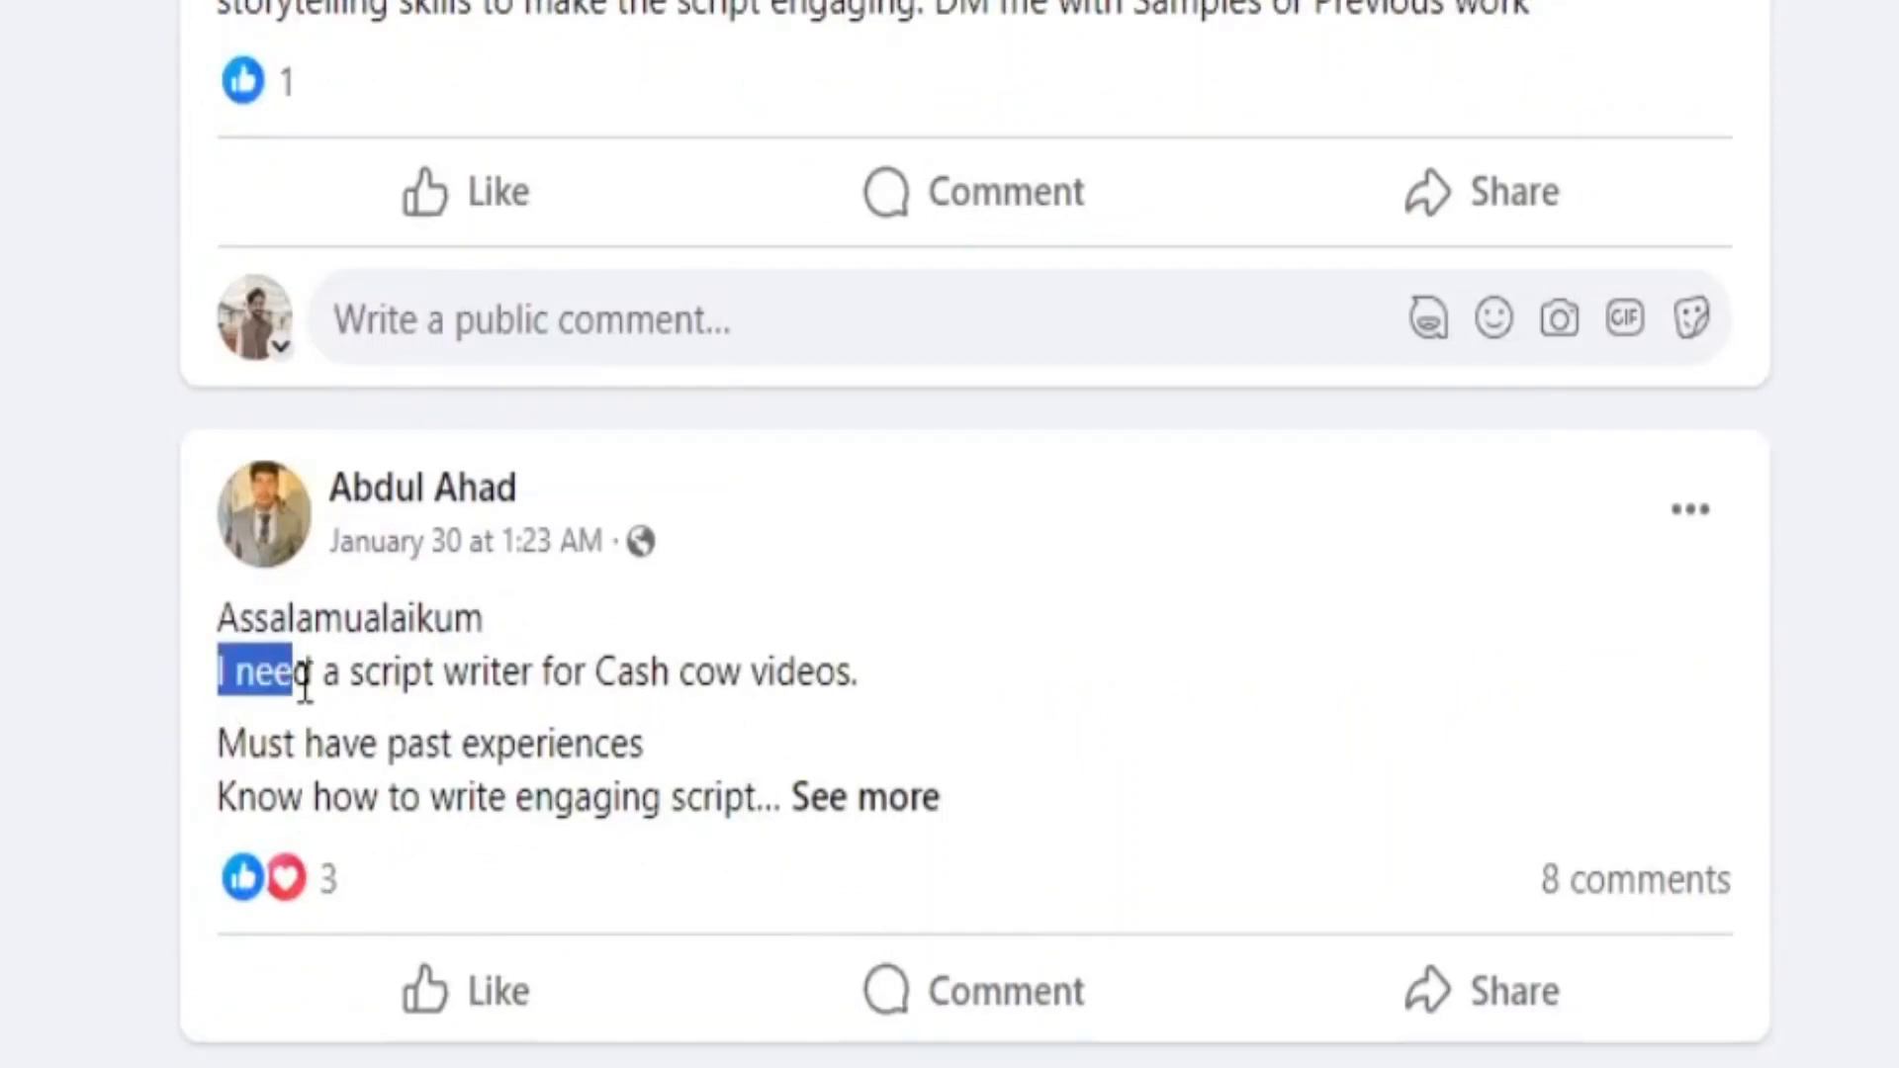
scroll("down", 3)
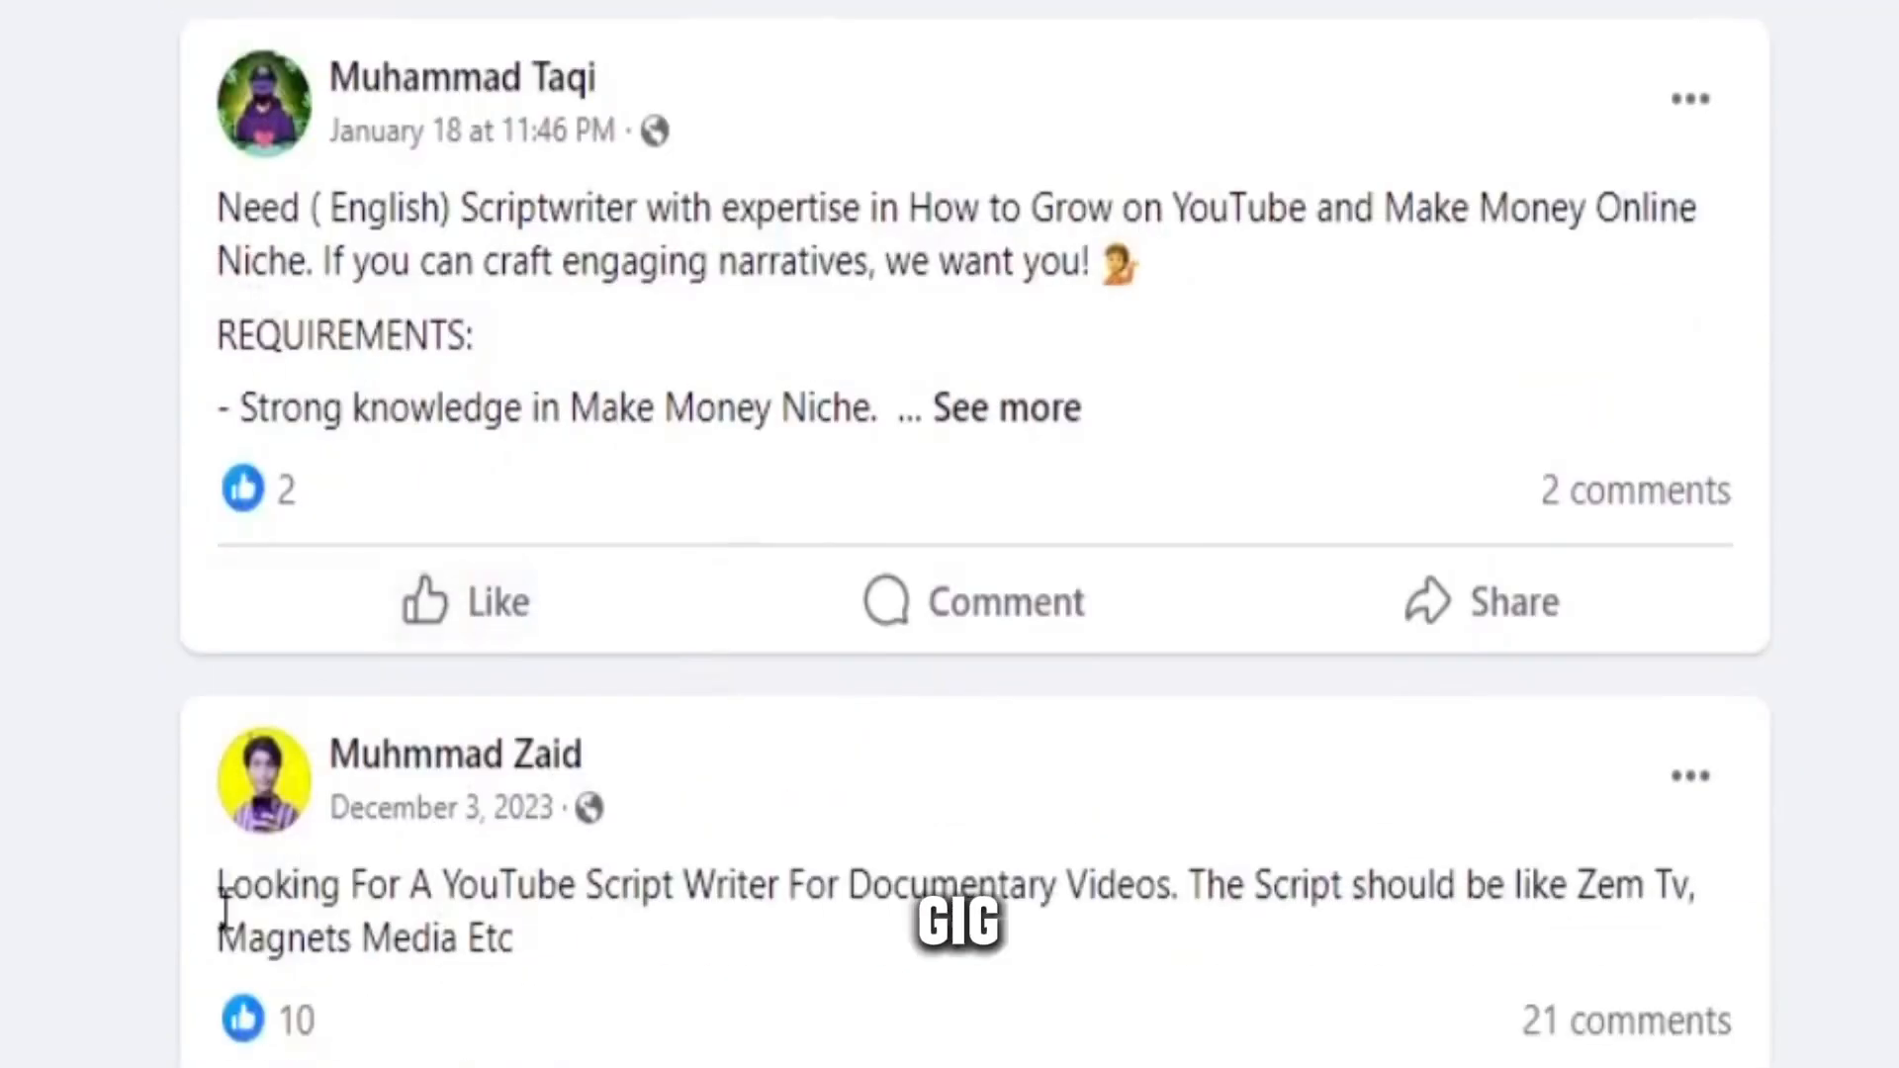
scroll("down", 3)
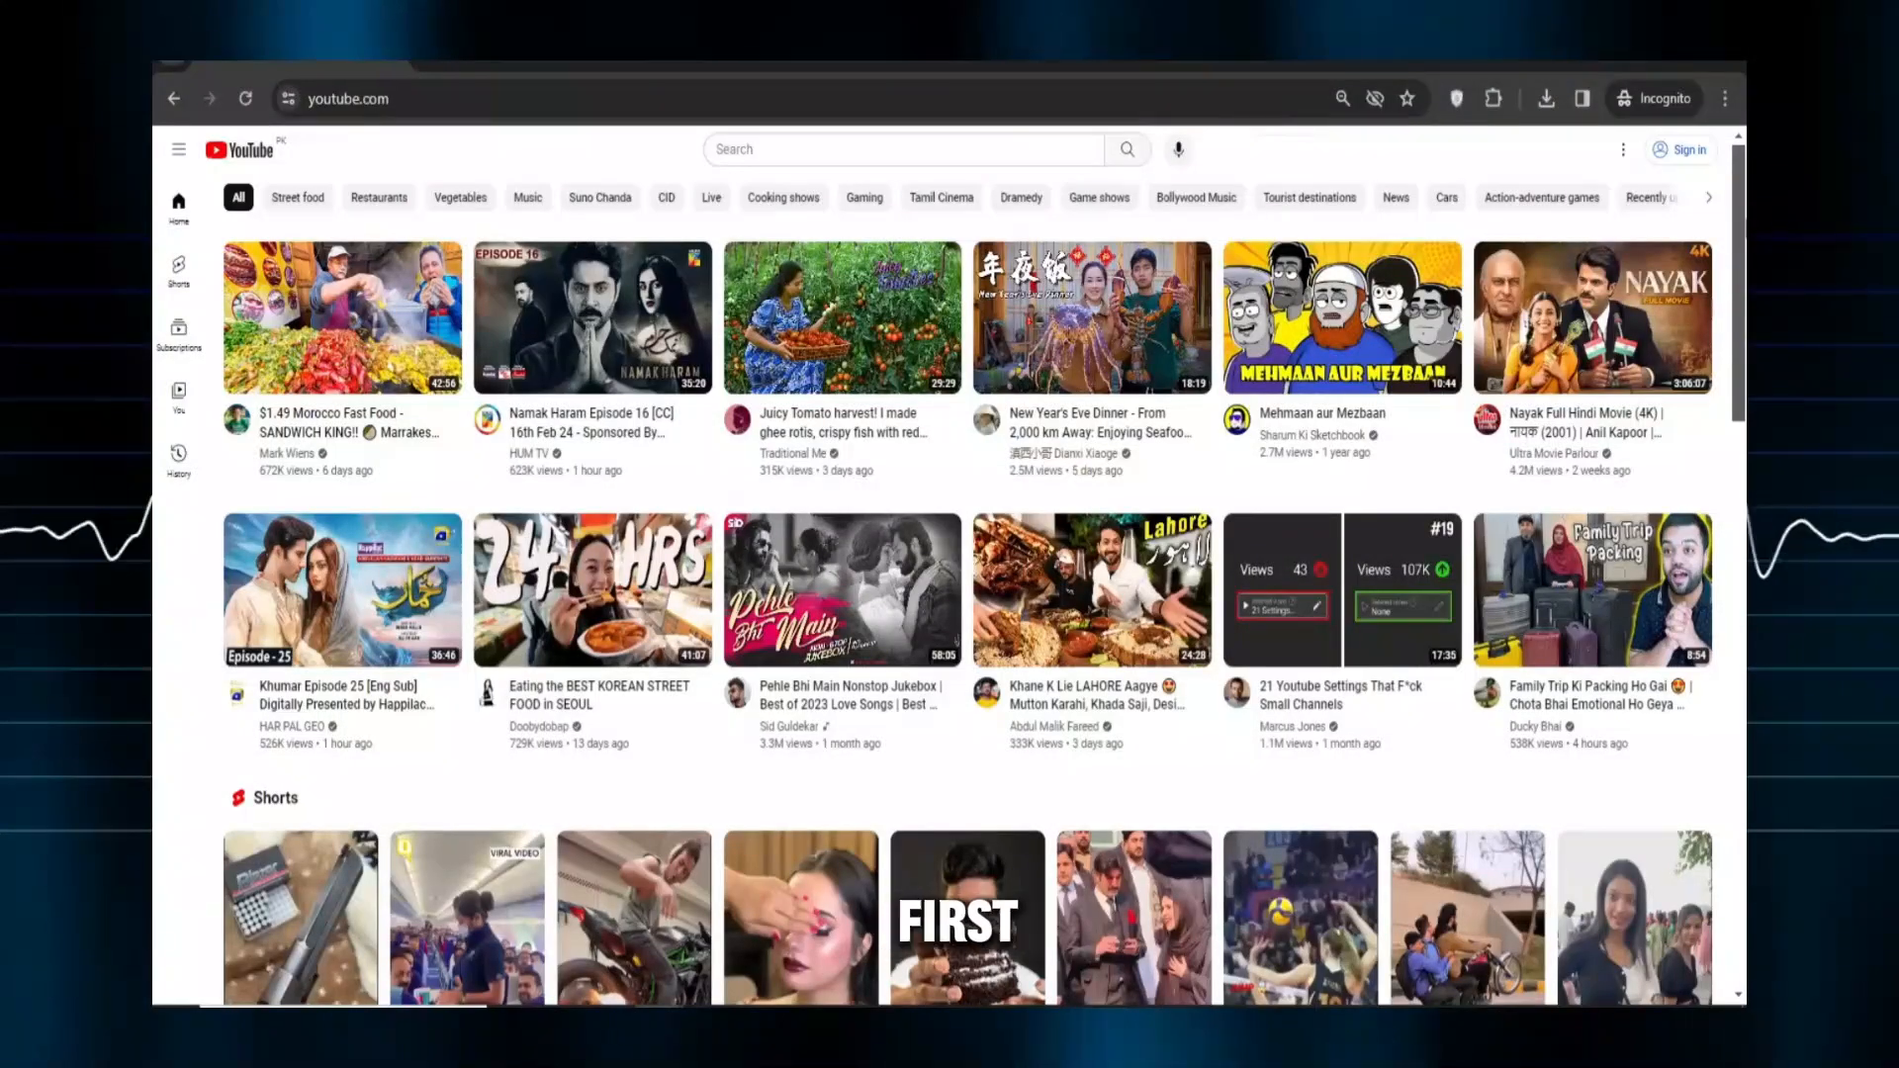
Step: Scroll the YouTube home feed past Shorts and Trending, then scroll the Word script
scroll("down", 3)
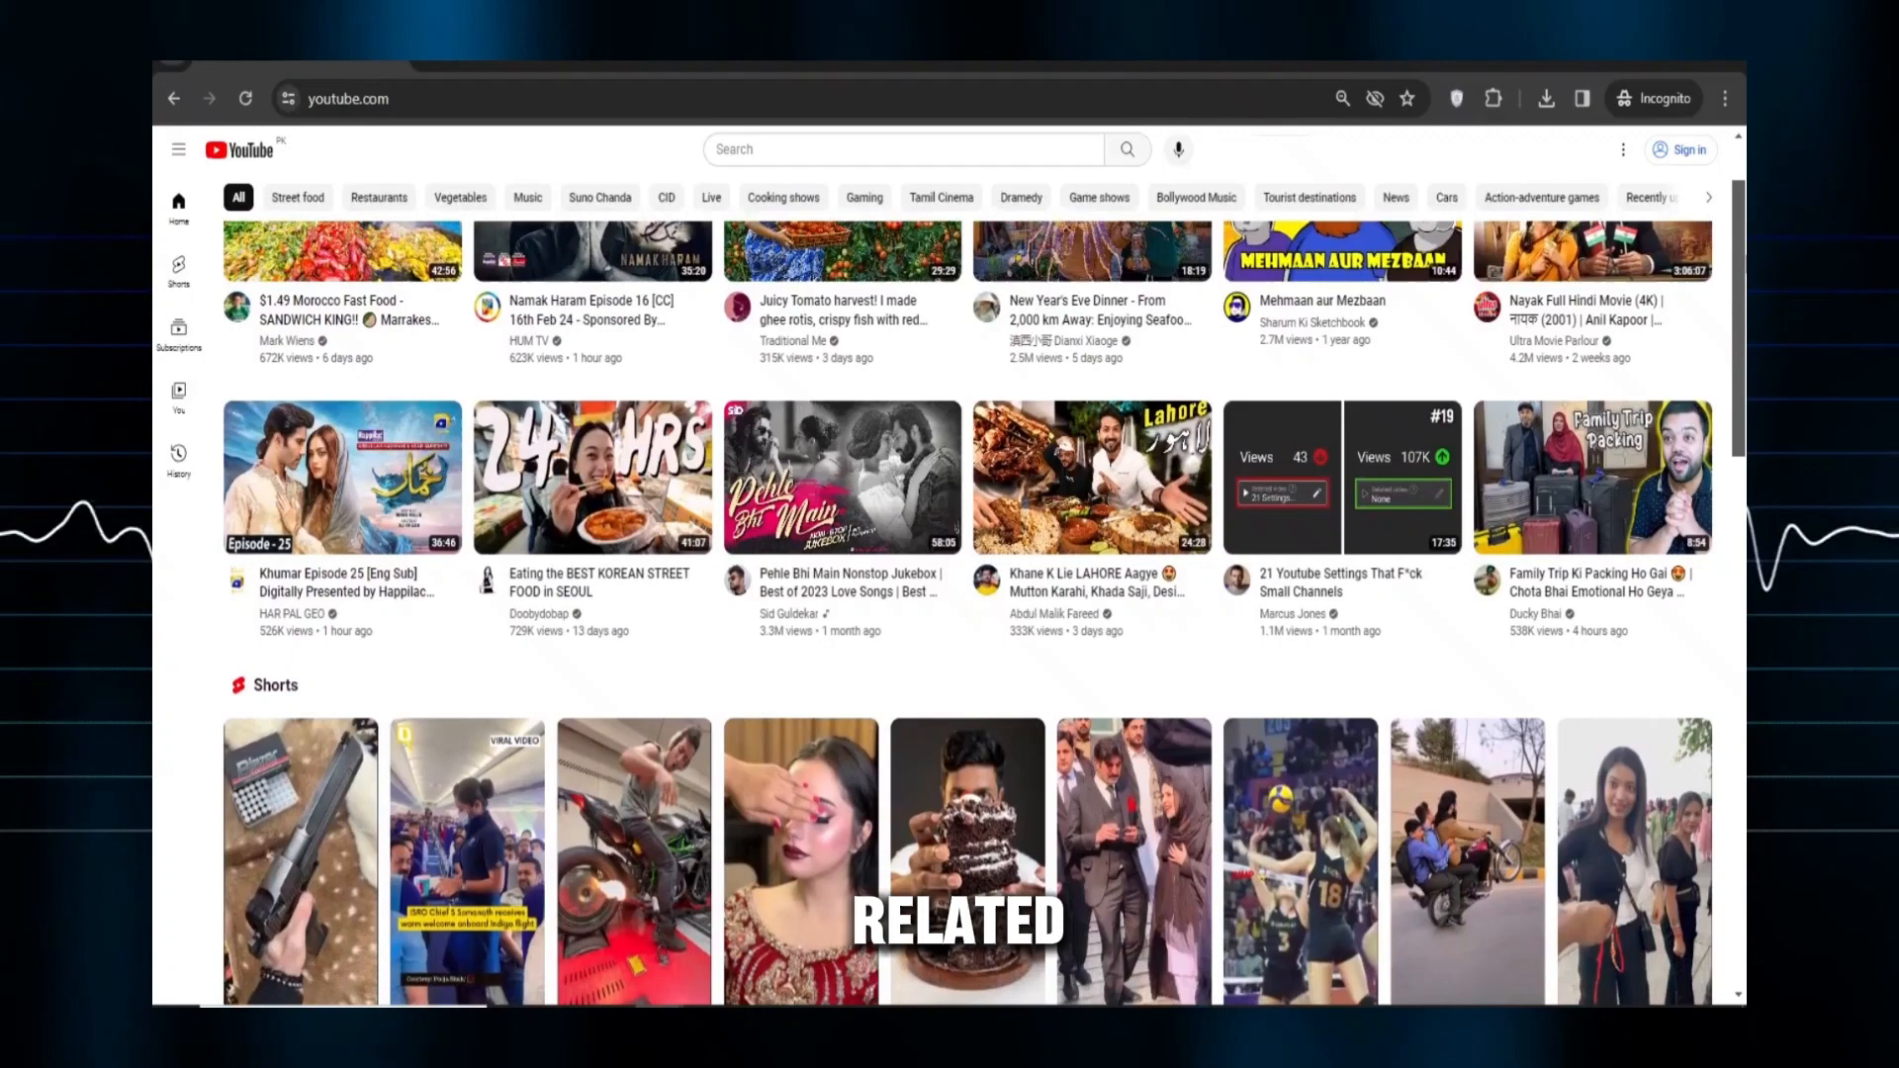
scroll("down", 3)
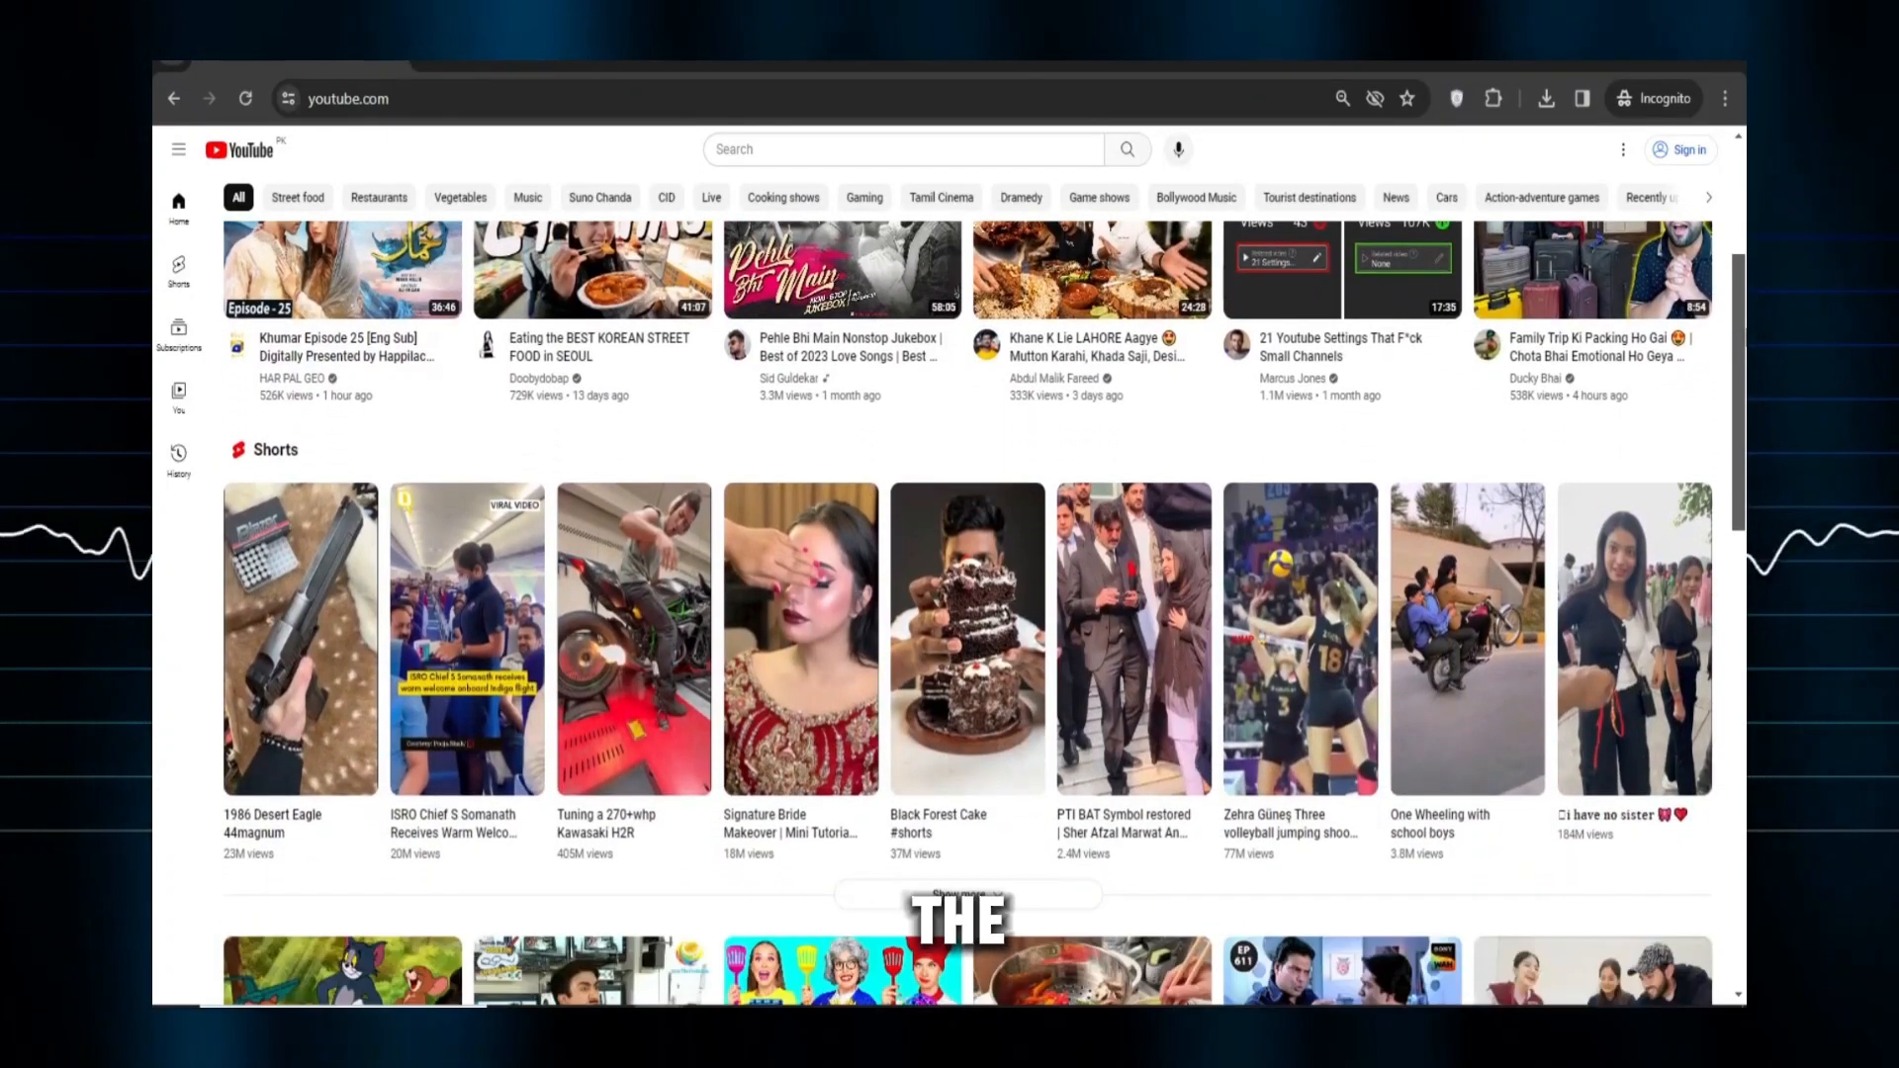
scroll("down", 3)
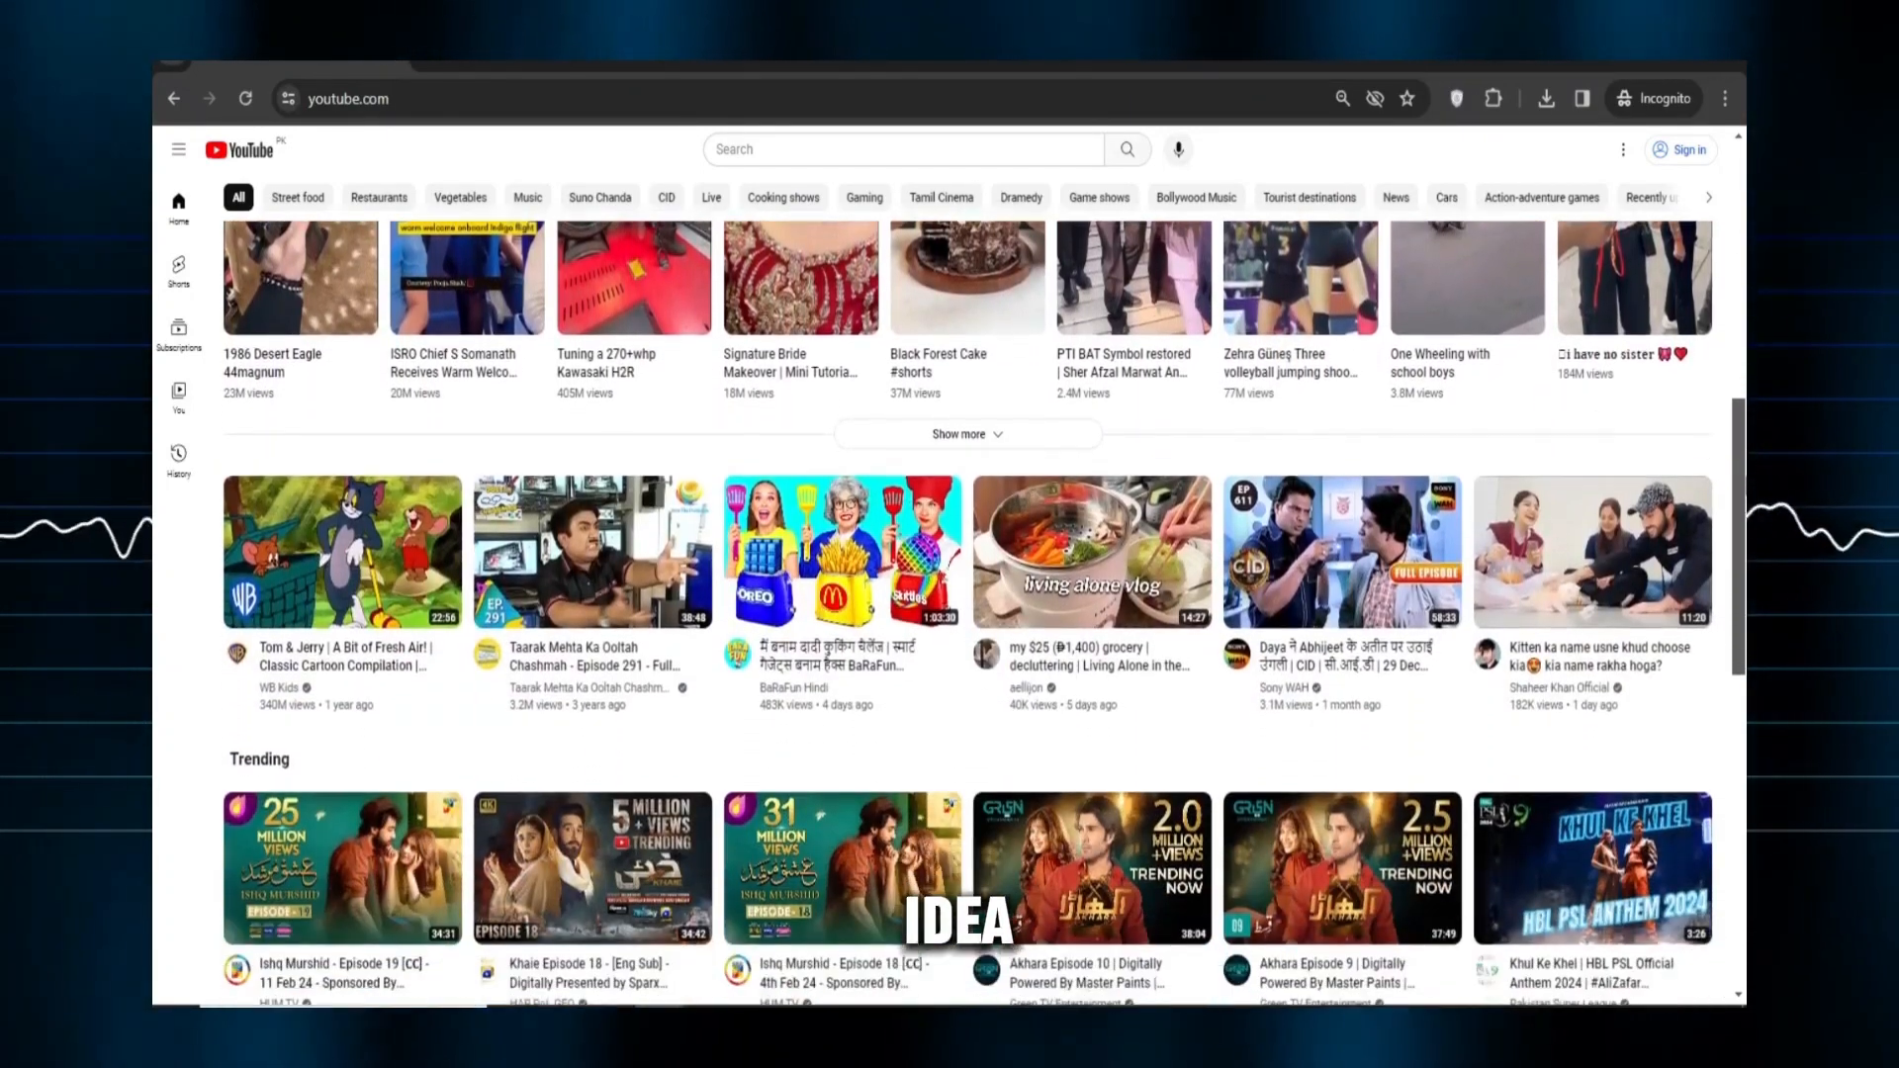
scroll("down", 3)
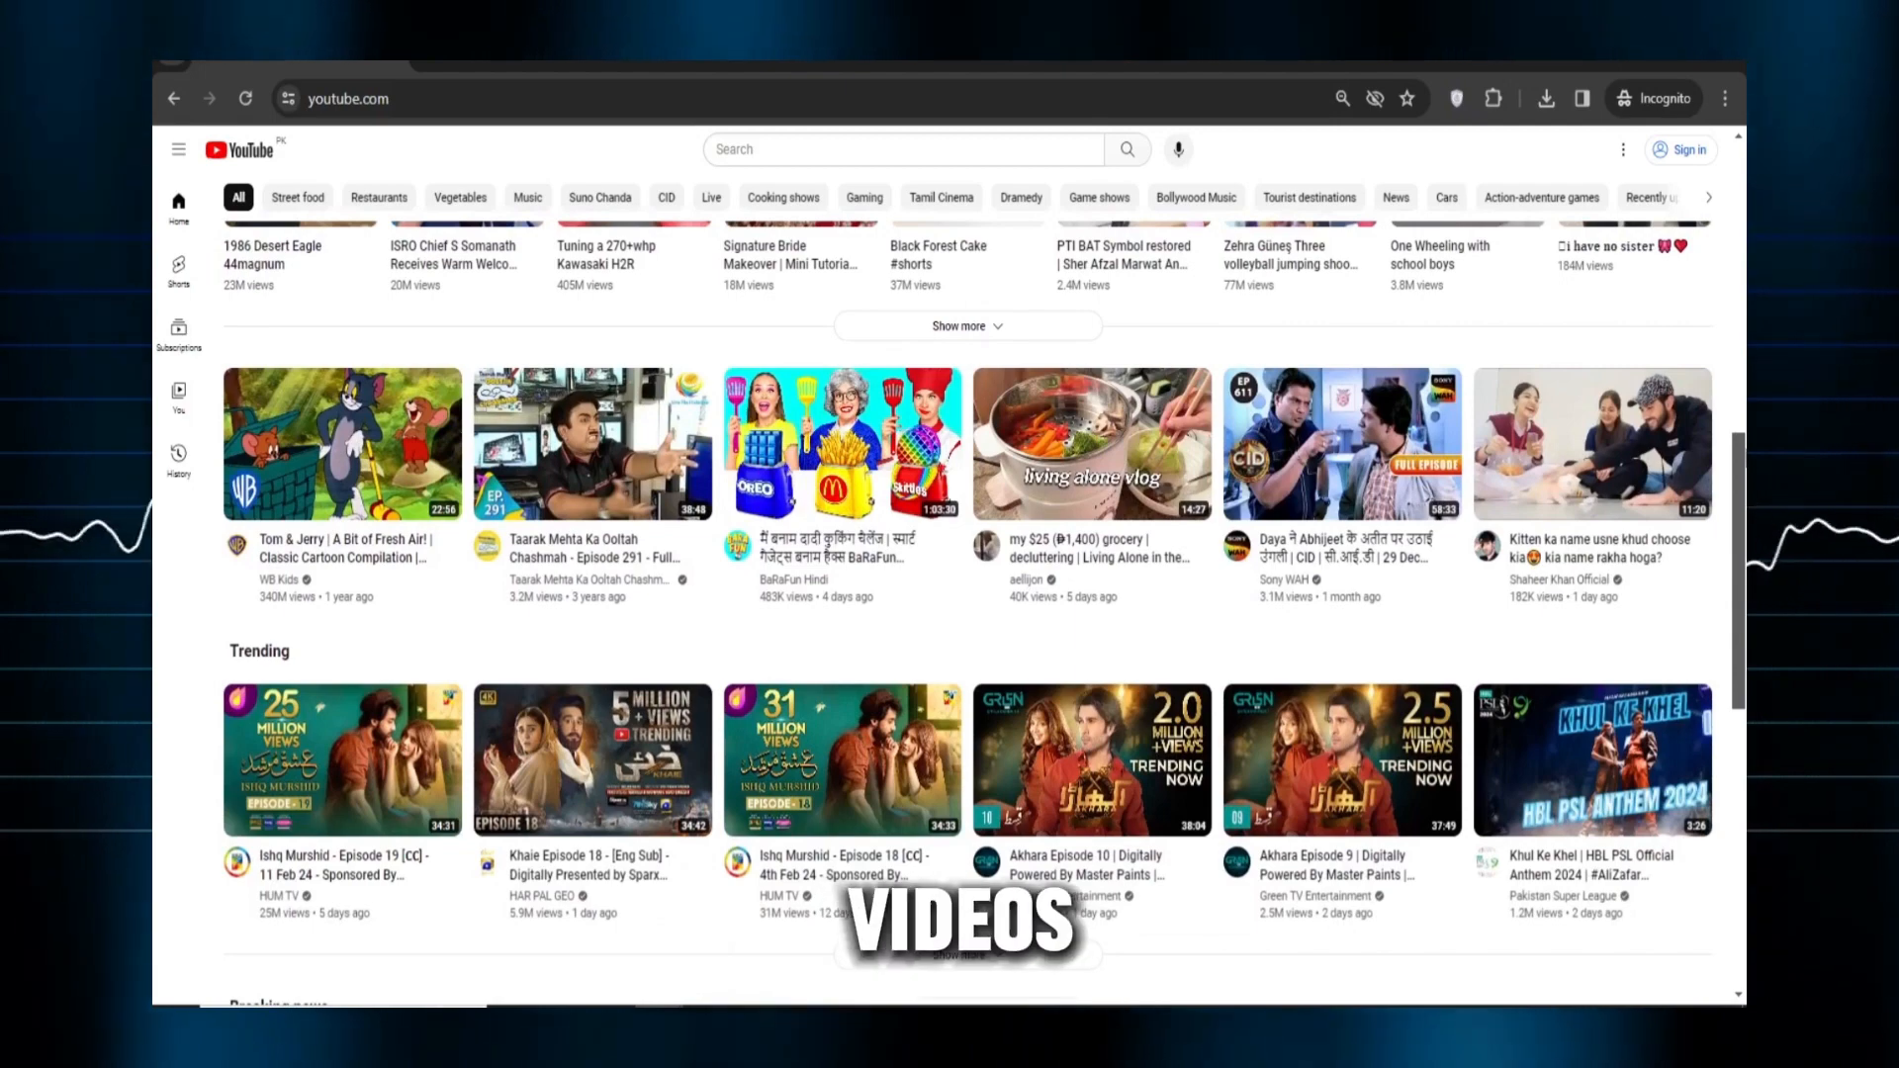
scroll("down", 3)
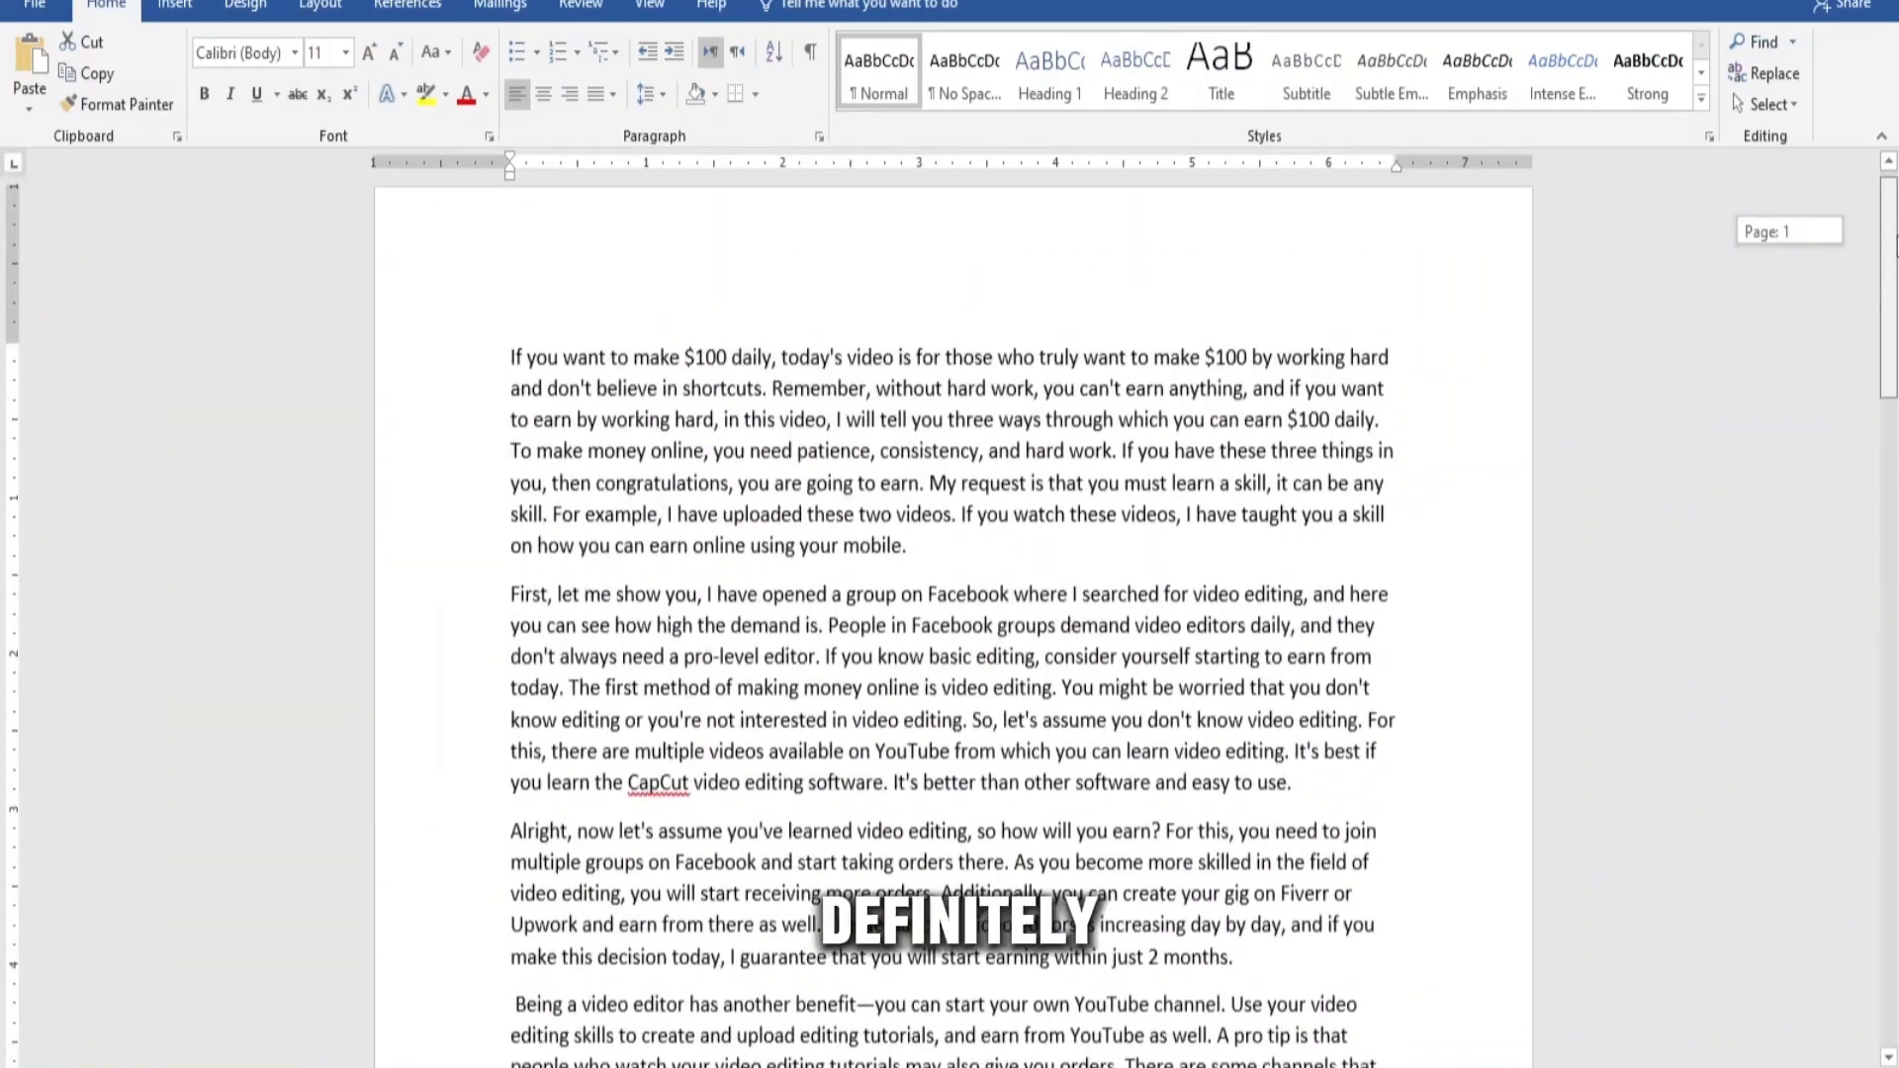
scroll("down", 3)
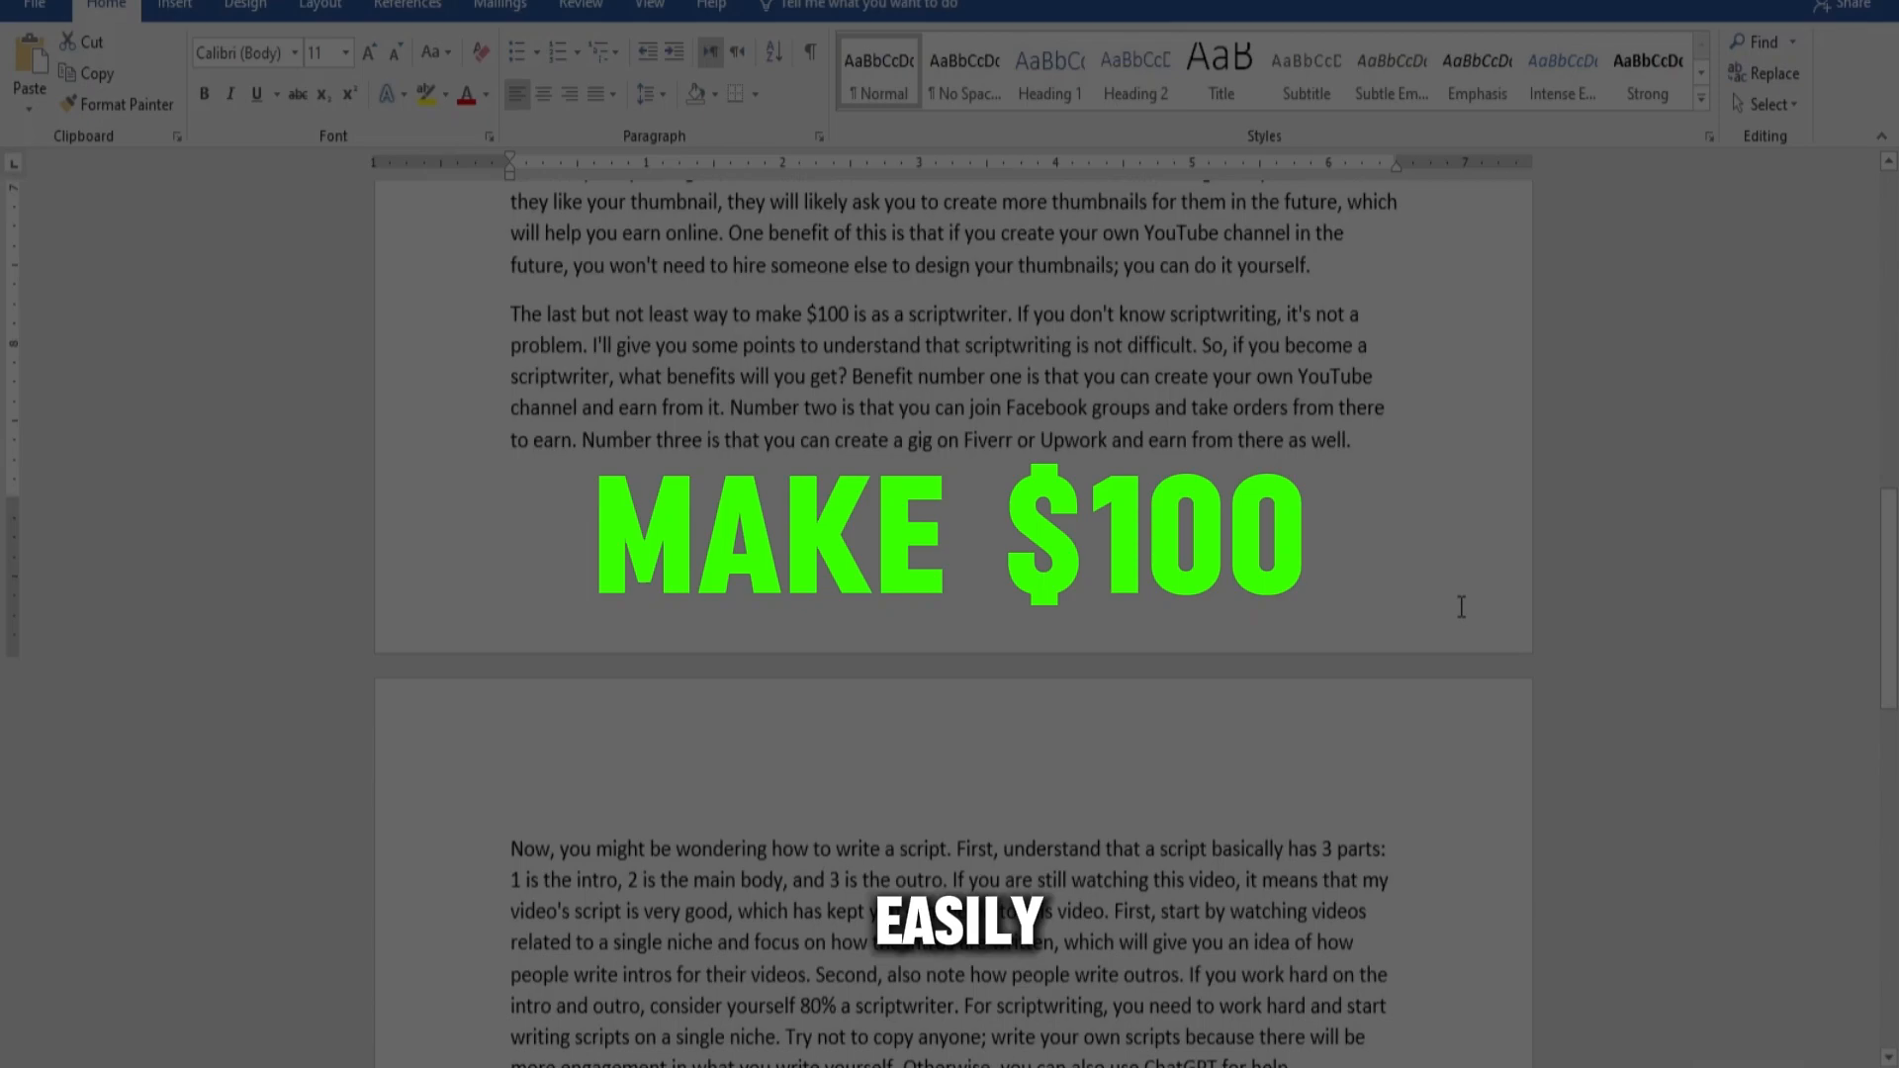